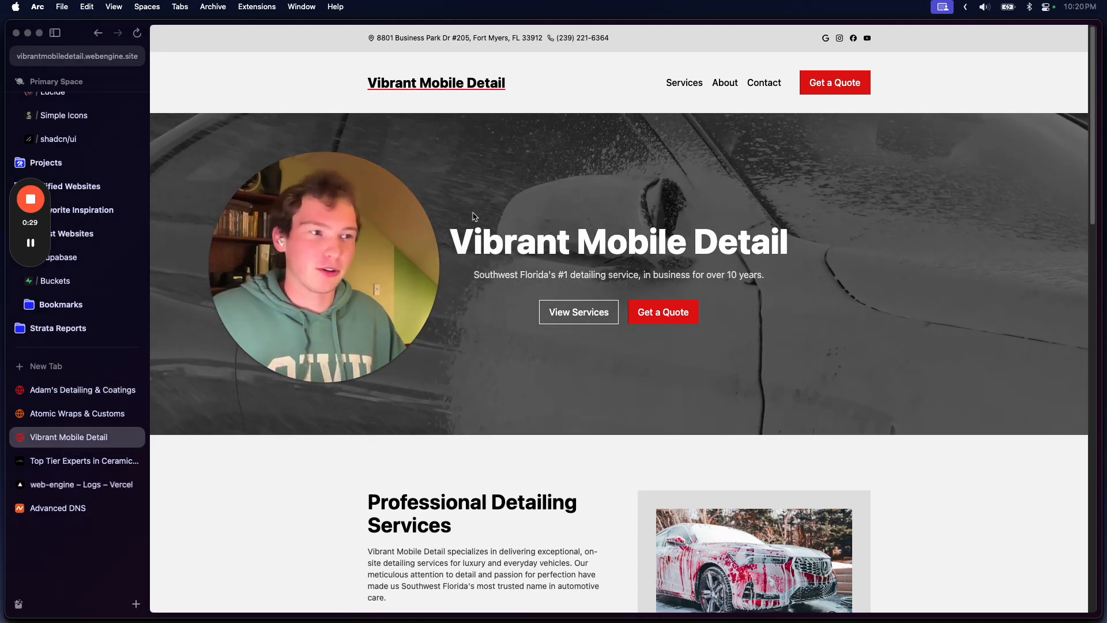
# Browse Vibrant Mobile Detail's services page, then view the Adam's Detailing and Atomic Wraps sites.
pyautogui.click(82, 390)
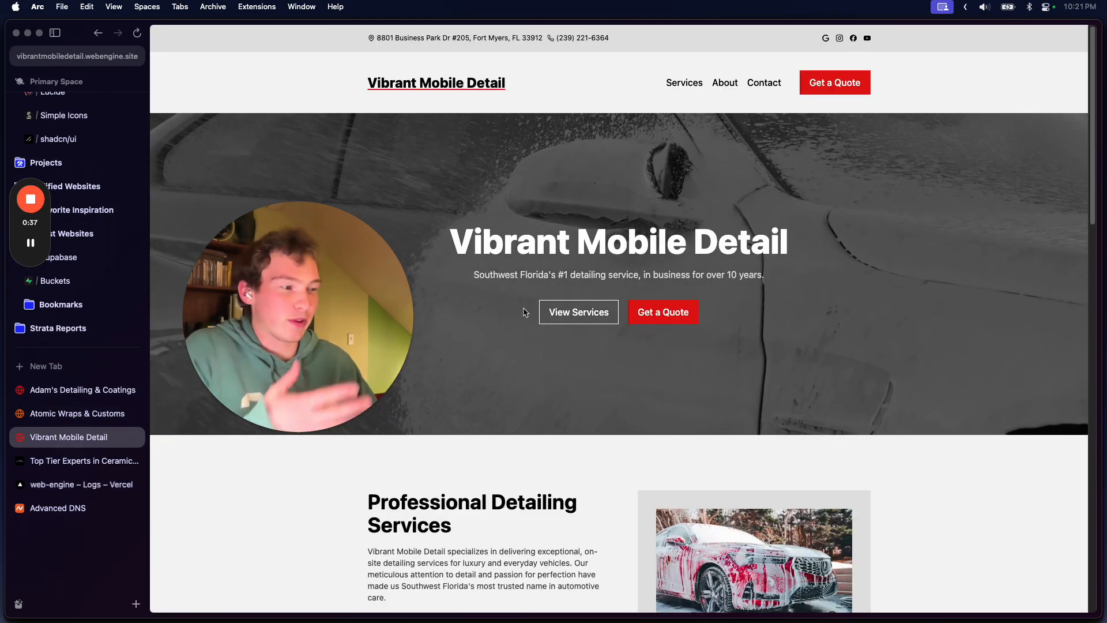
pyautogui.scroll(-3)
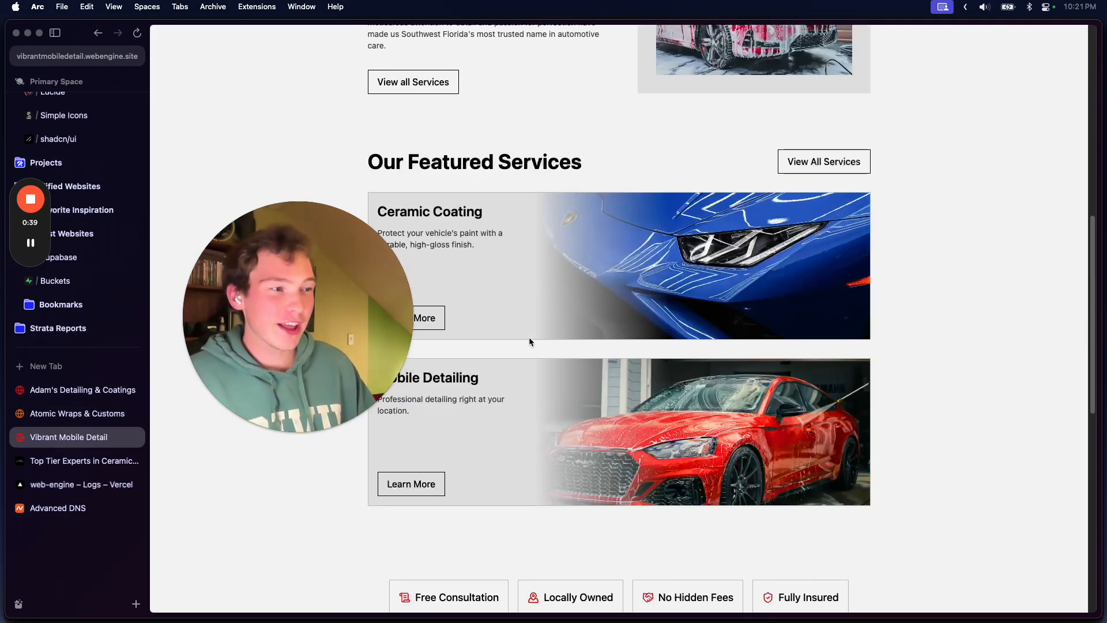
pyautogui.click(823, 161)
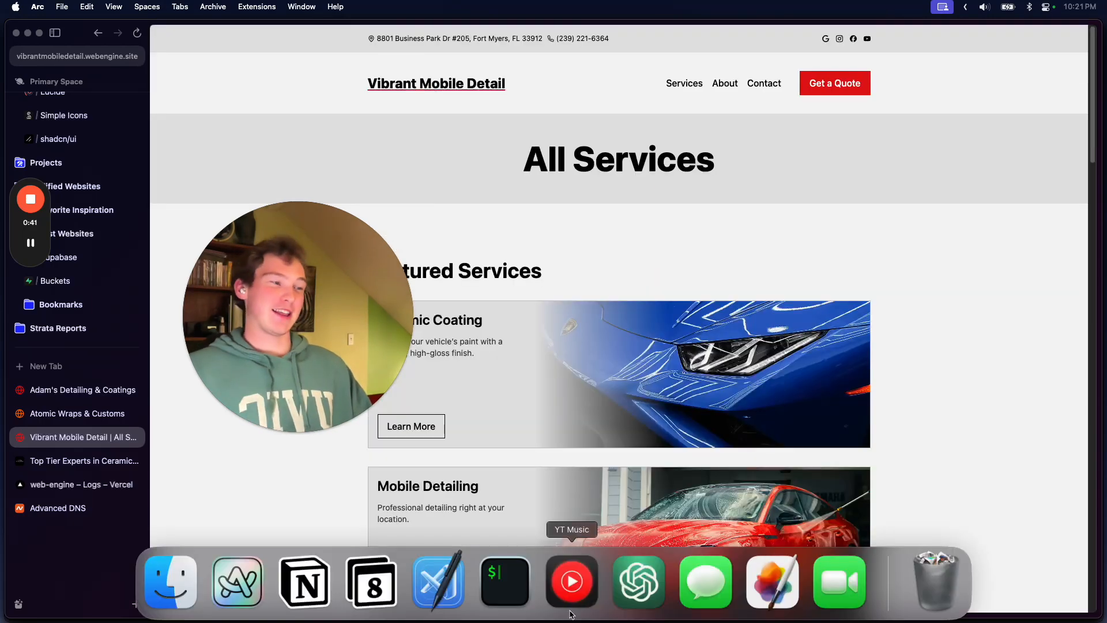
pyautogui.scroll(-3)
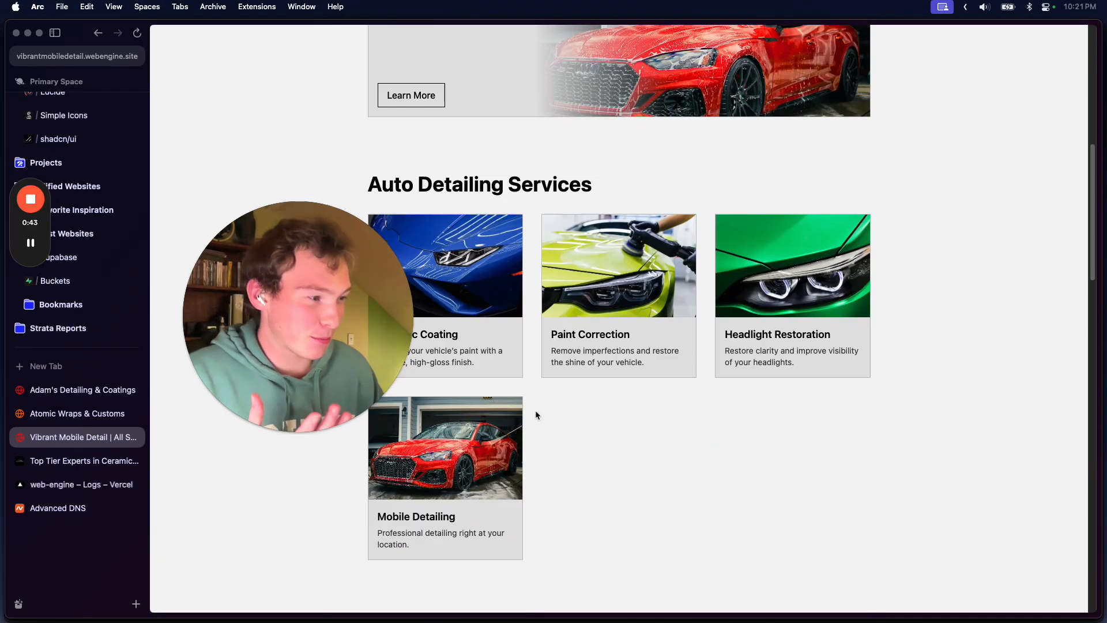
pyautogui.scroll(-3)
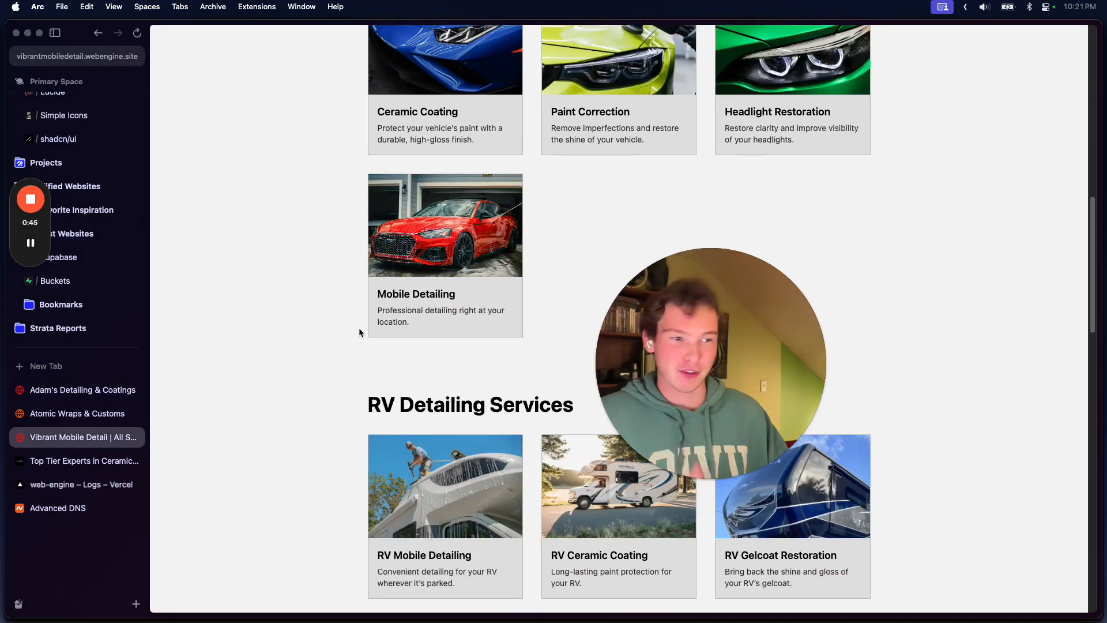
pyautogui.click(75, 390)
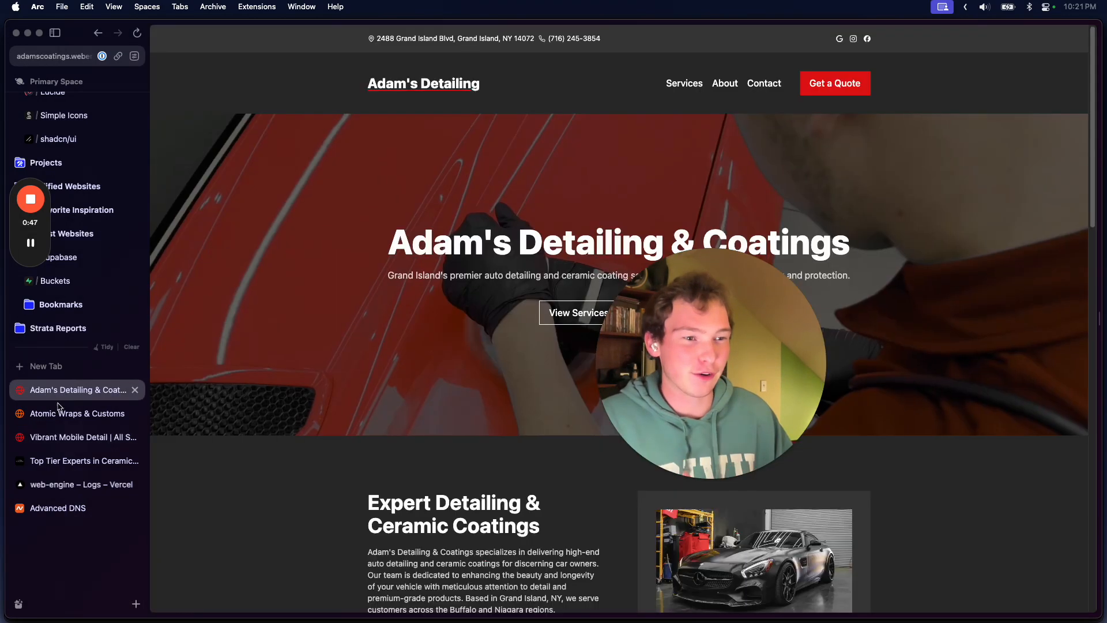
pyautogui.click(76, 413)
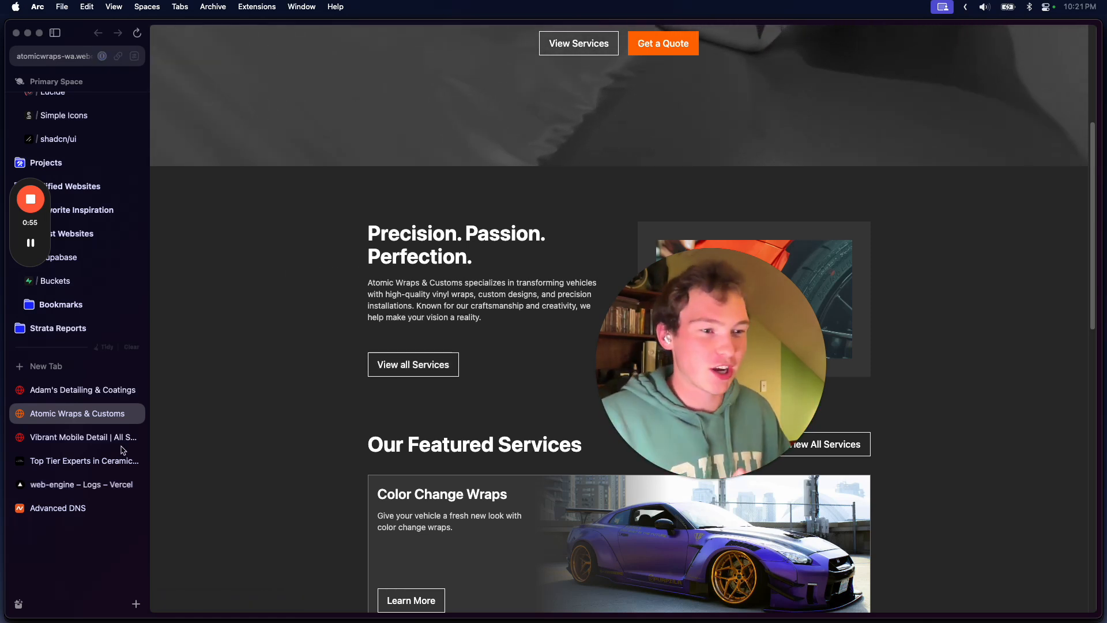
pyautogui.moveTo(83, 442)
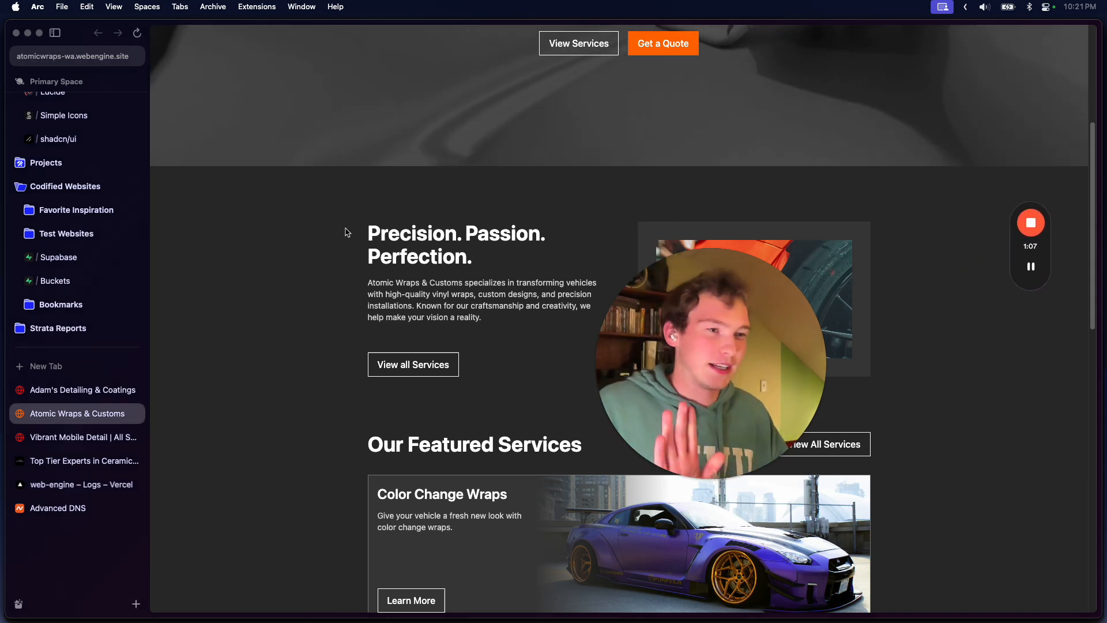
# Switch to Supabase and open the sites table with its three detailing sites.
pyautogui.click(59, 257)
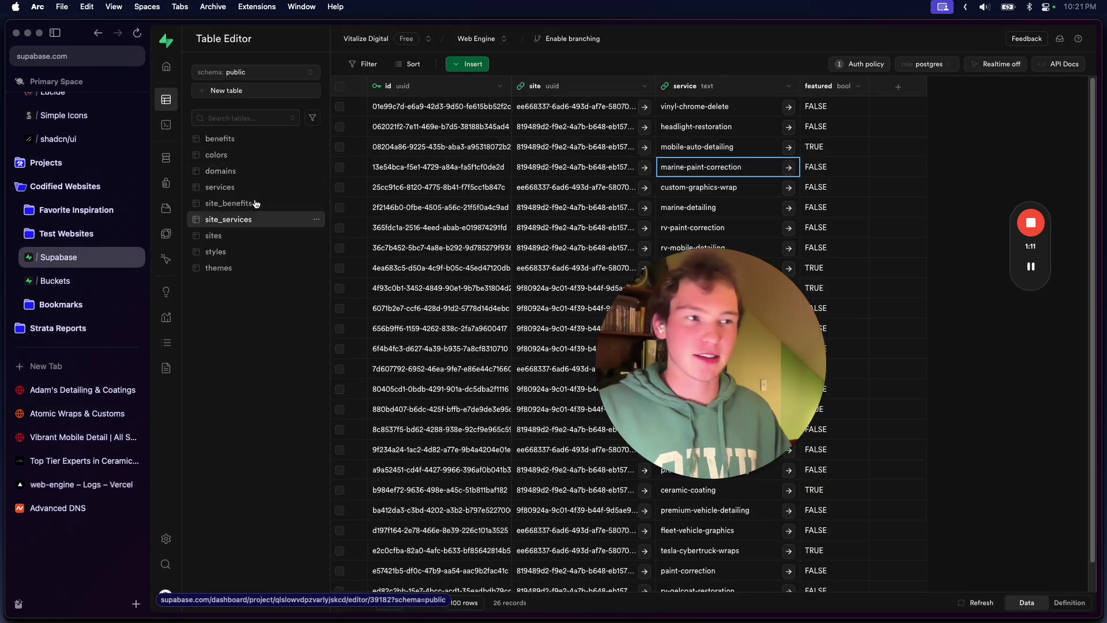
pyautogui.click(214, 235)
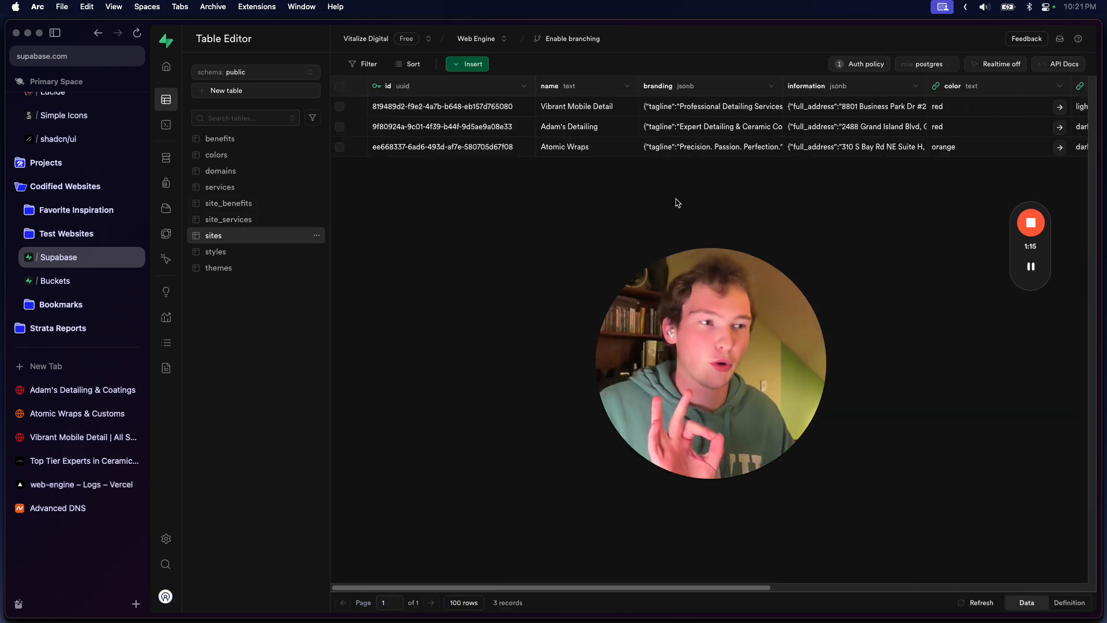
# Scroll through the Top Tier Ceramics site and copy its accent blue #0982FF.
pyautogui.click(84, 461)
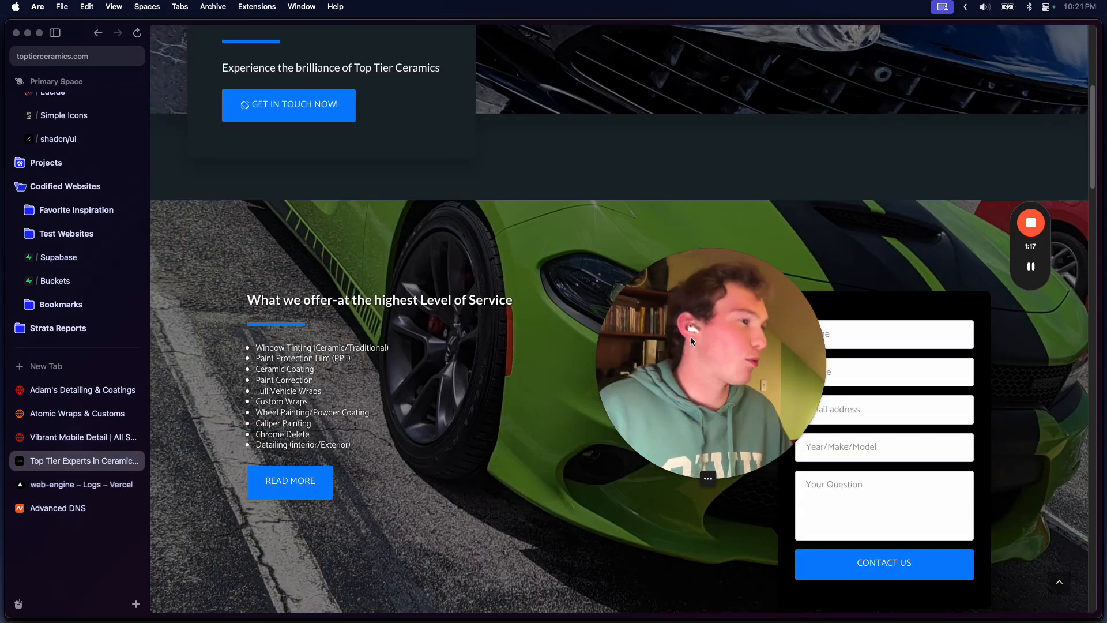
pyautogui.scroll(3)
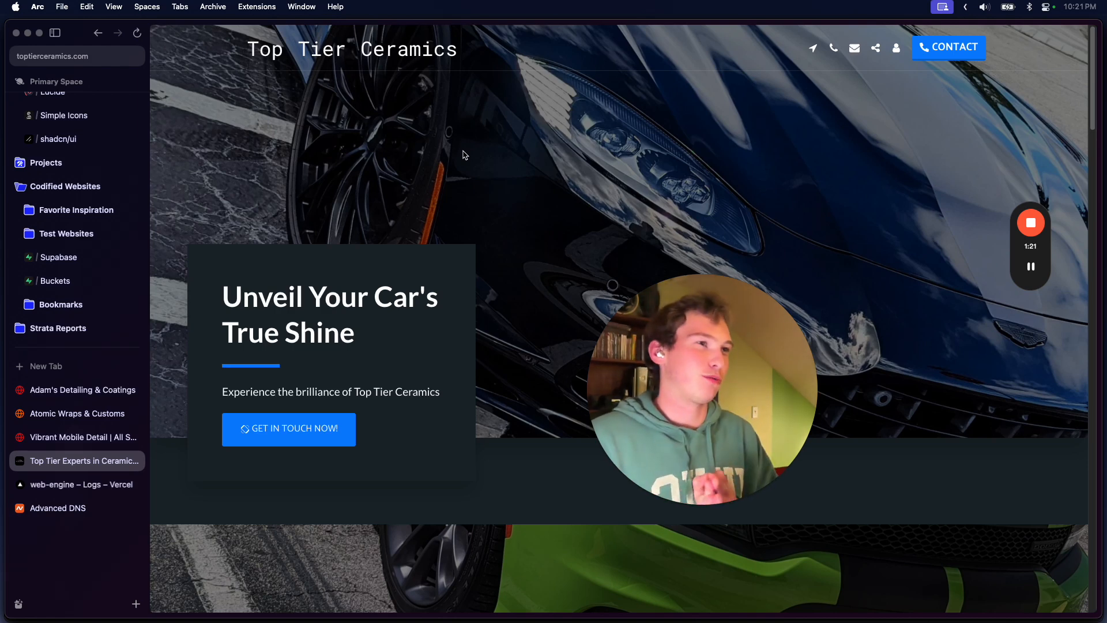
pyautogui.scroll(-3)
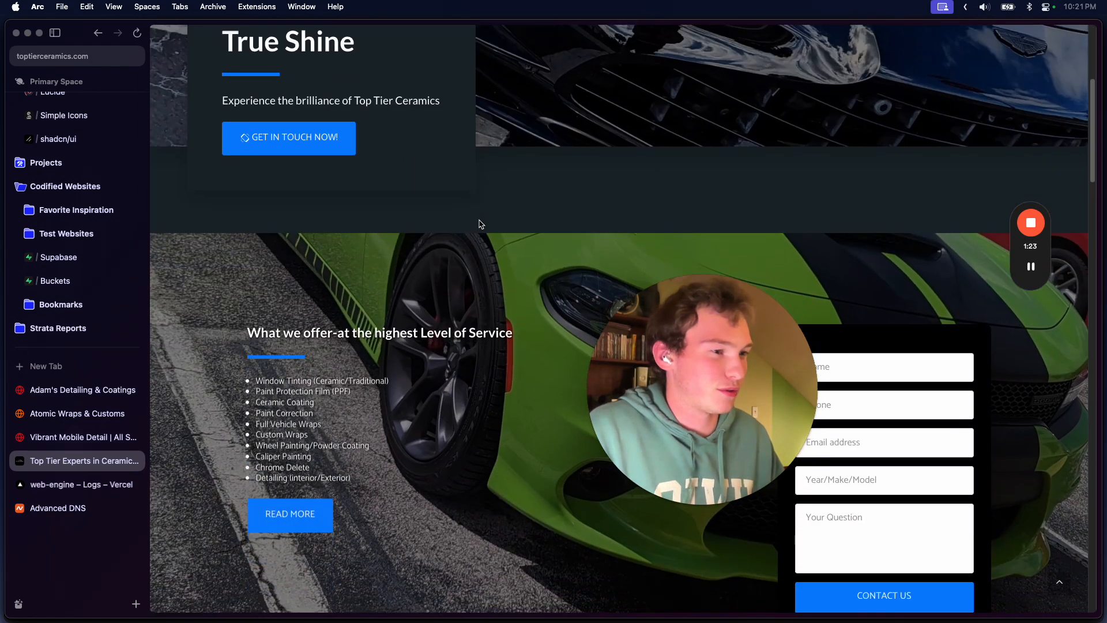
pyautogui.scroll(-3)
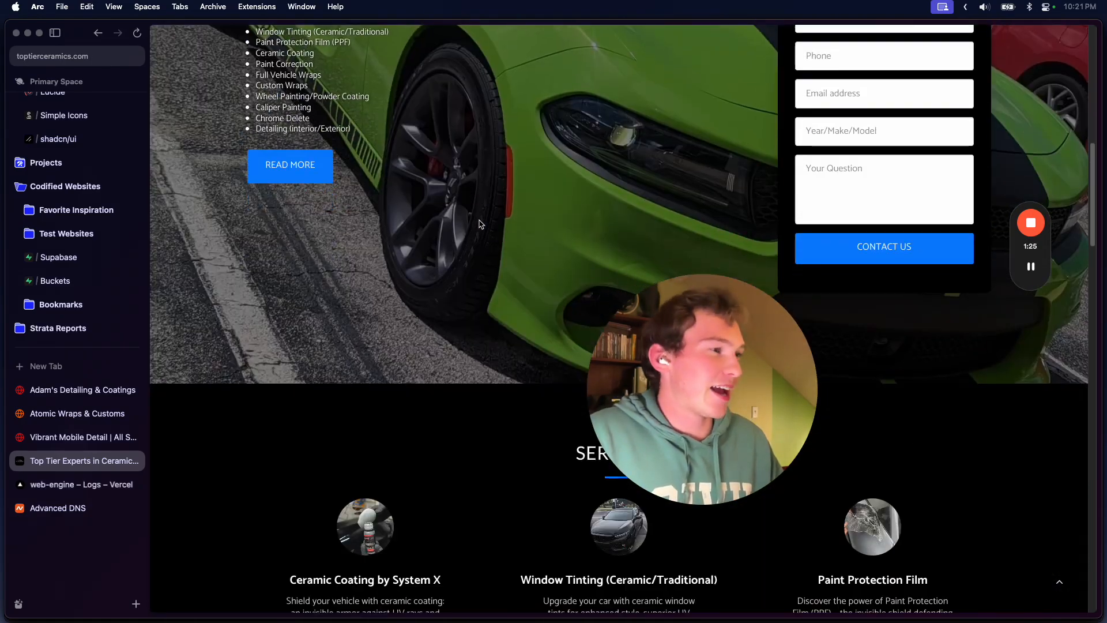
pyautogui.scroll(-3)
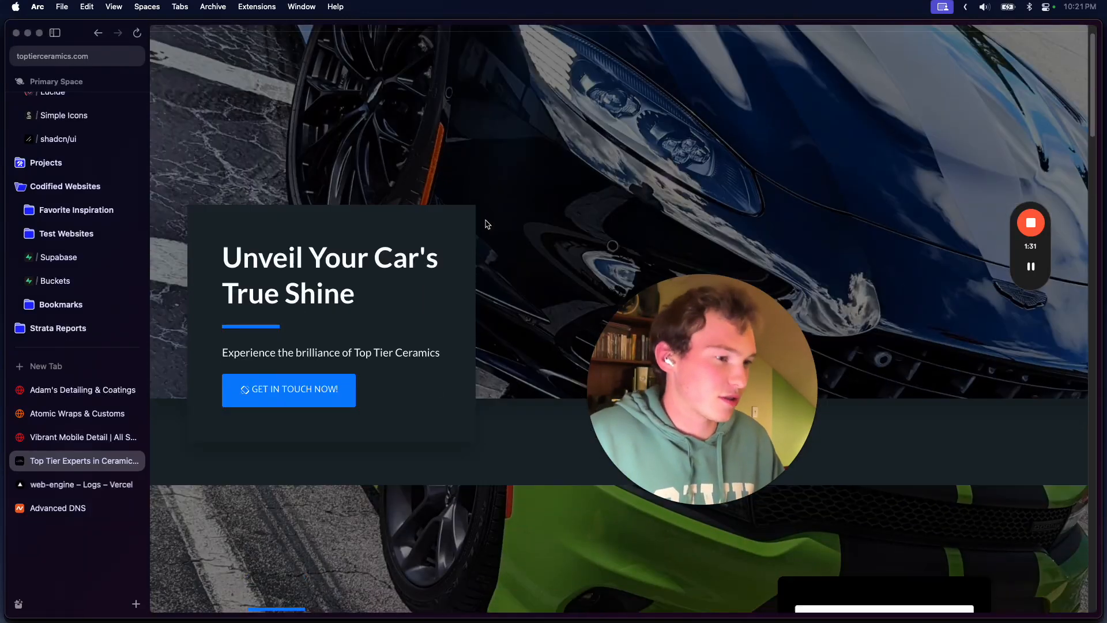
pyautogui.scroll(-3)
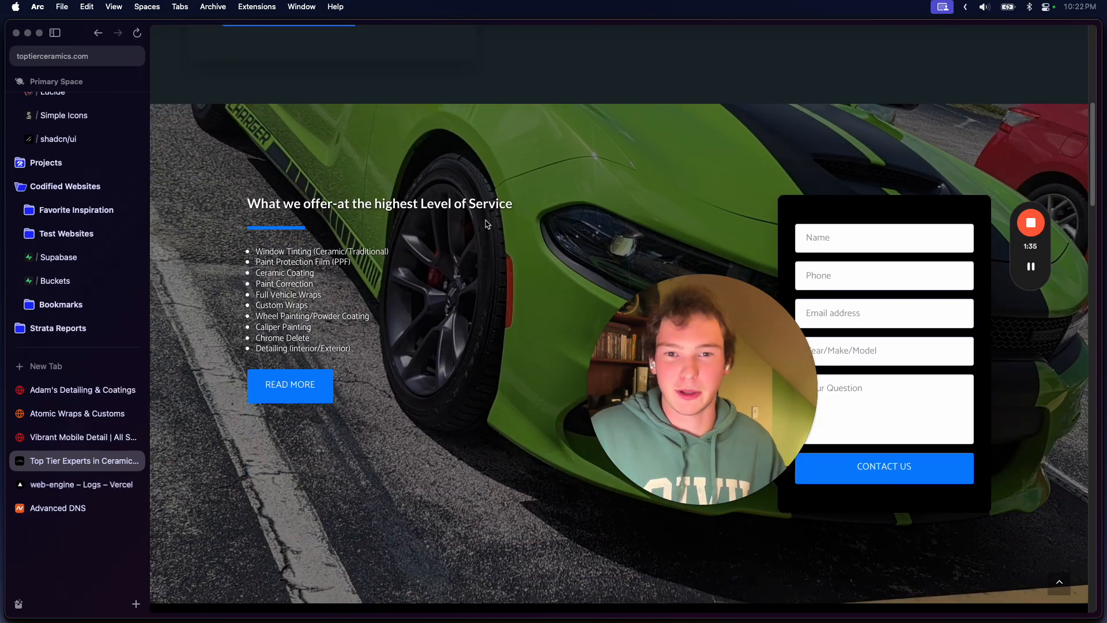
pyautogui.scroll(-3)
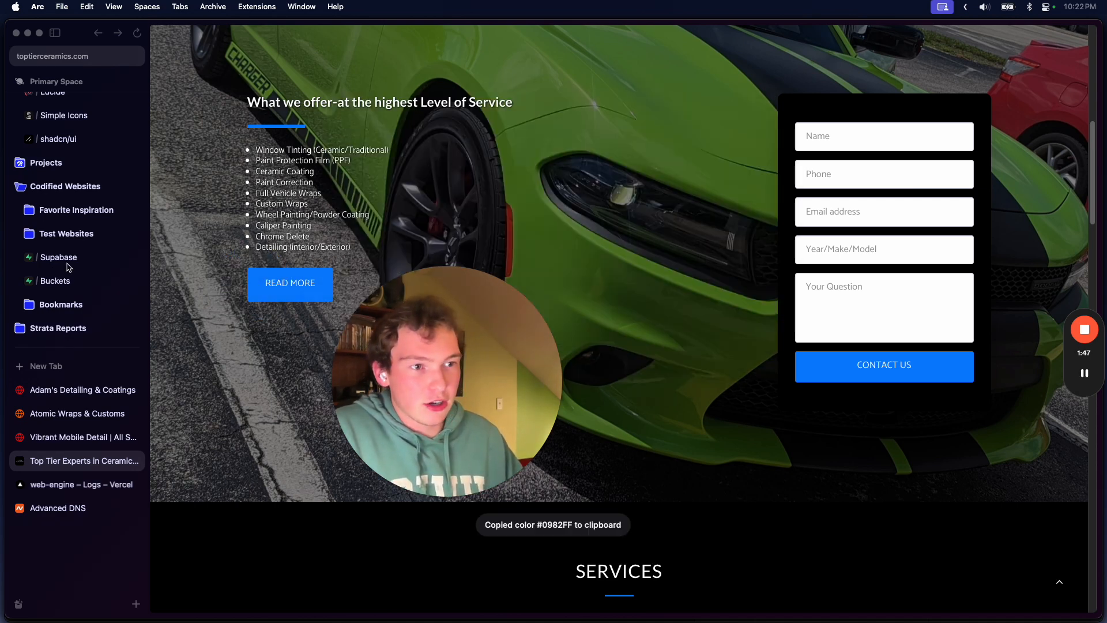
# Insert a 'blue' colors row with primary #0982FF and secondary #CA5705.
pyautogui.click(57, 257)
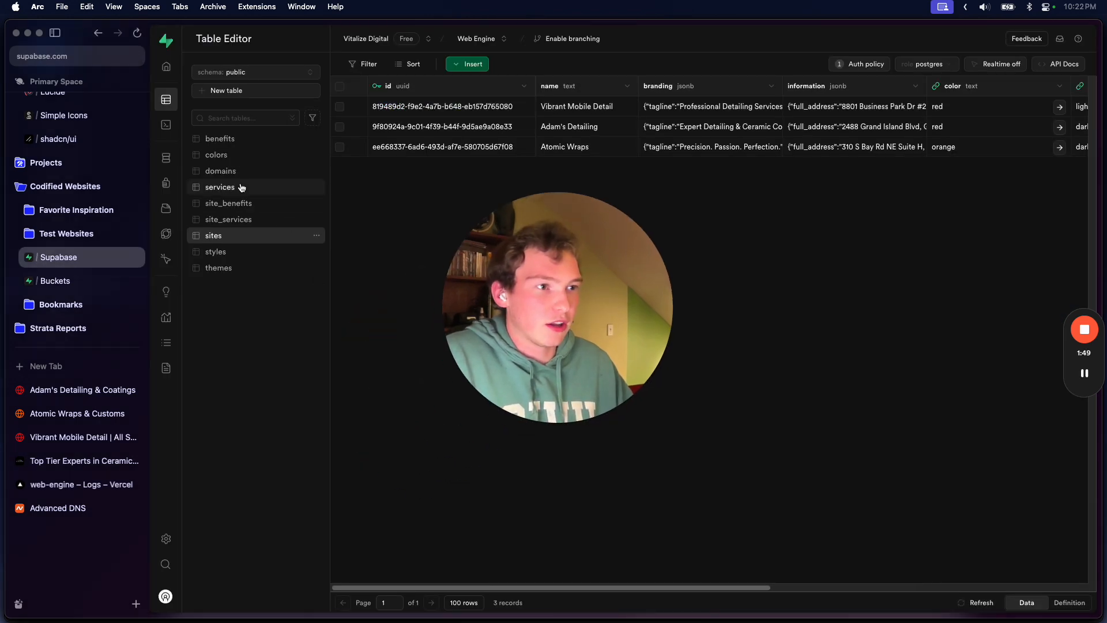
pyautogui.click(216, 154)
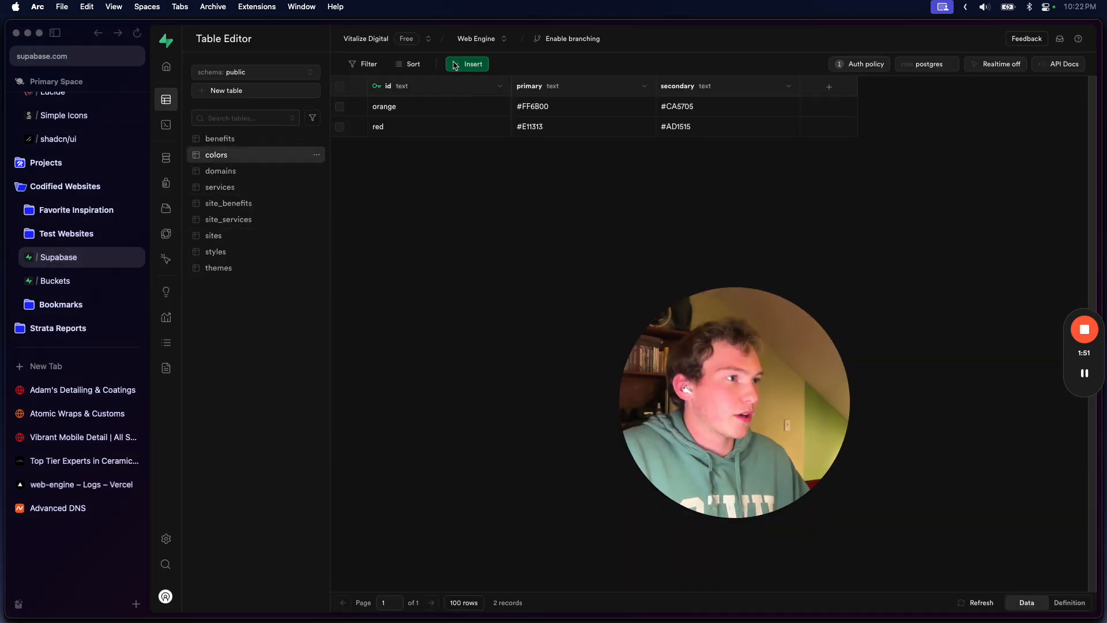
pyautogui.click(468, 64)
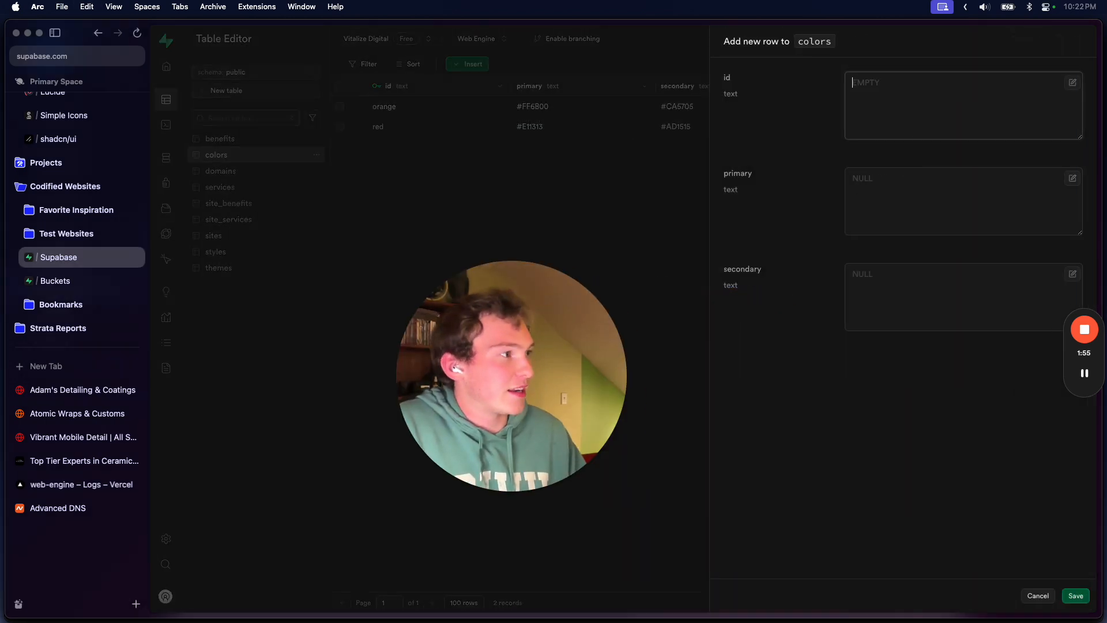
pyautogui.write('#0982FF')
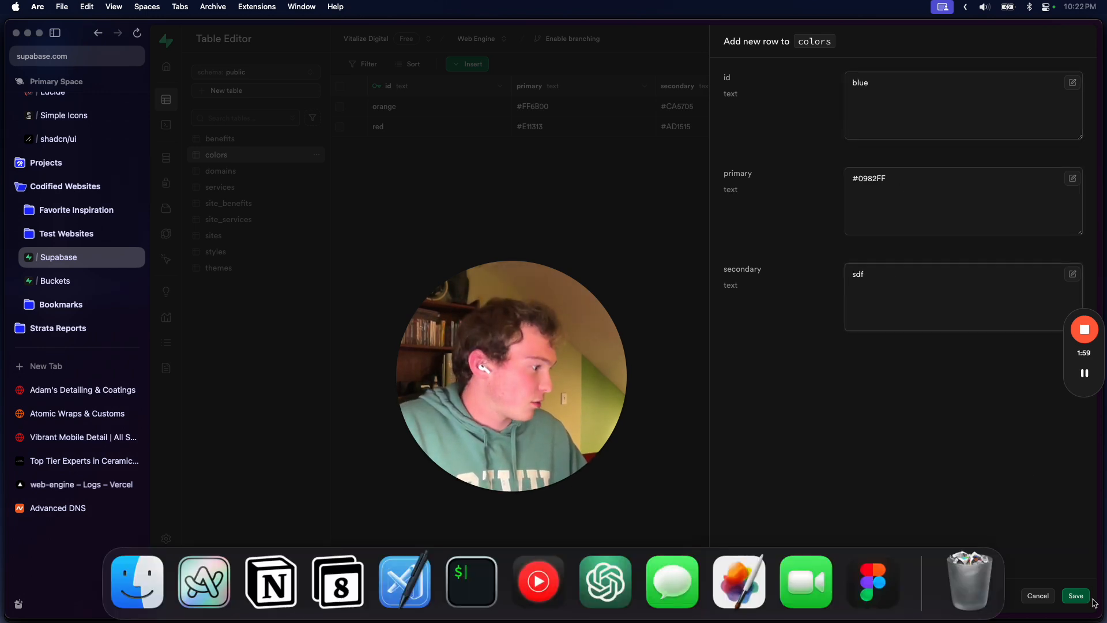
pyautogui.click(1075, 595)
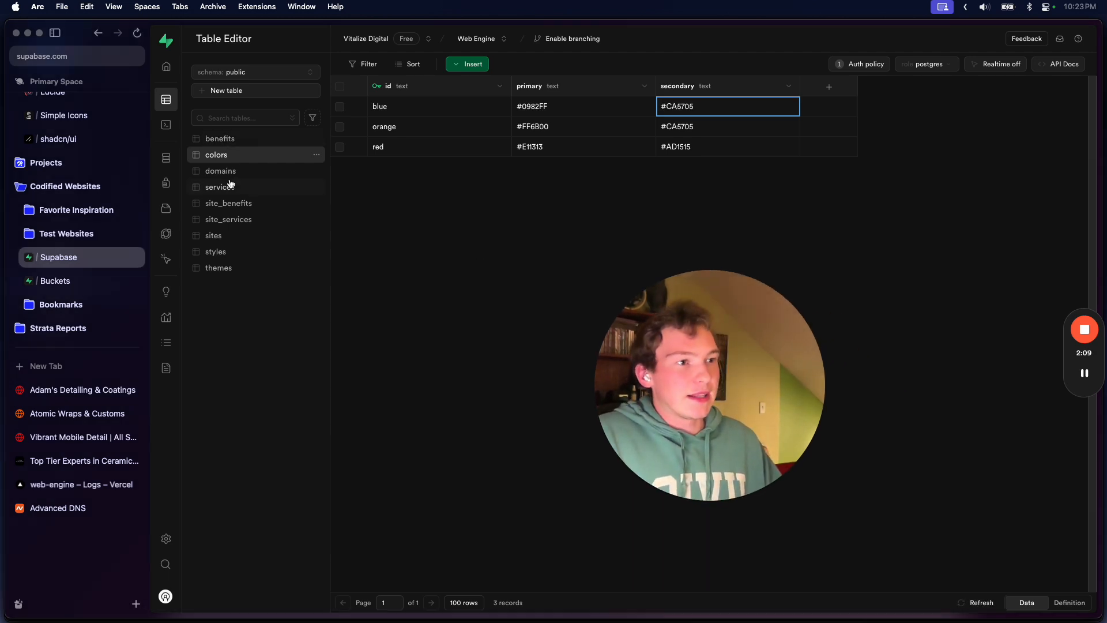
# Add a 'toptierceramics' domains row linked to the Adam's Detailing site id.
pyautogui.click(220, 171)
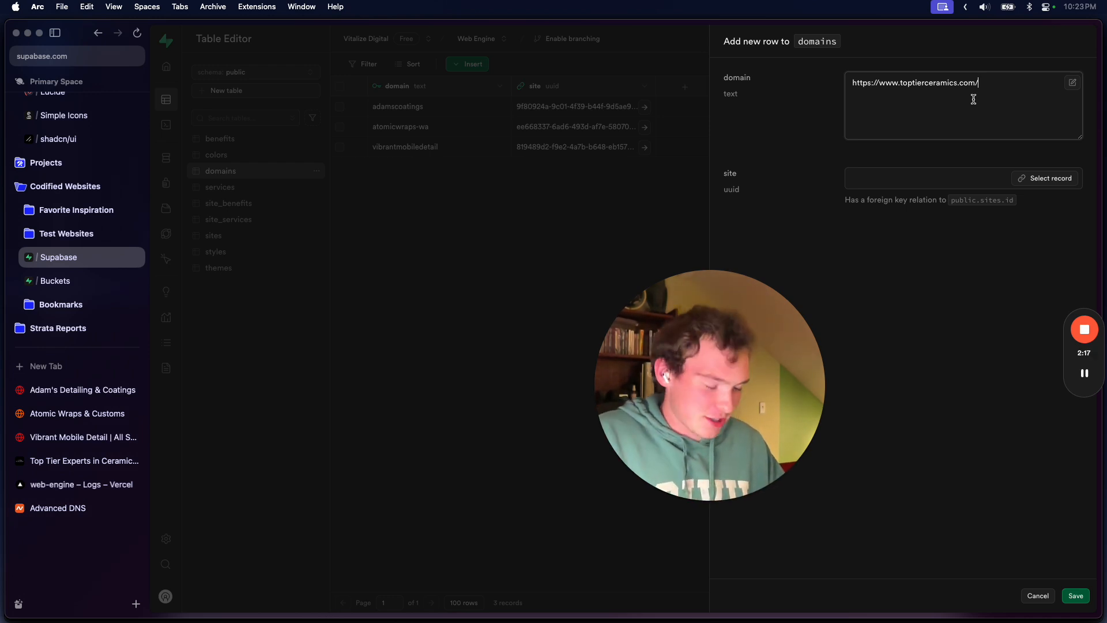
pyautogui.press('Backspace')
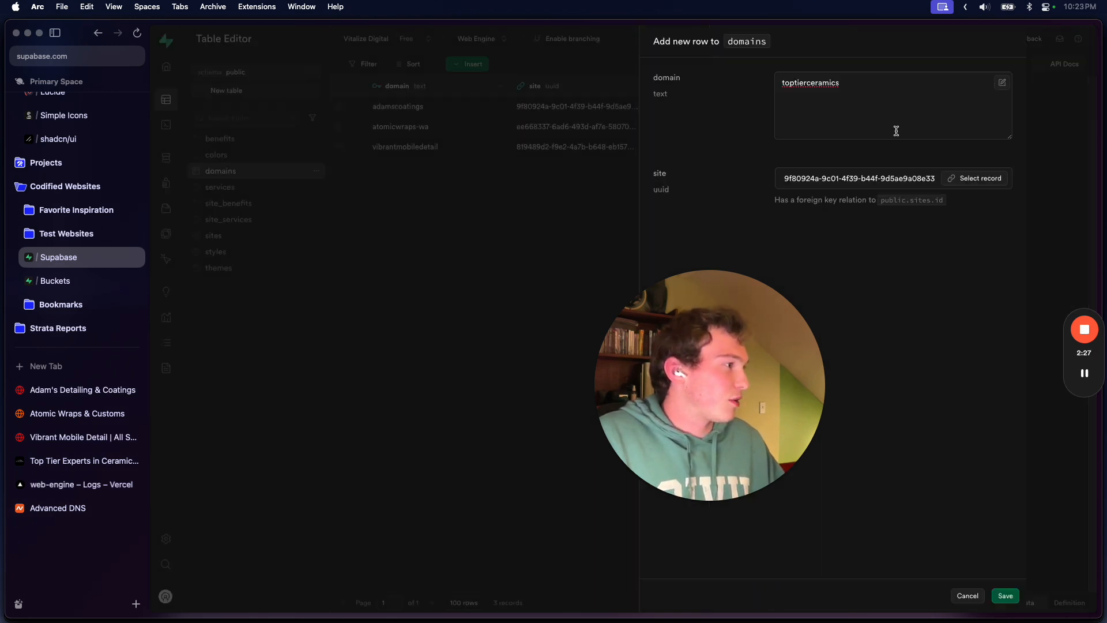
pyautogui.click(1004, 596)
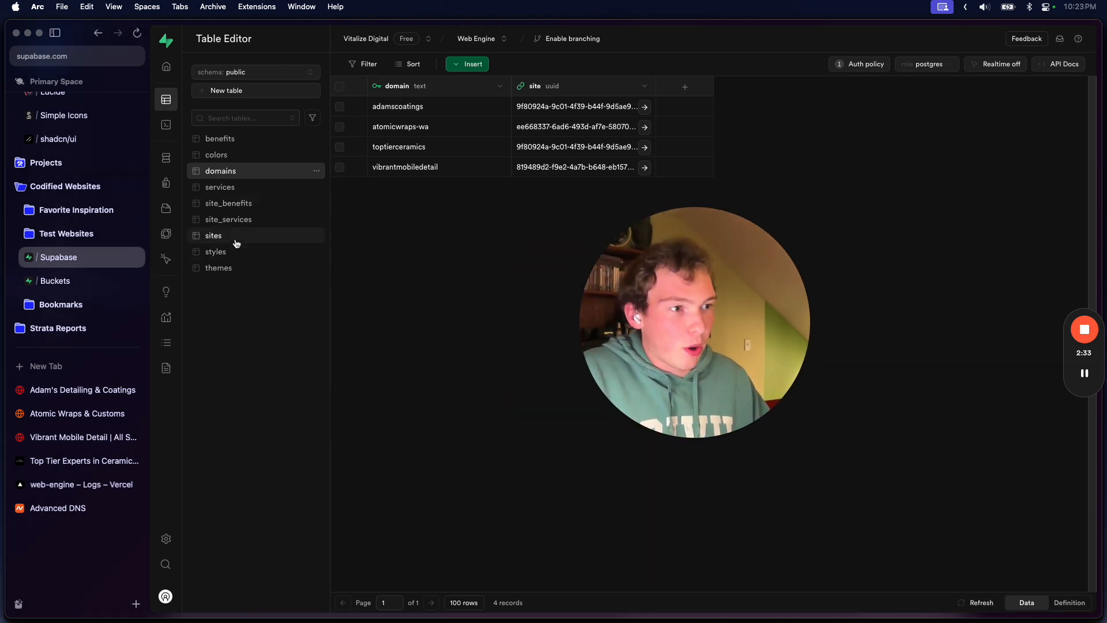
# Add a Top Tier Ceramics row to the sites table with the dark theme.
pyautogui.click(213, 235)
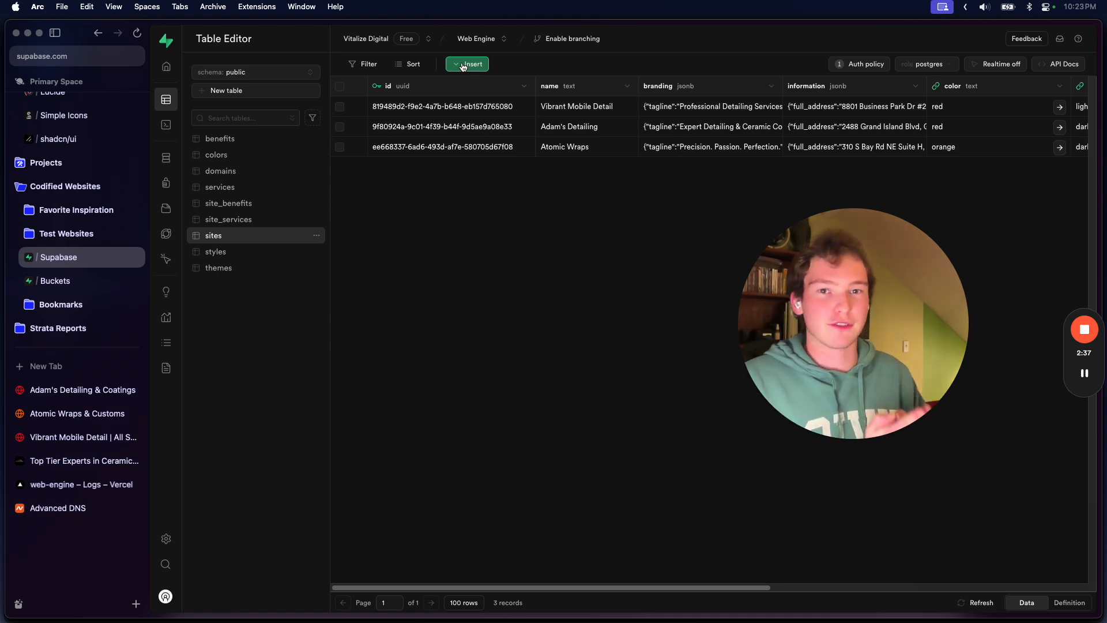
pyautogui.click(467, 64)
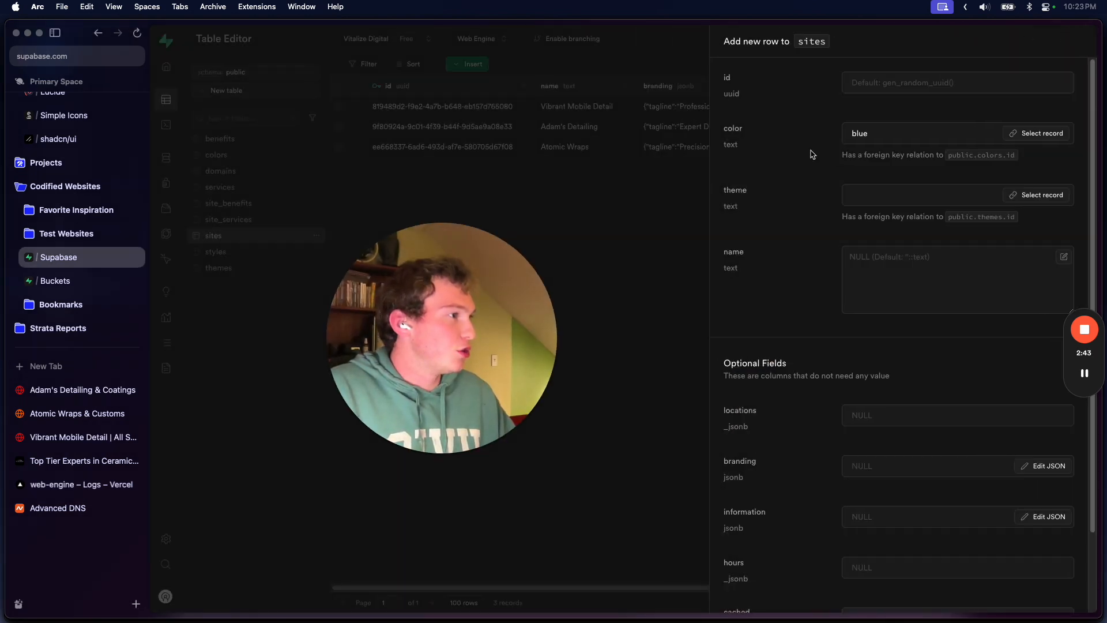
pyautogui.click(1040, 194)
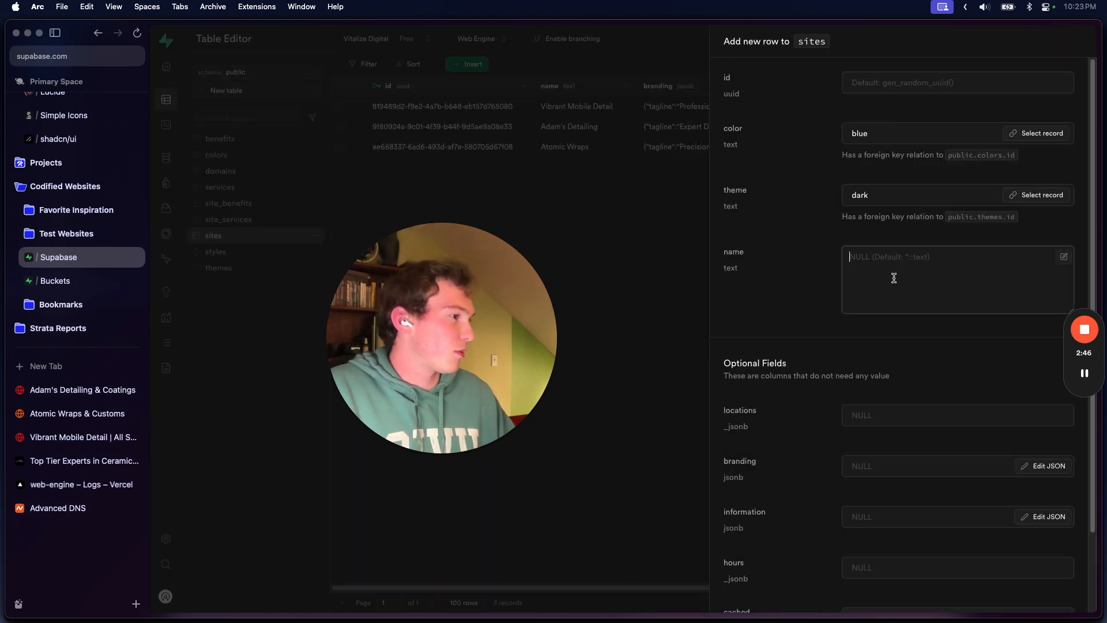
pyautogui.write('Top Tier Ceramics')
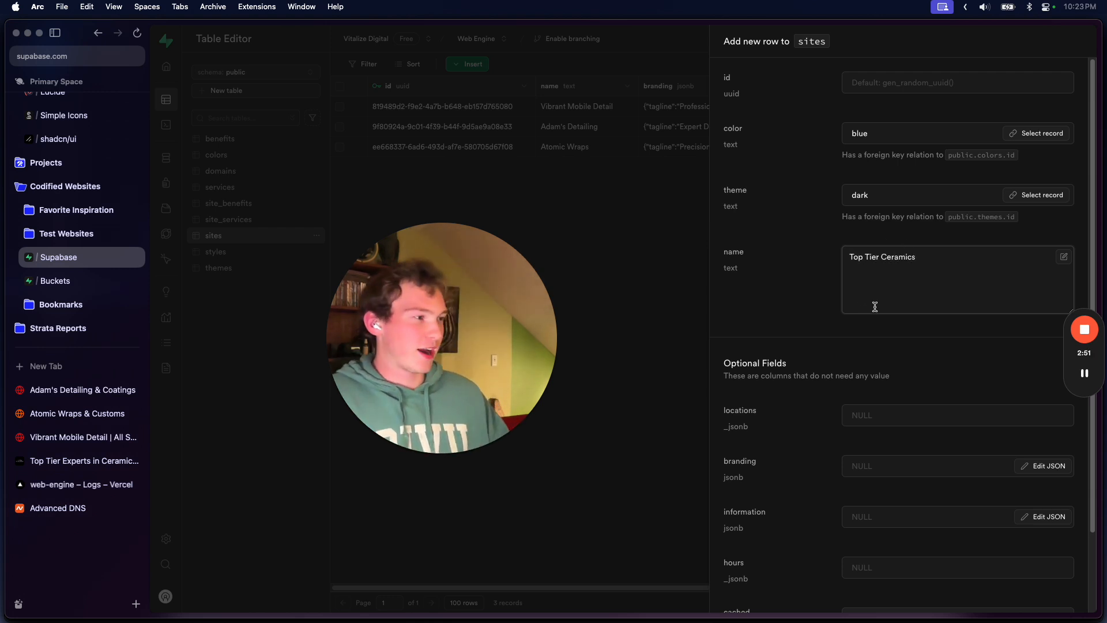
pyautogui.scroll(-3)
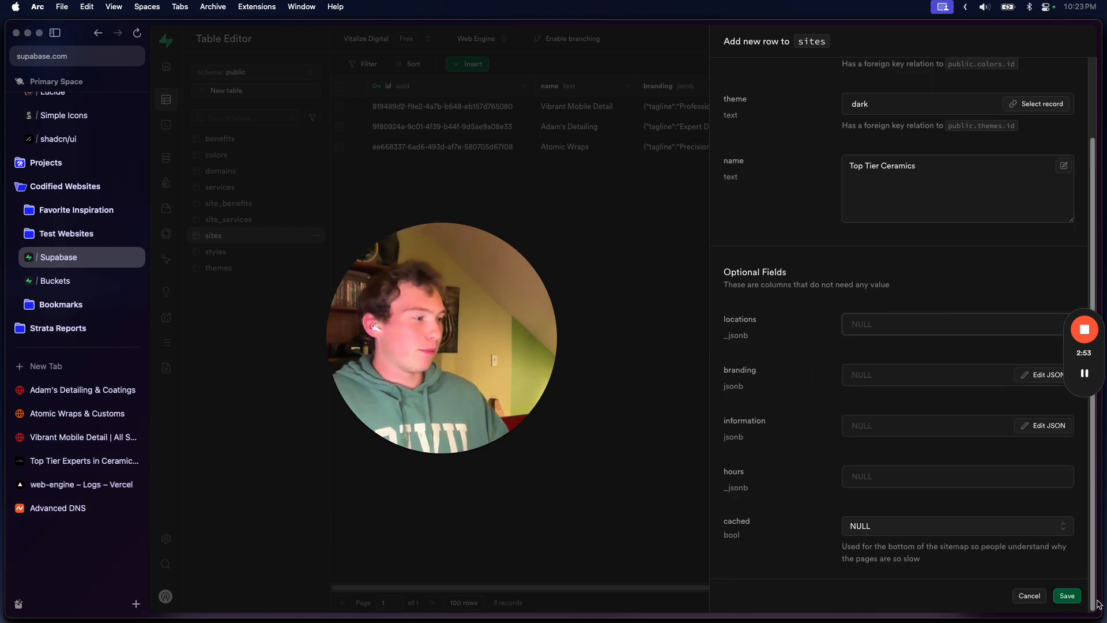
pyautogui.click(1067, 596)
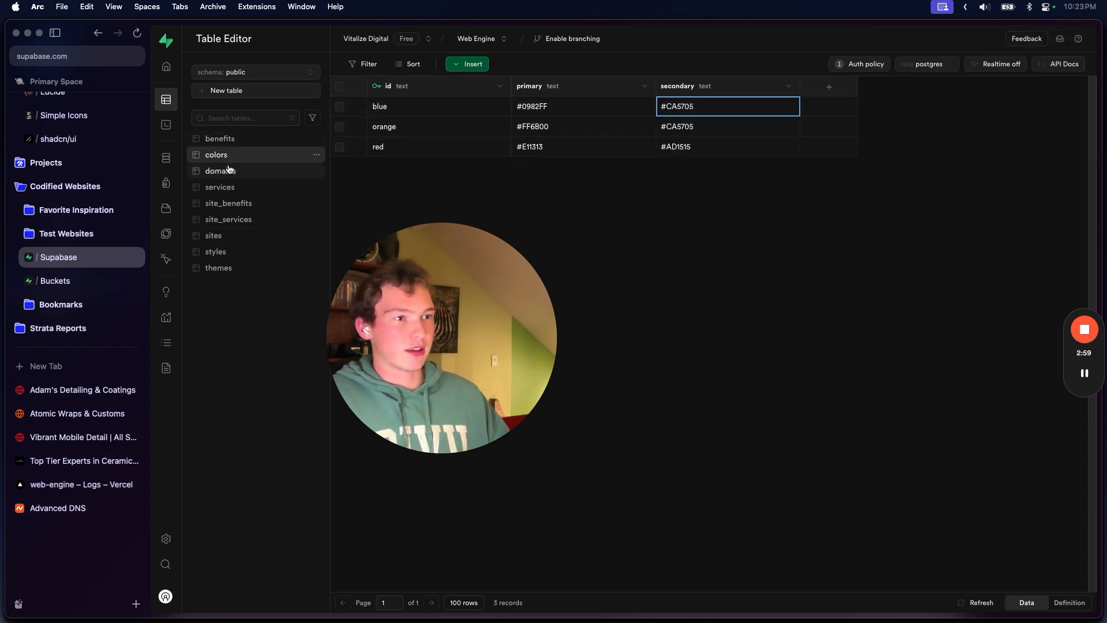
# Point the toptierceramics domain at the new Top Tier Ceramics site id.
pyautogui.click(220, 170)
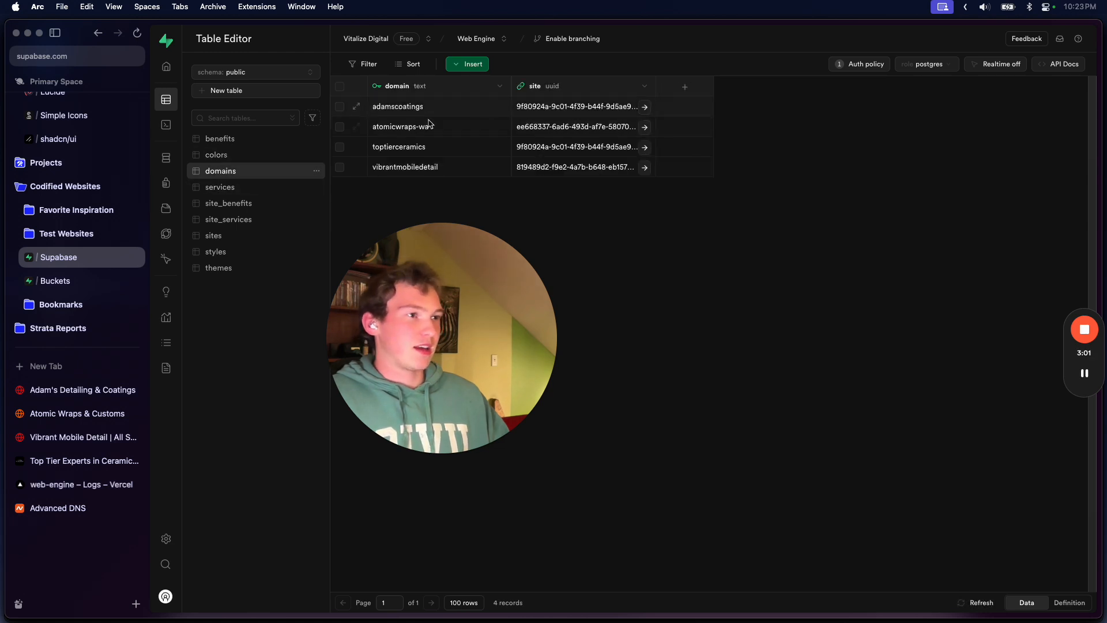
pyautogui.click(356, 147)
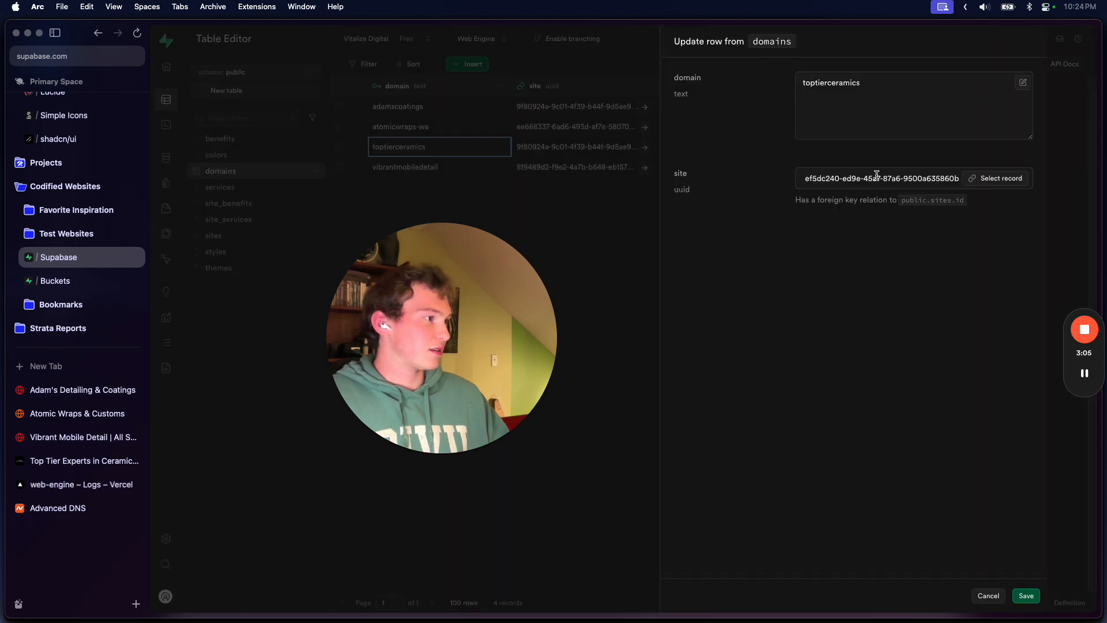
pyautogui.click(1025, 596)
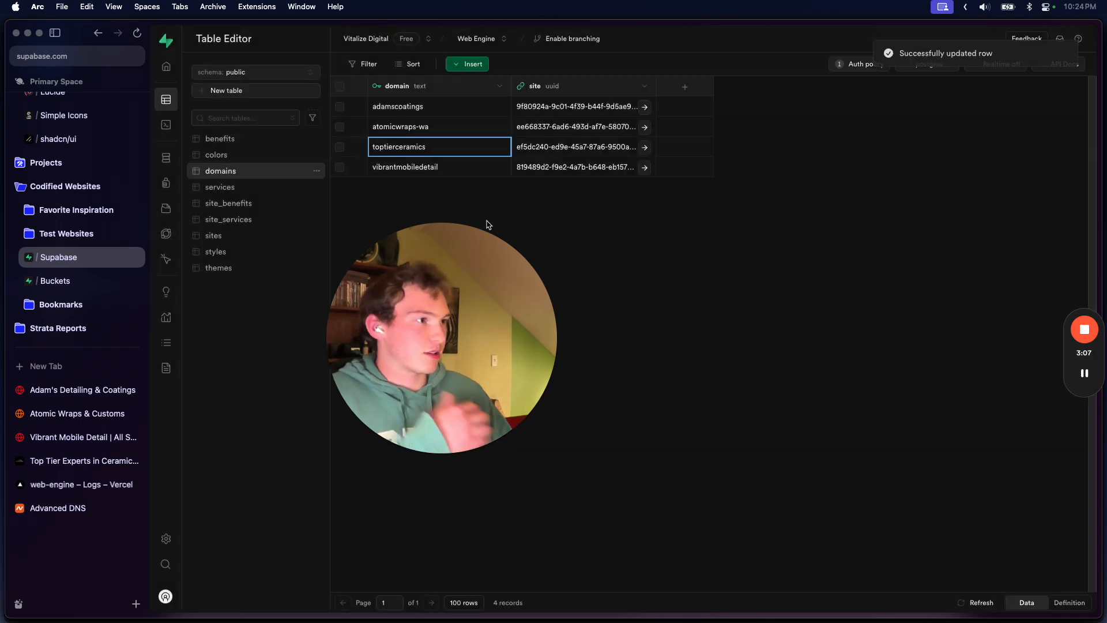
pyautogui.click(212, 235)
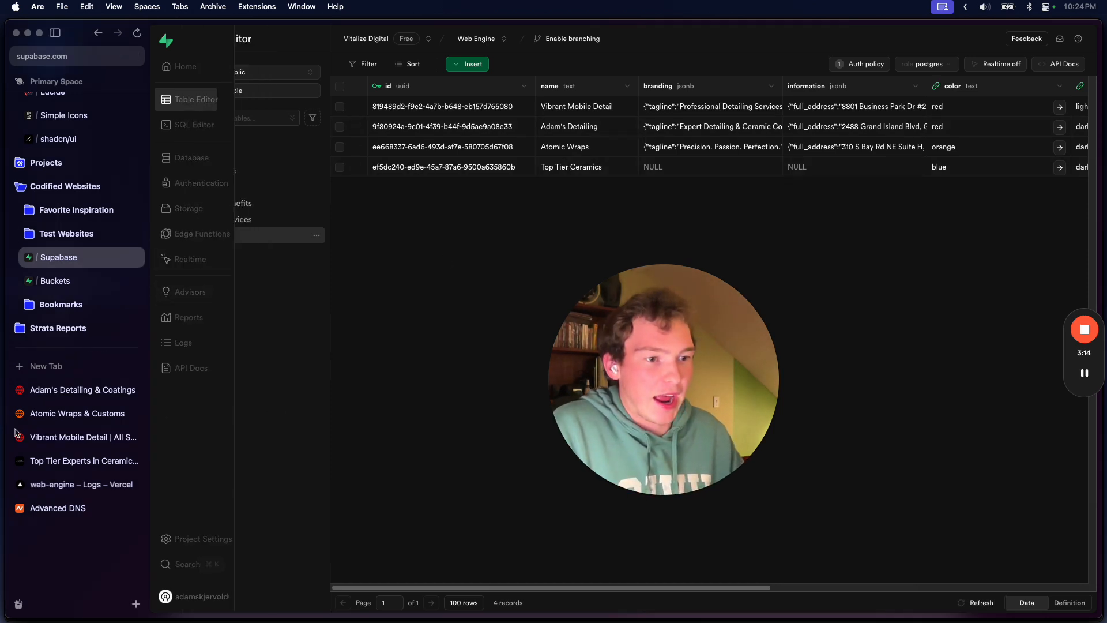
# Add a Namecheap A record: host toptierceramics, value 76.76.21.21.
pyautogui.click(58, 507)
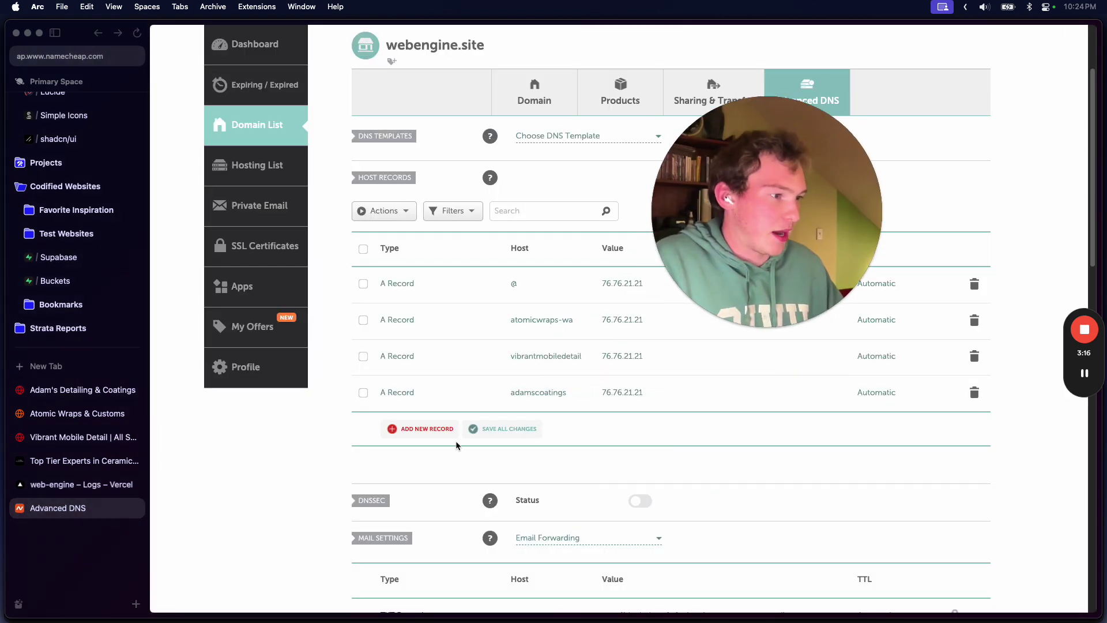
pyautogui.click(420, 428)
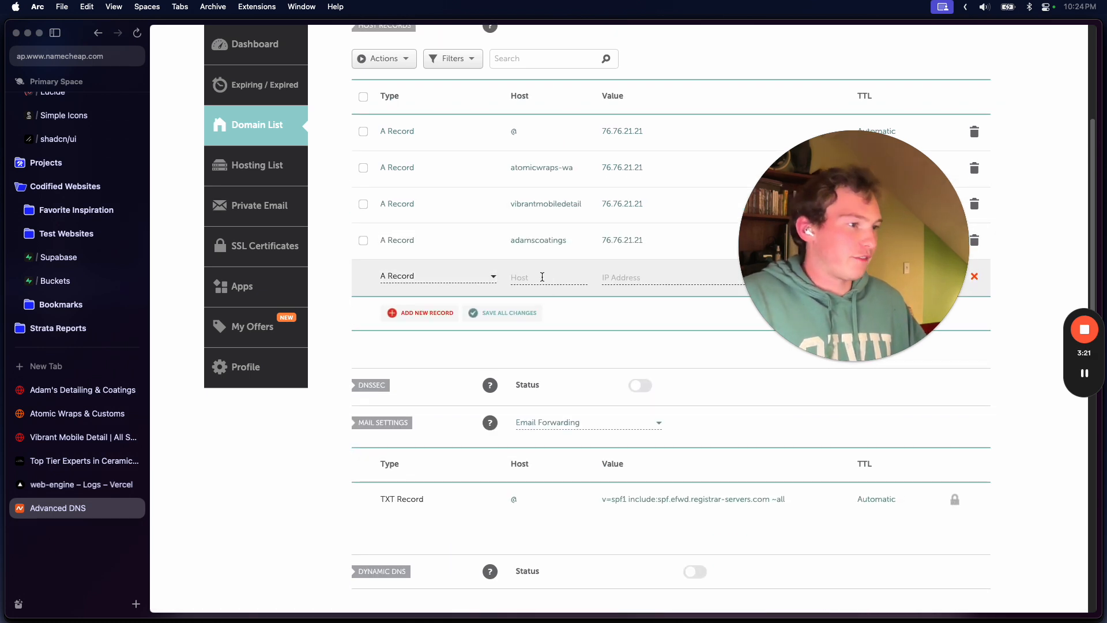
pyautogui.write('toptierceramic')
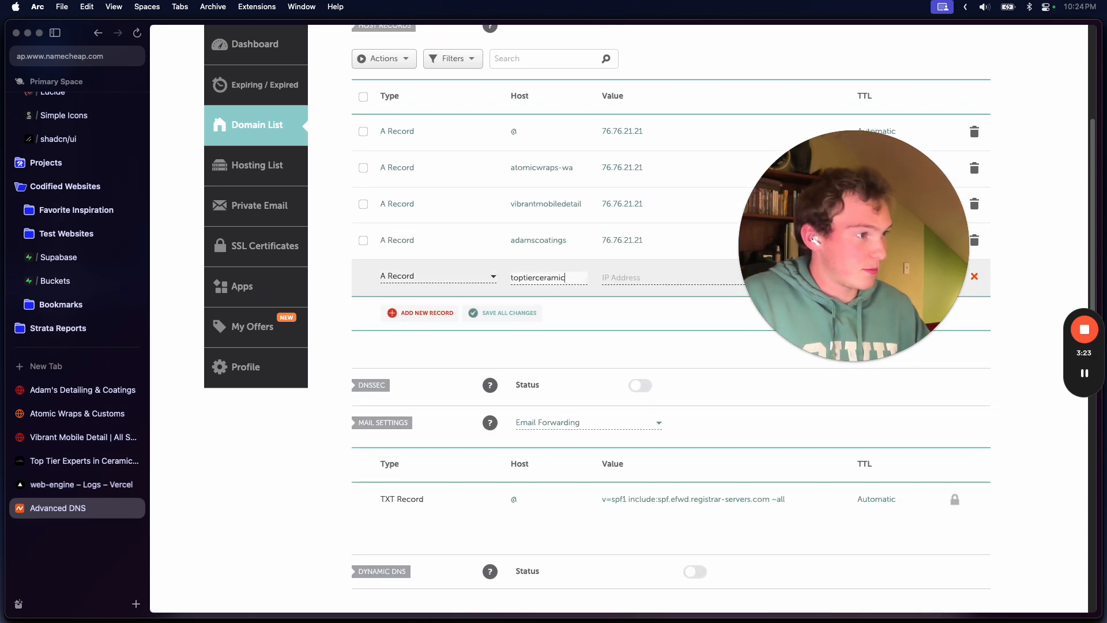
pyautogui.write('76.76.21.21')
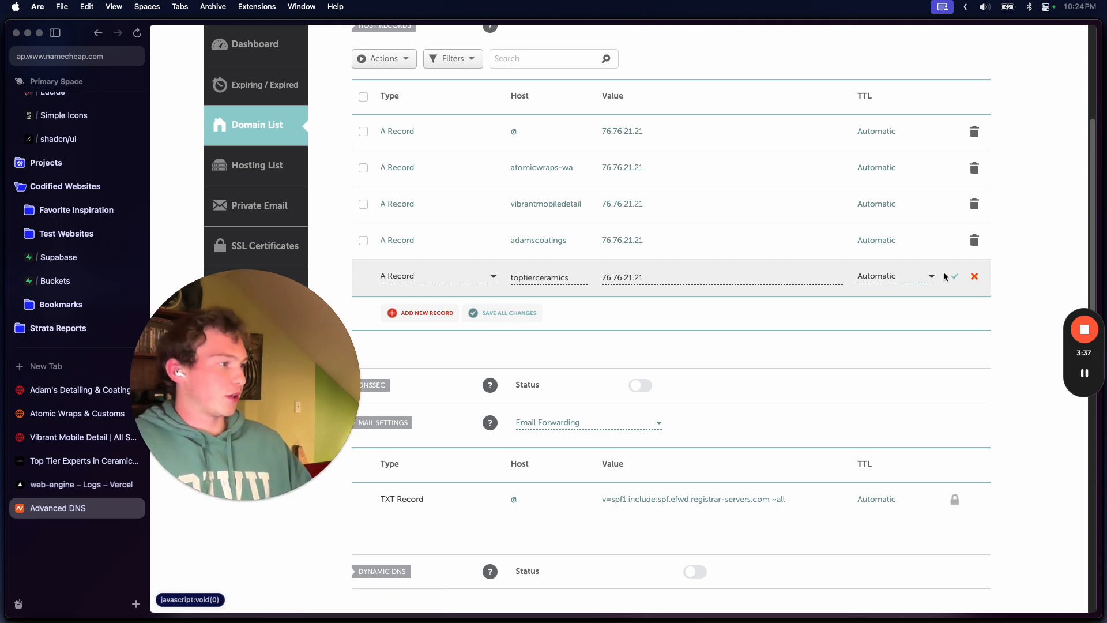
pyautogui.click(955, 276)
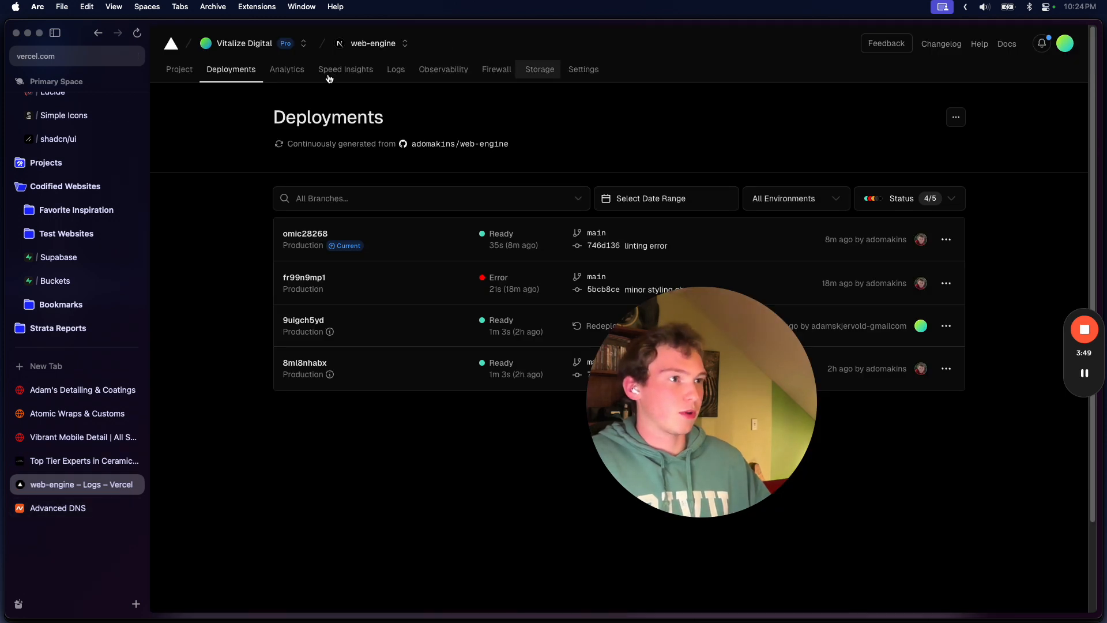
# Add toptierceramics.webengine.site under the web-engine project's domain settings.
pyautogui.click(583, 70)
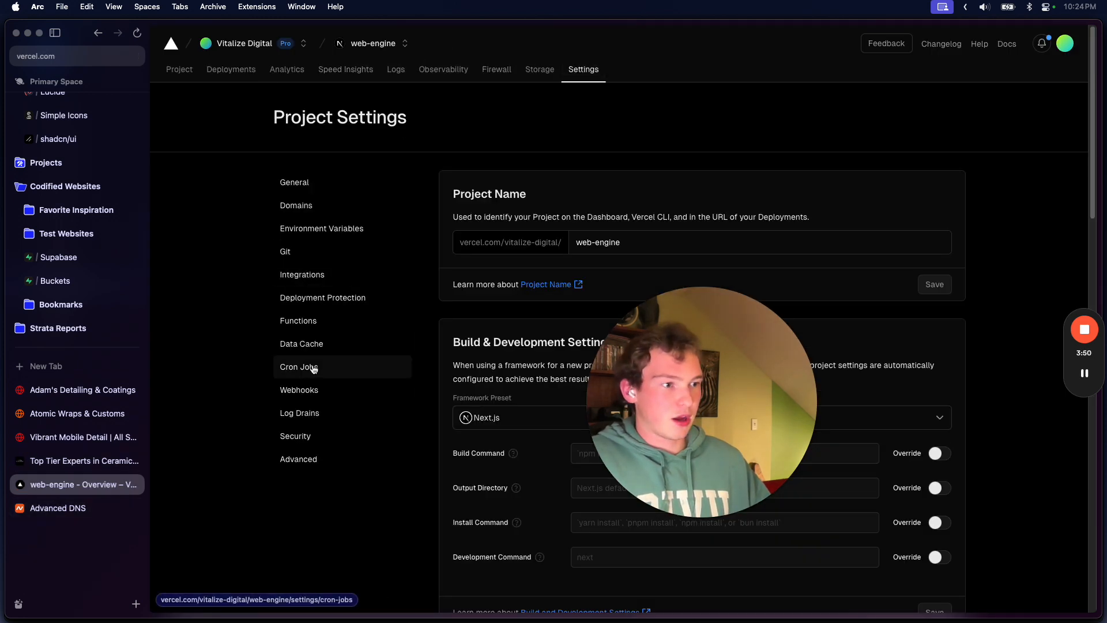
pyautogui.click(296, 206)
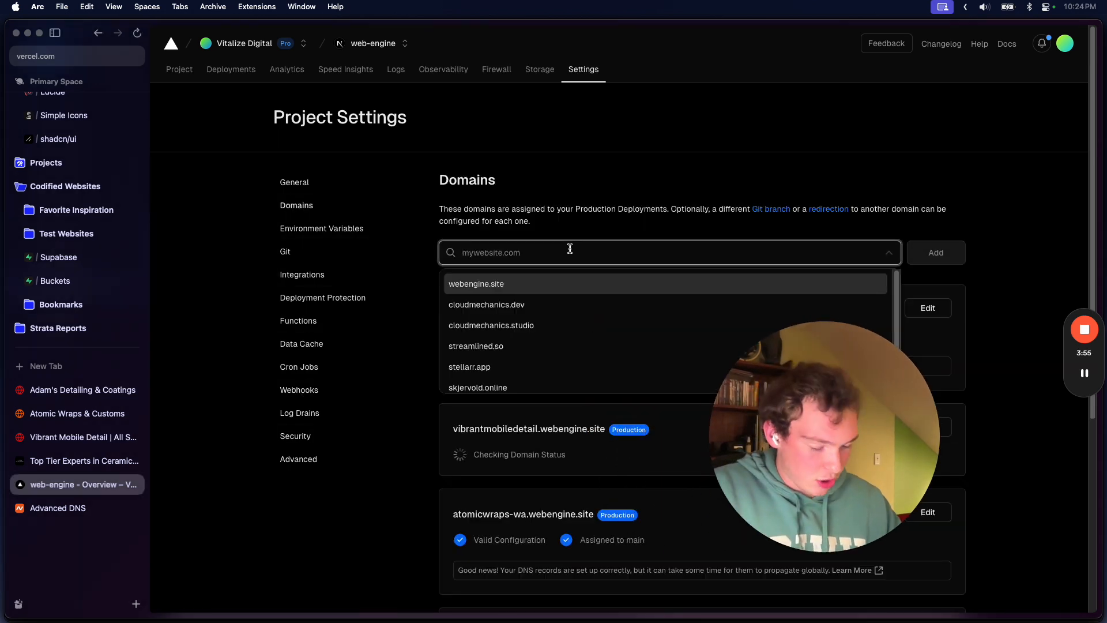
pyautogui.write('toptierceramics.webengine.s')
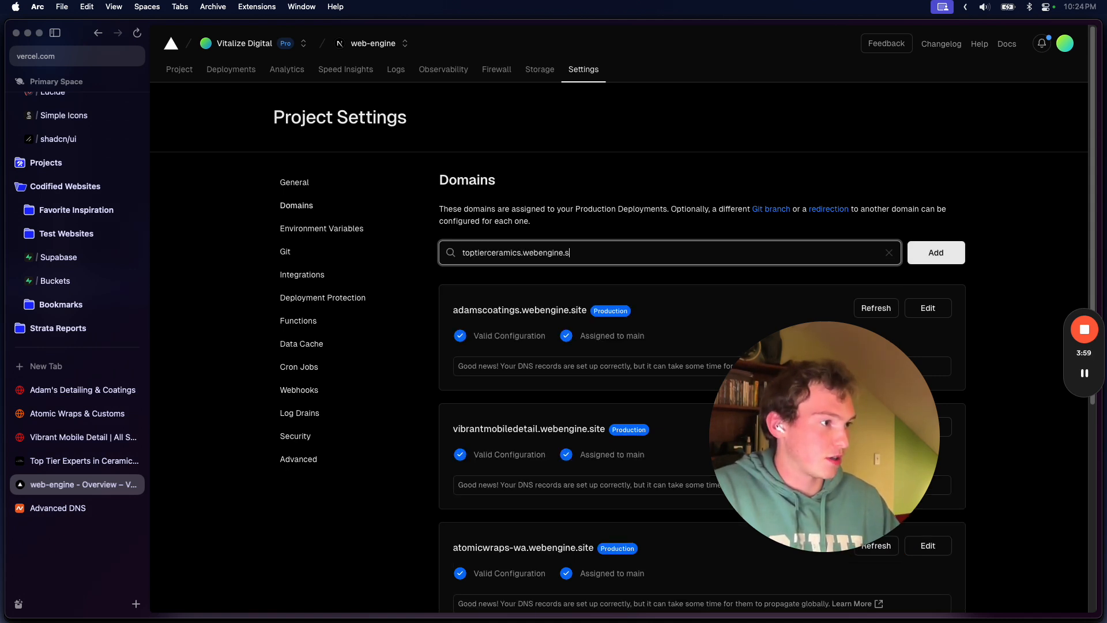
pyautogui.click(936, 252)
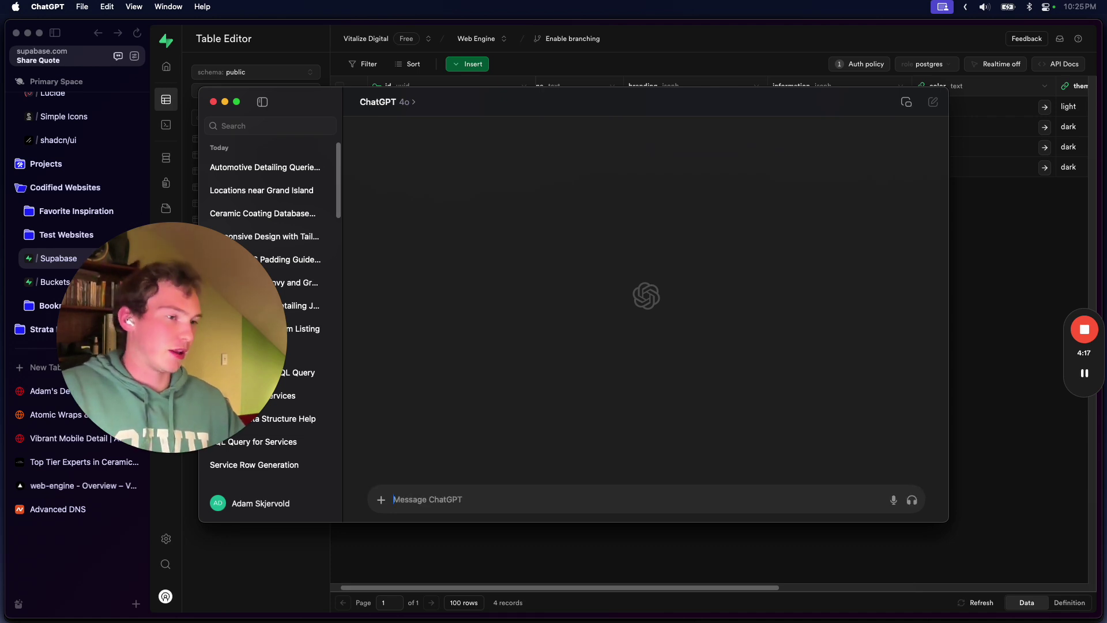
# Start a ChatGPT request to copy the website format for Top Tier Ceramics.
pyautogui.write('I need you toi')
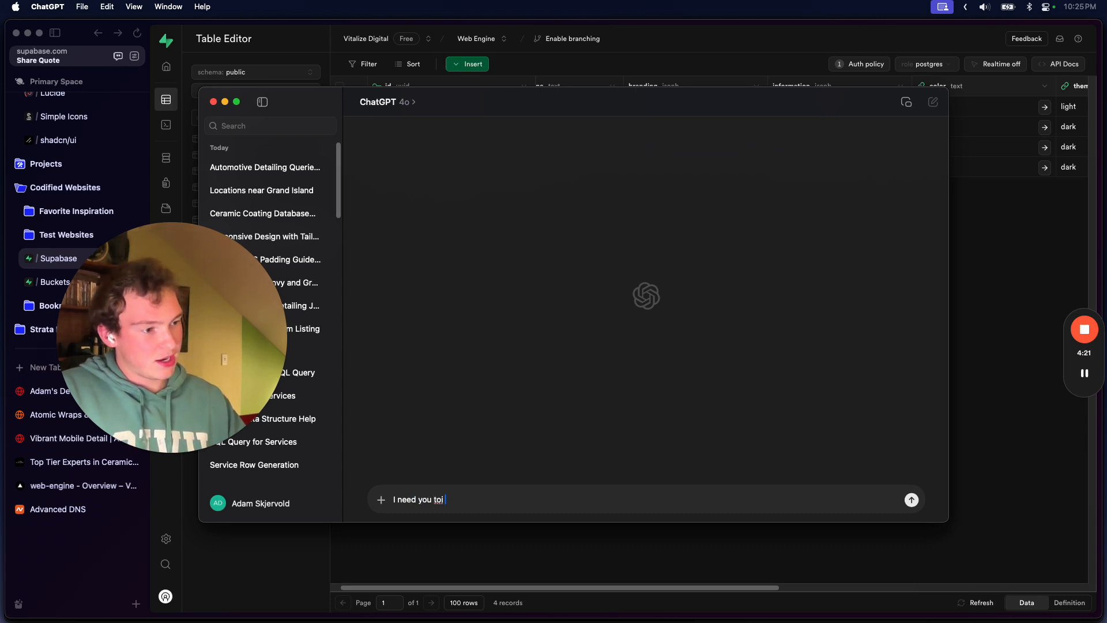
pyautogui.write('please')
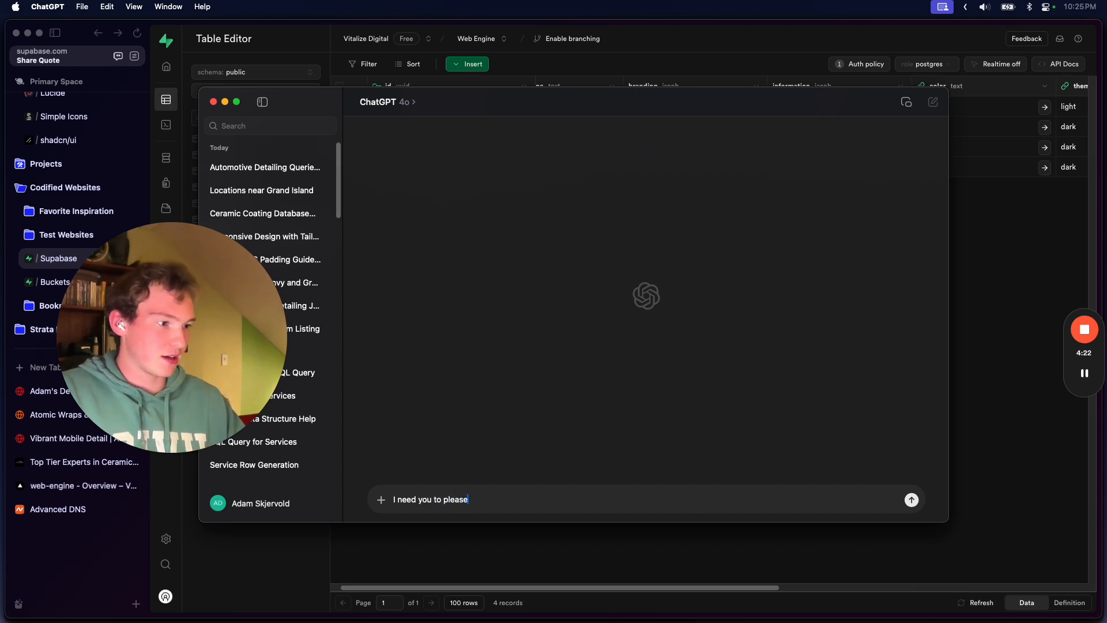
pyautogui.write('copy this website s')
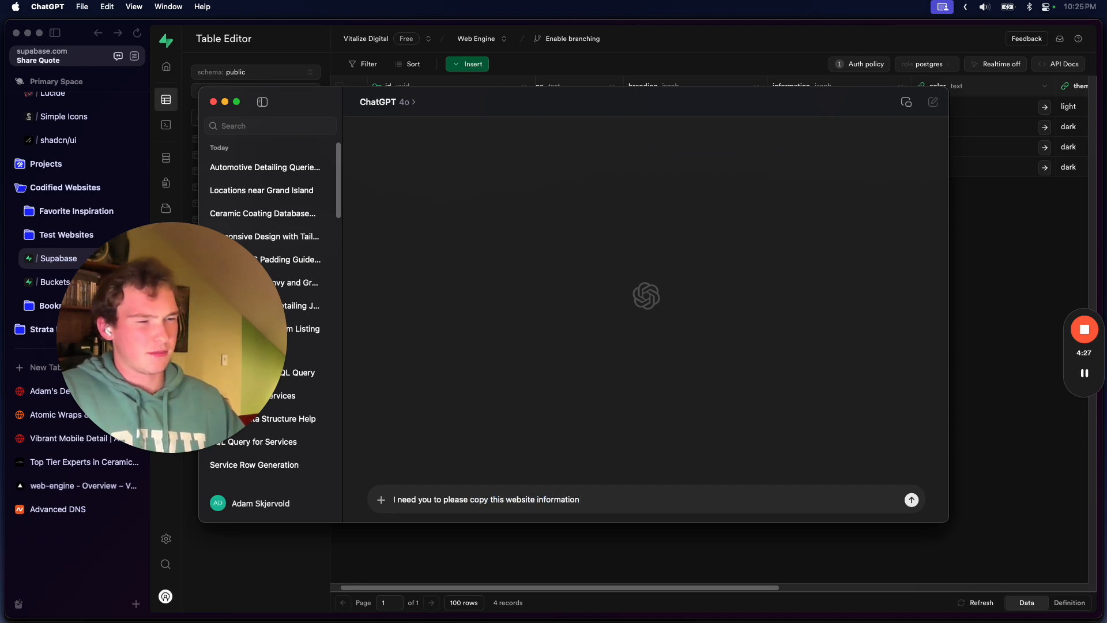
pyautogui.write('formatting but for a different company.')
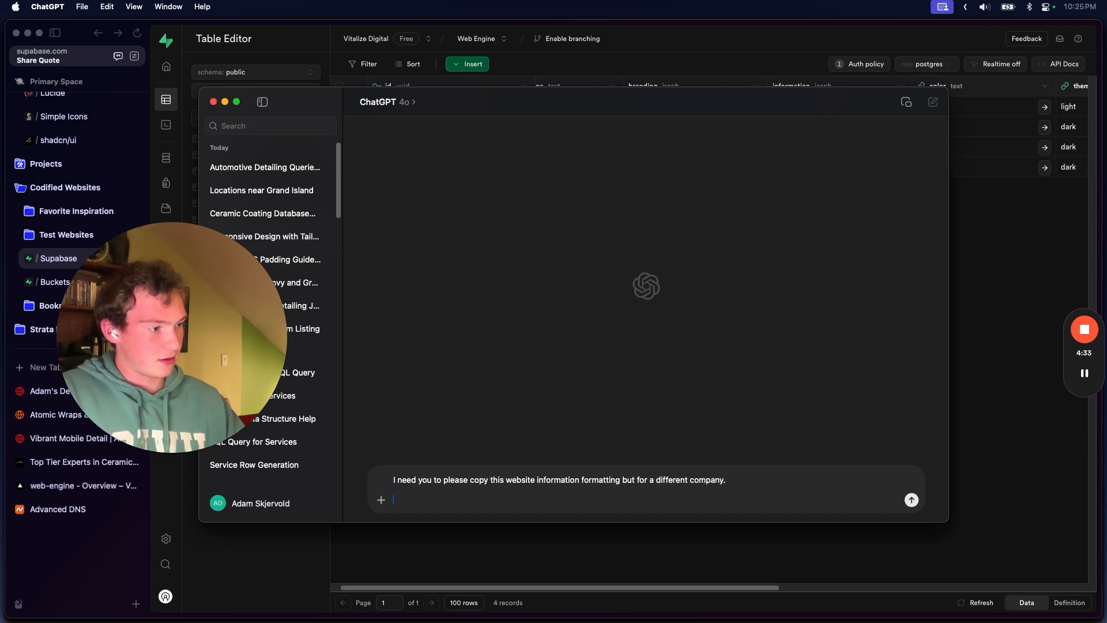
pyautogui.write('The company is called')
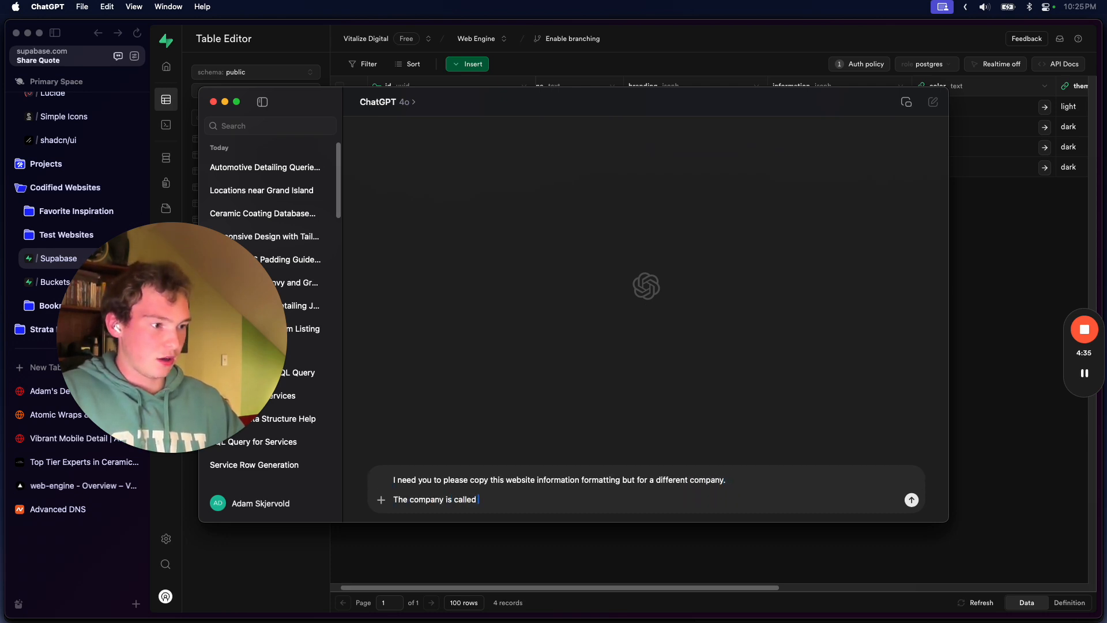
pyautogui.write('Top Tier Ceram')
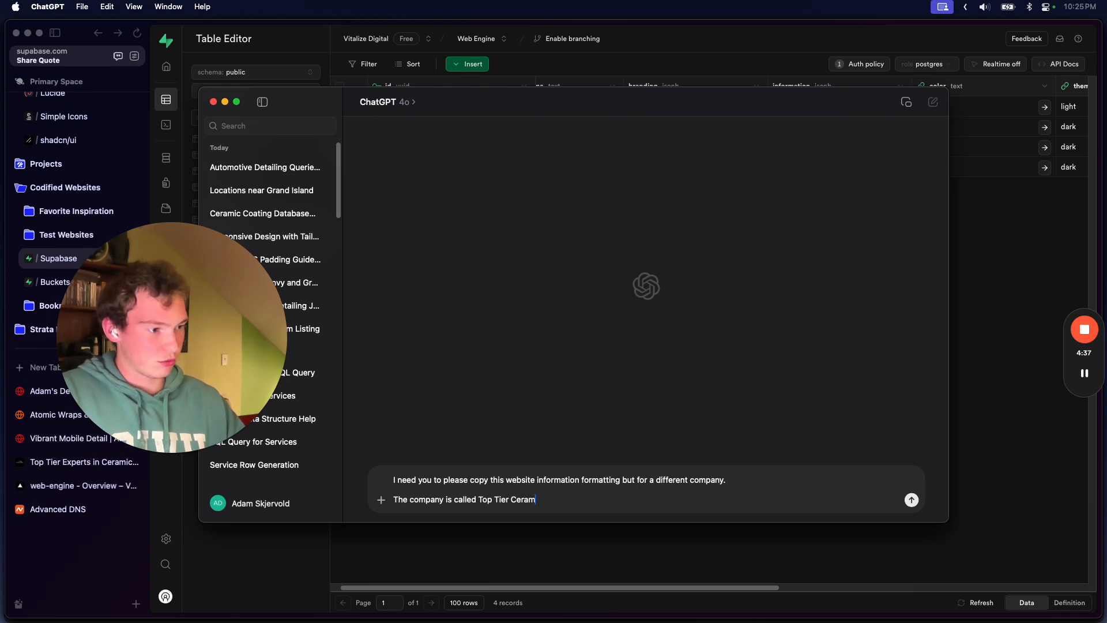
pyautogui.write("ics, they're")
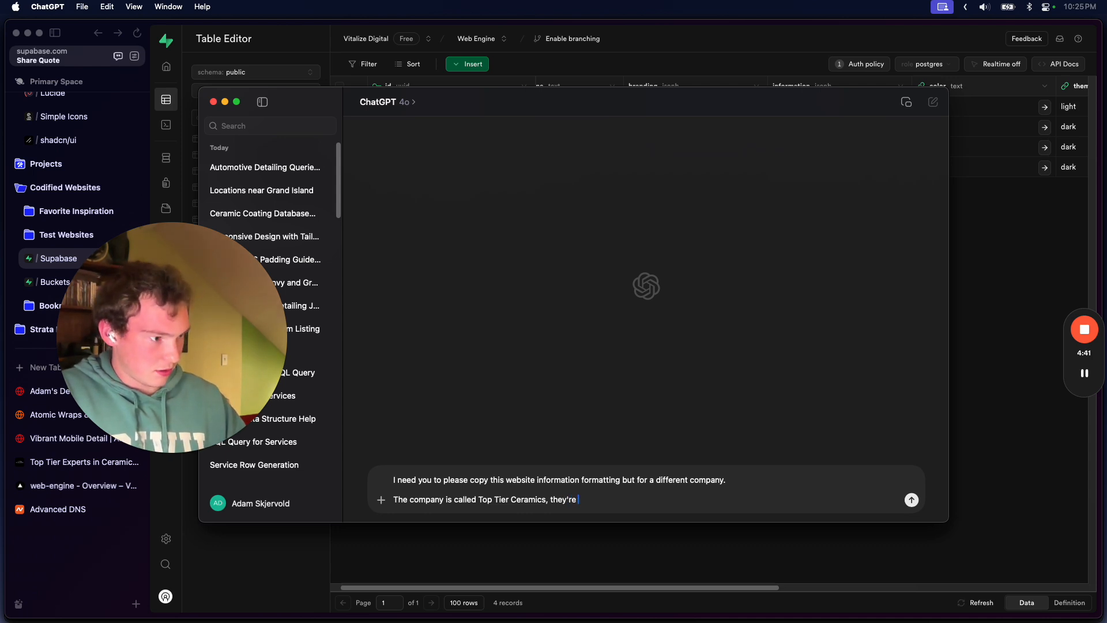
pyautogui.write('based out of')
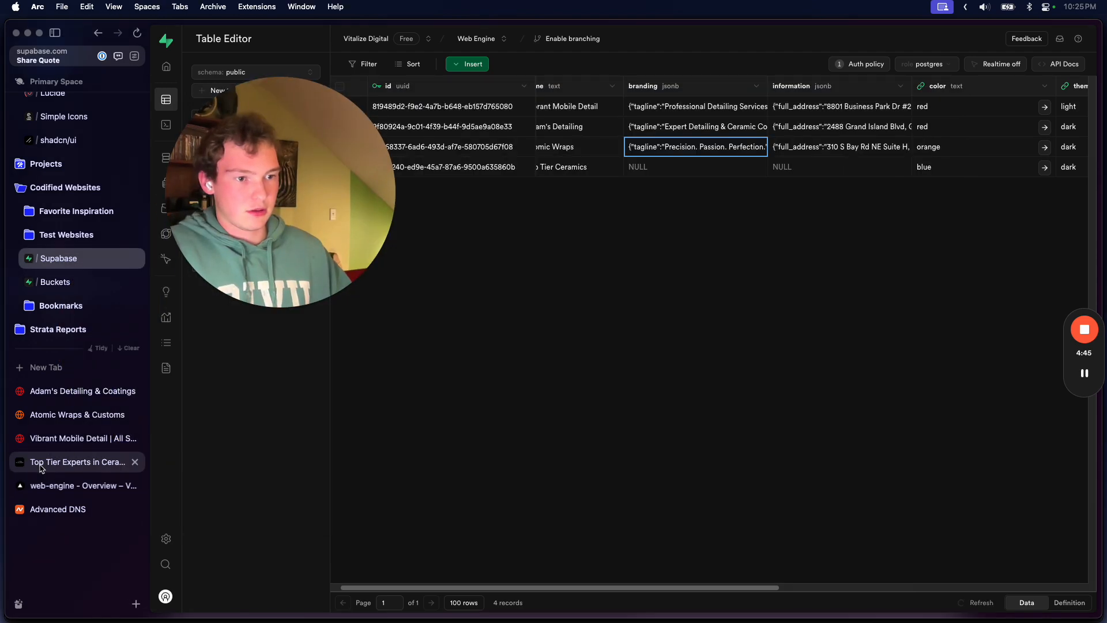
# Confirm the Maps location, add Fort Lauderdale, protection and ceramic coating details, and send.
pyautogui.click(78, 461)
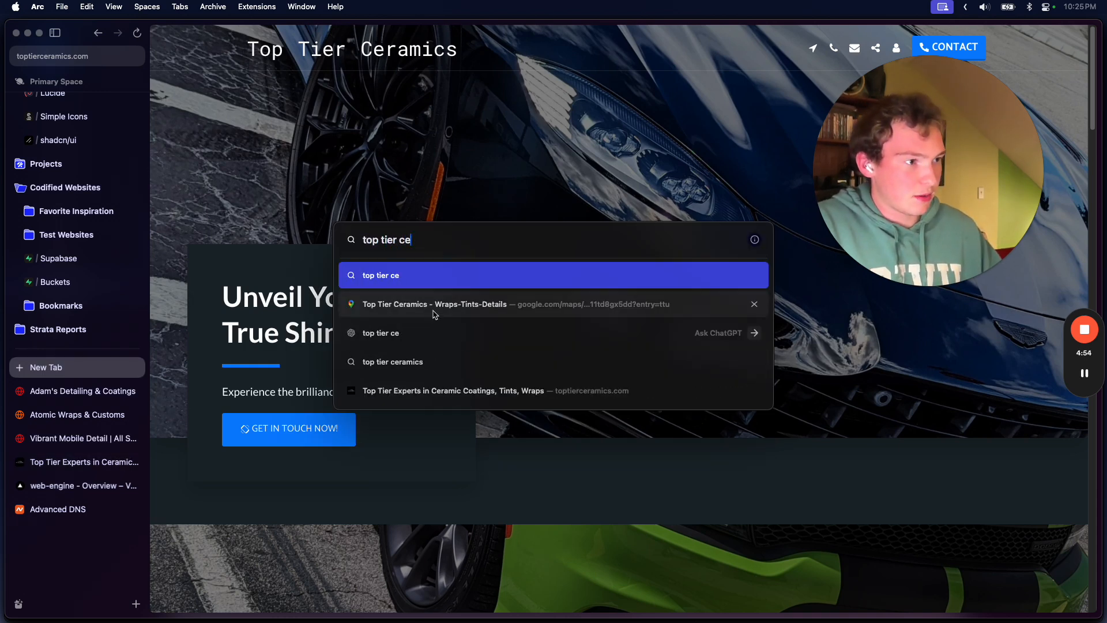
pyautogui.click(434, 303)
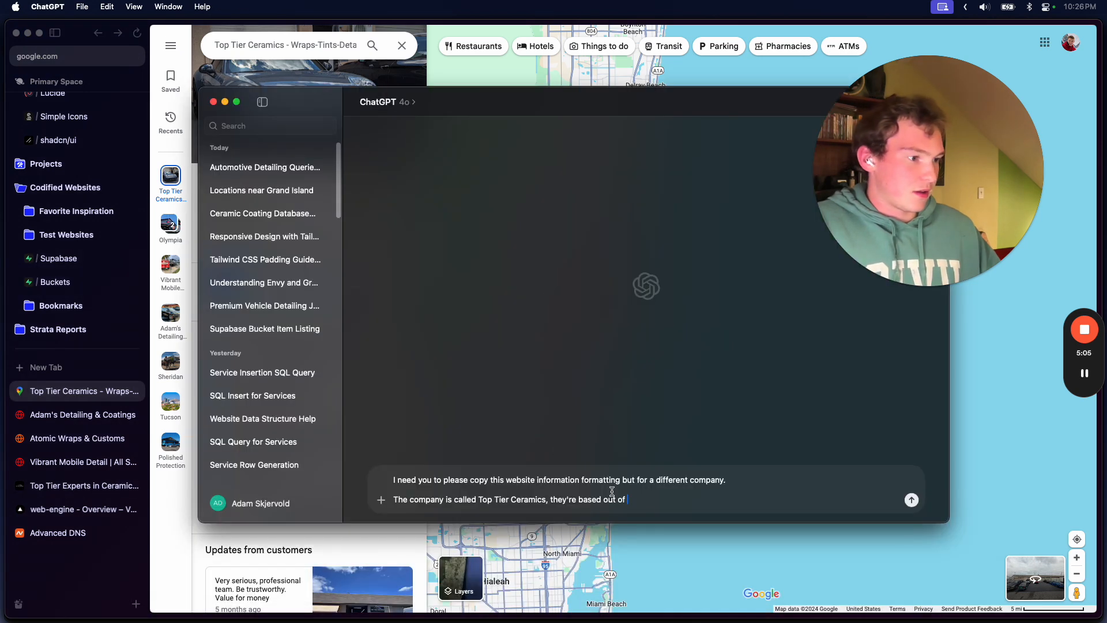
pyautogui.write('Fort Lauderdale and they focus on')
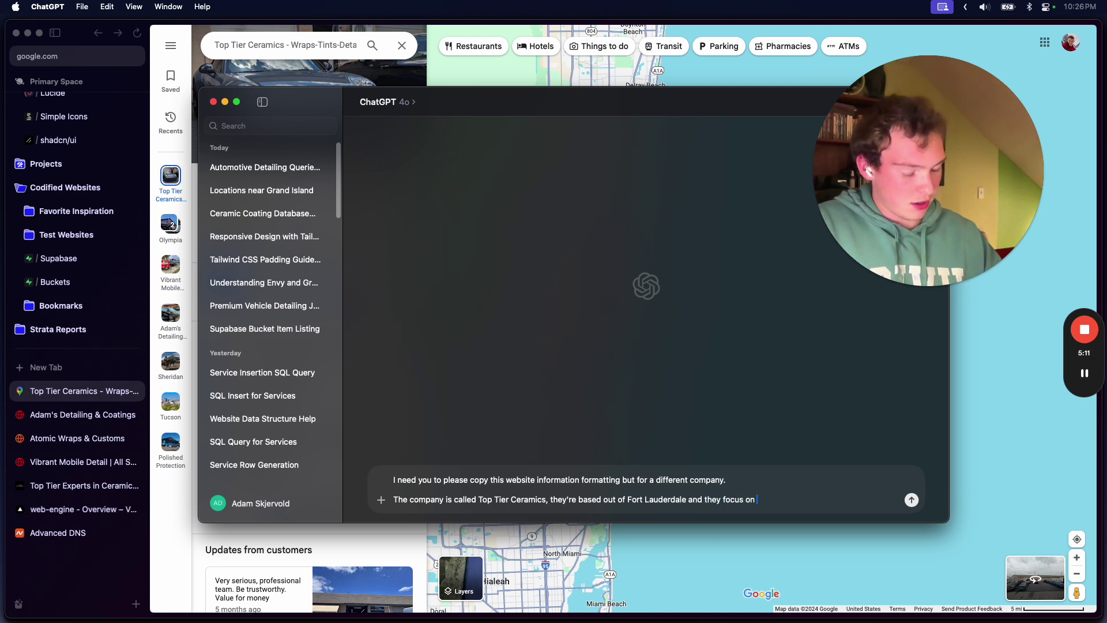
pyautogui.write('protecting and enhancing p')
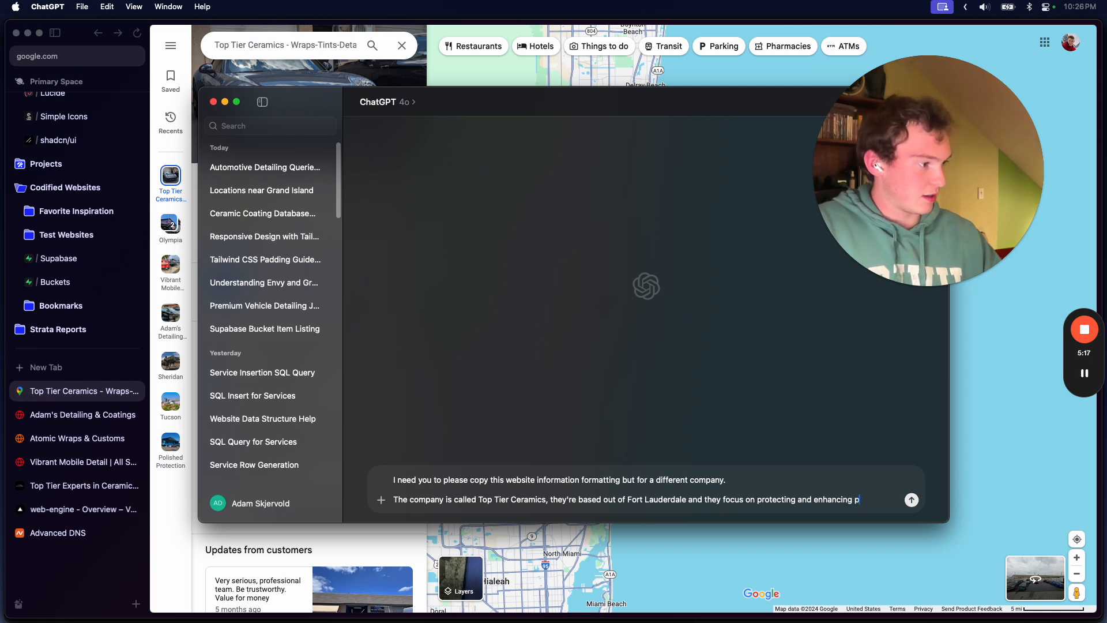
pyautogui.write('eoples vehicles with things like PPF')
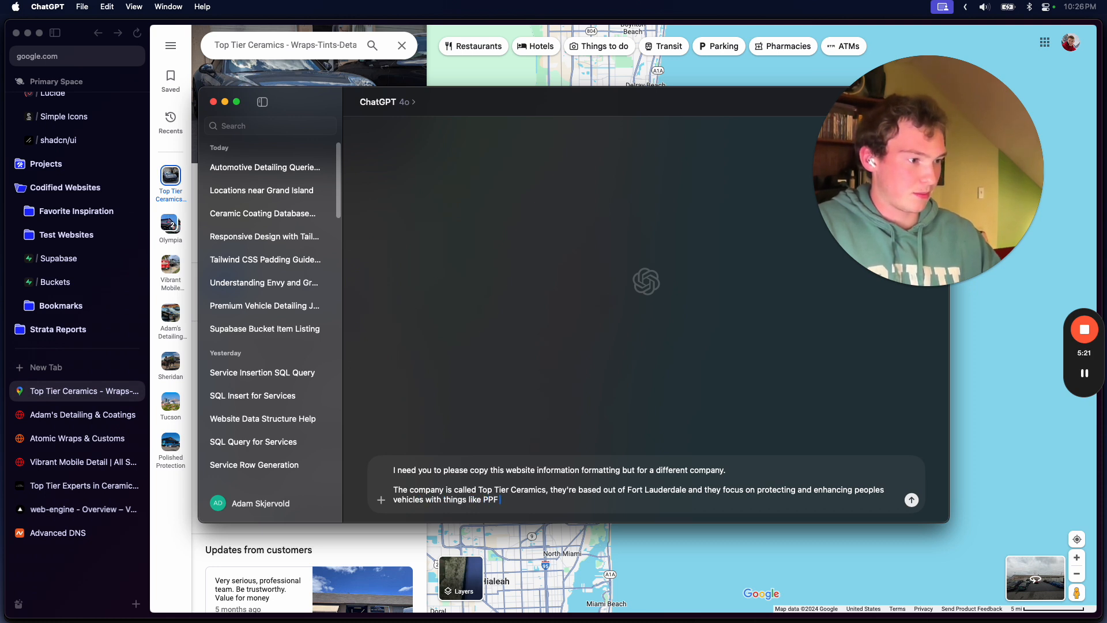
pyautogui.write('ceramic coating window tint etc')
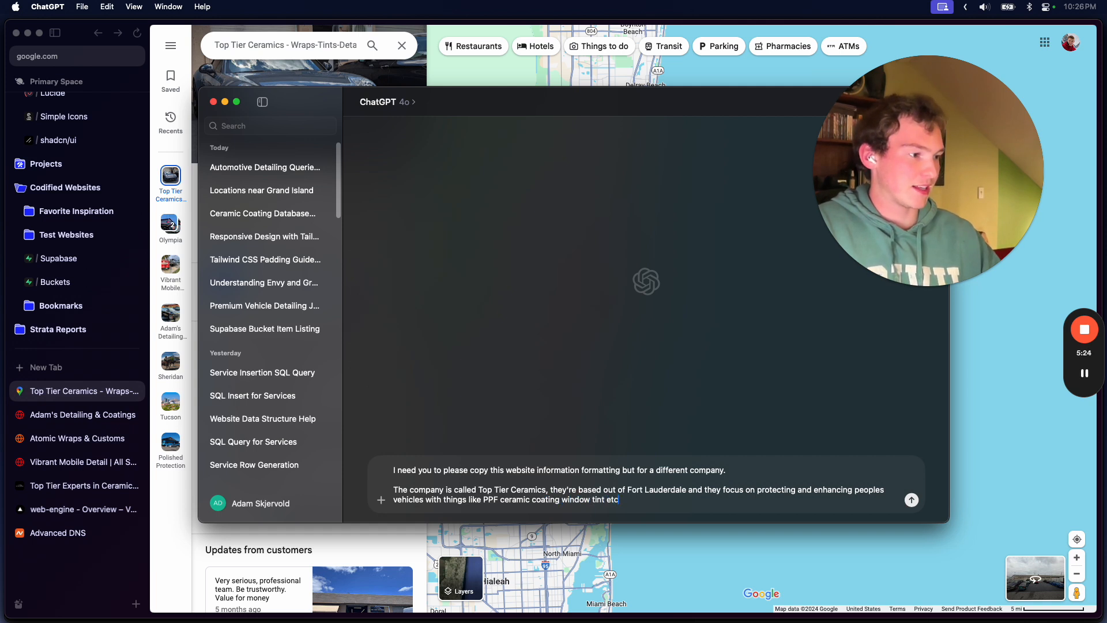
pyautogui.click(911, 499)
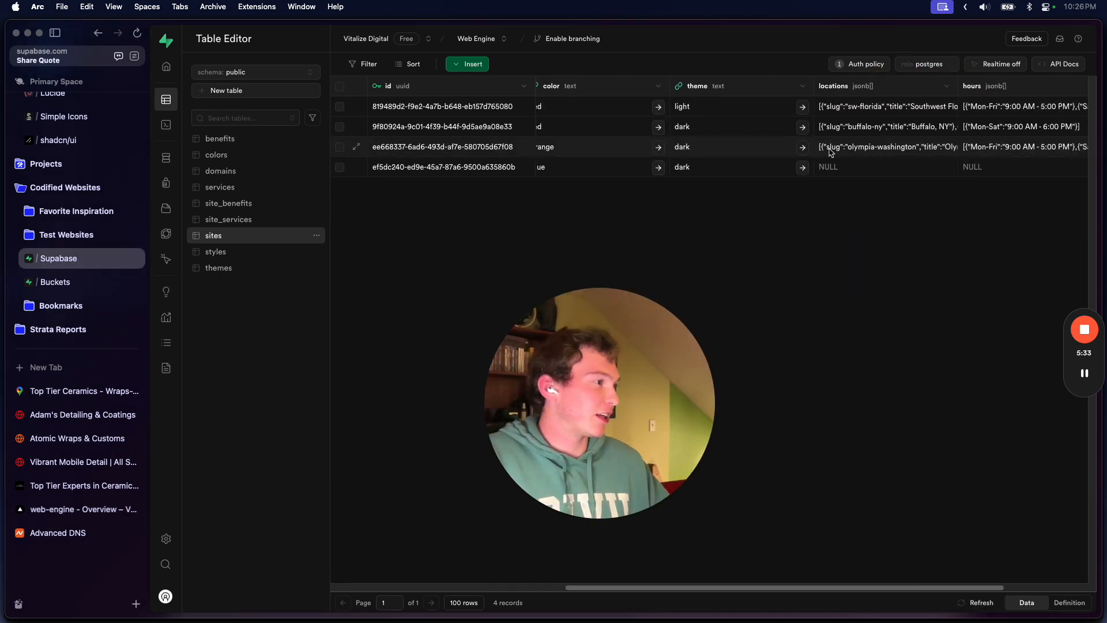
# Preview about-images bucket photos and copy the buffing-1-blue video's URL.
pyautogui.hscroll(3)
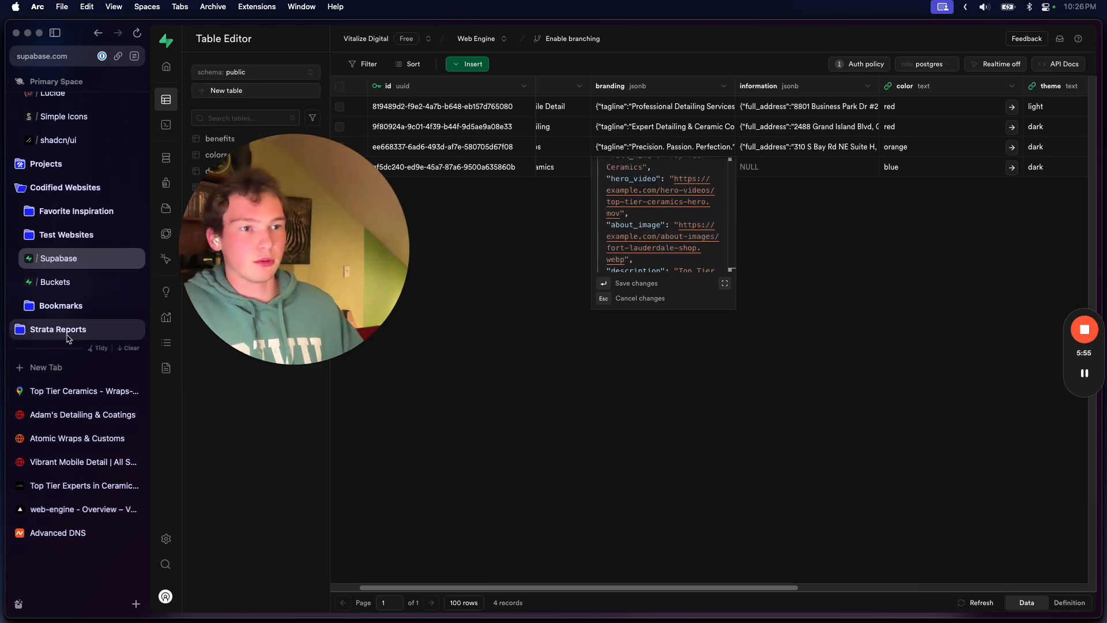
pyautogui.click(219, 187)
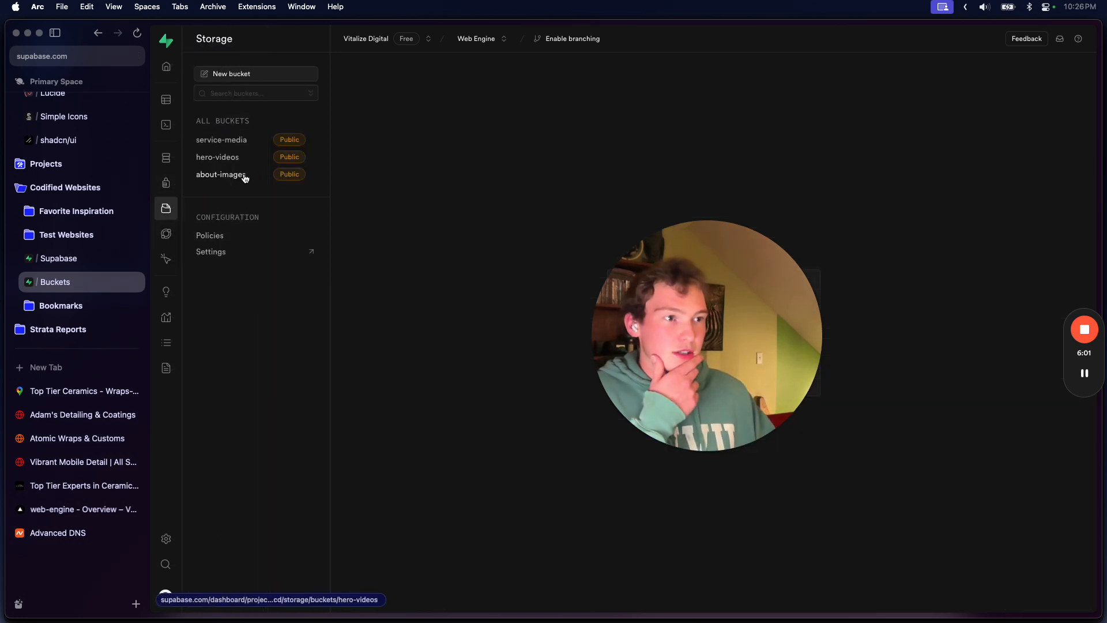
pyautogui.click(221, 174)
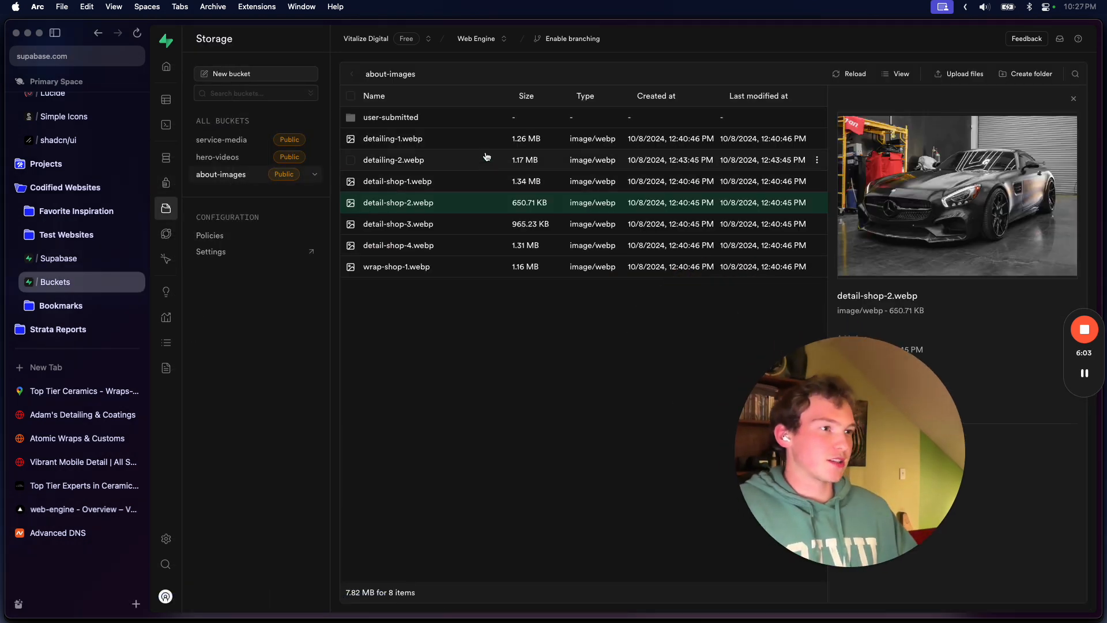
pyautogui.click(420, 181)
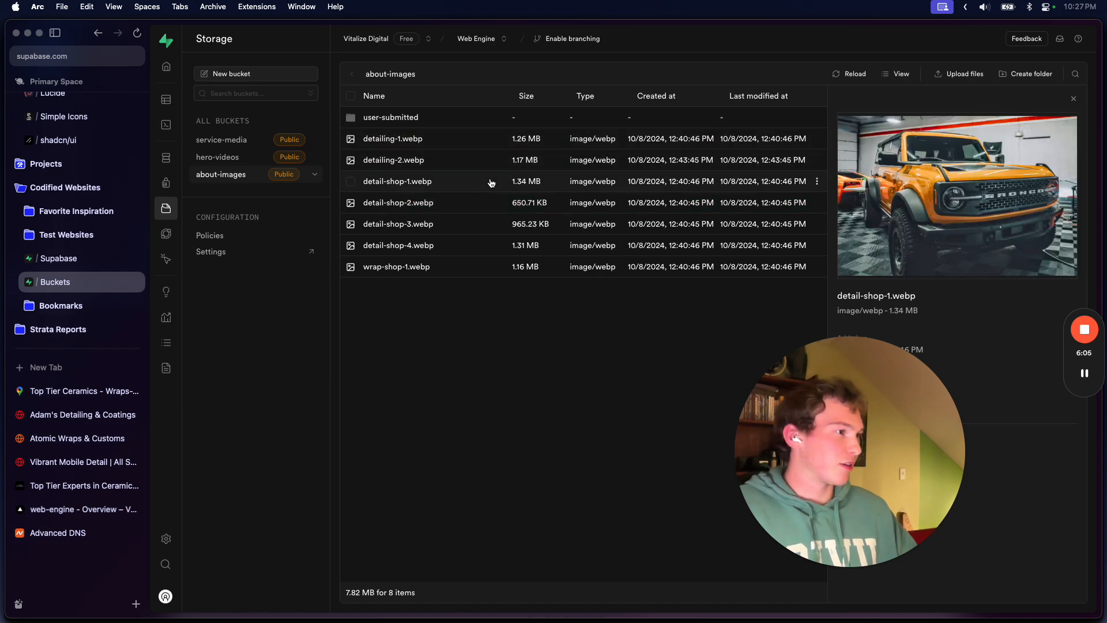
pyautogui.click(398, 224)
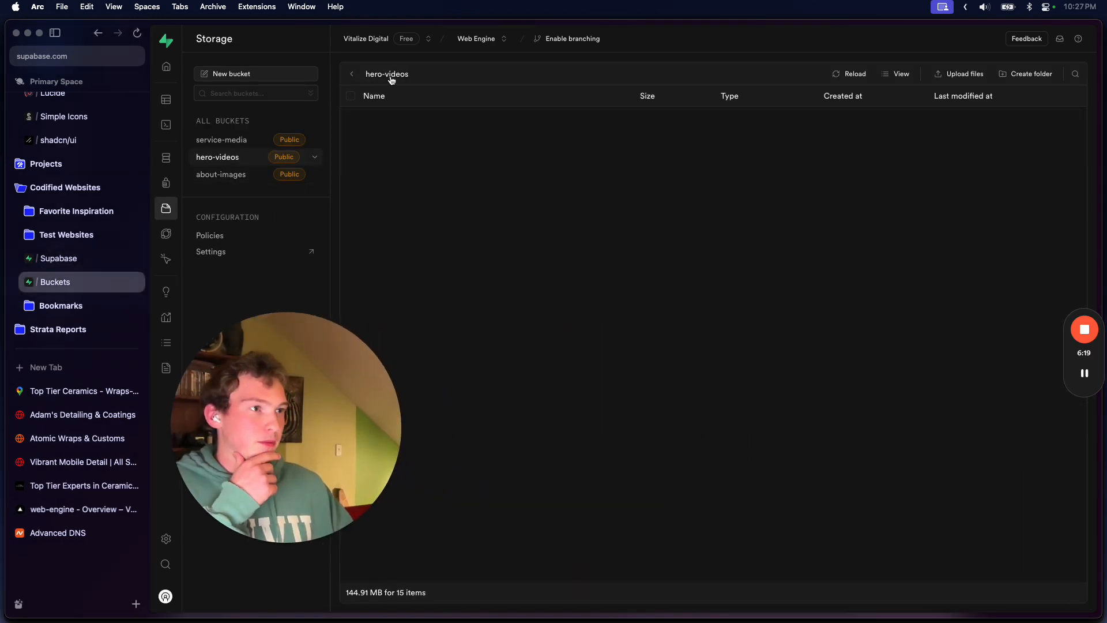
pyautogui.click(397, 139)
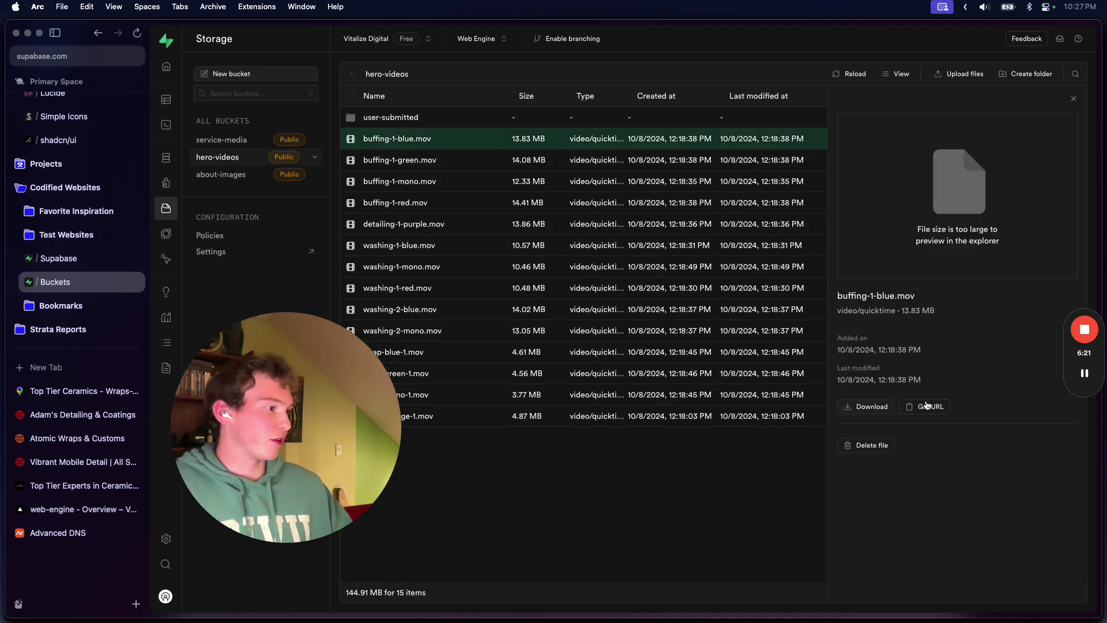
pyautogui.click(929, 406)
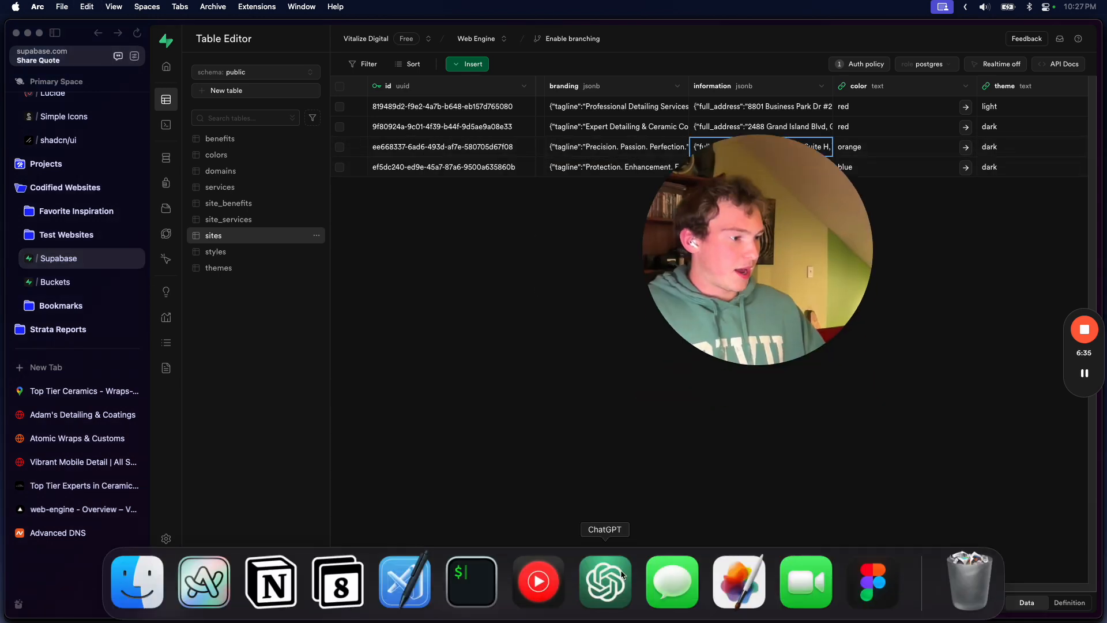
pyautogui.click(605, 581)
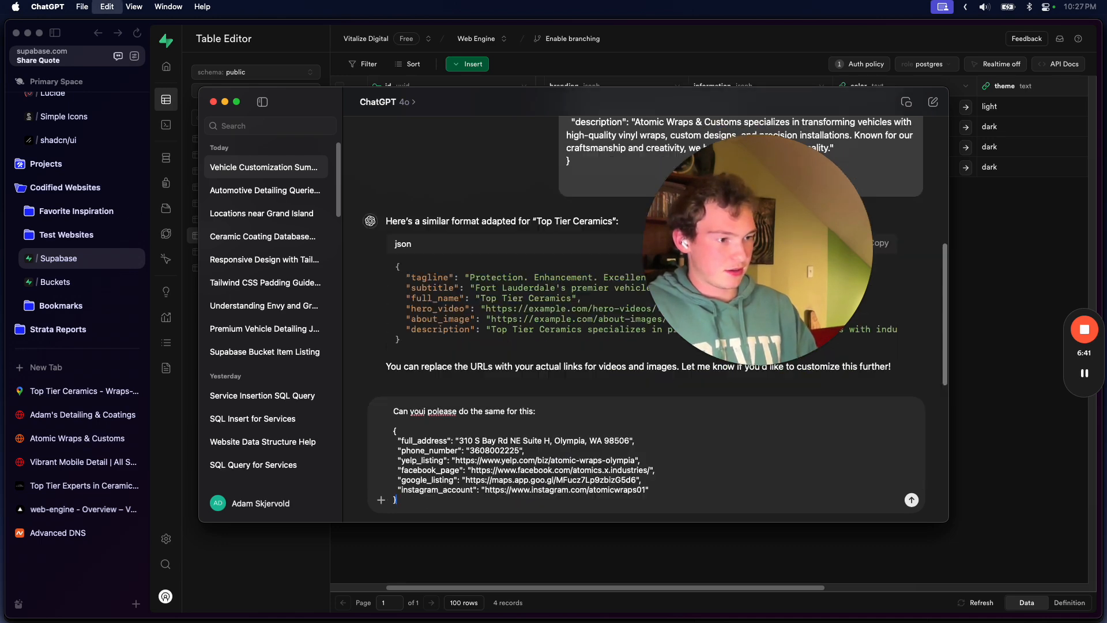
pyautogui.scroll(-3)
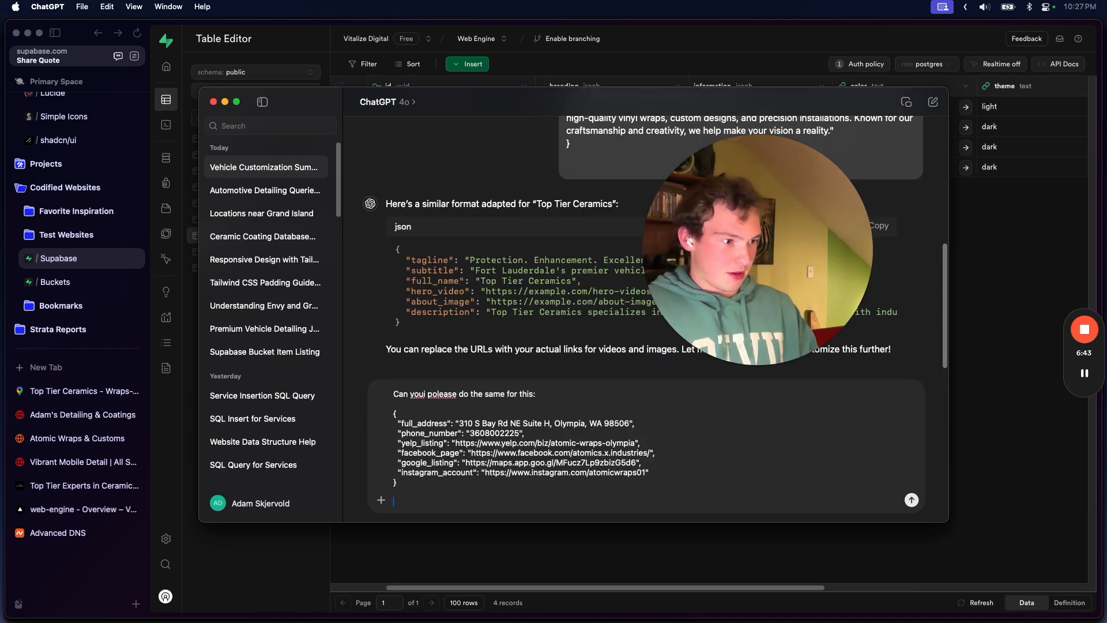
pyautogui.write('Fill with n')
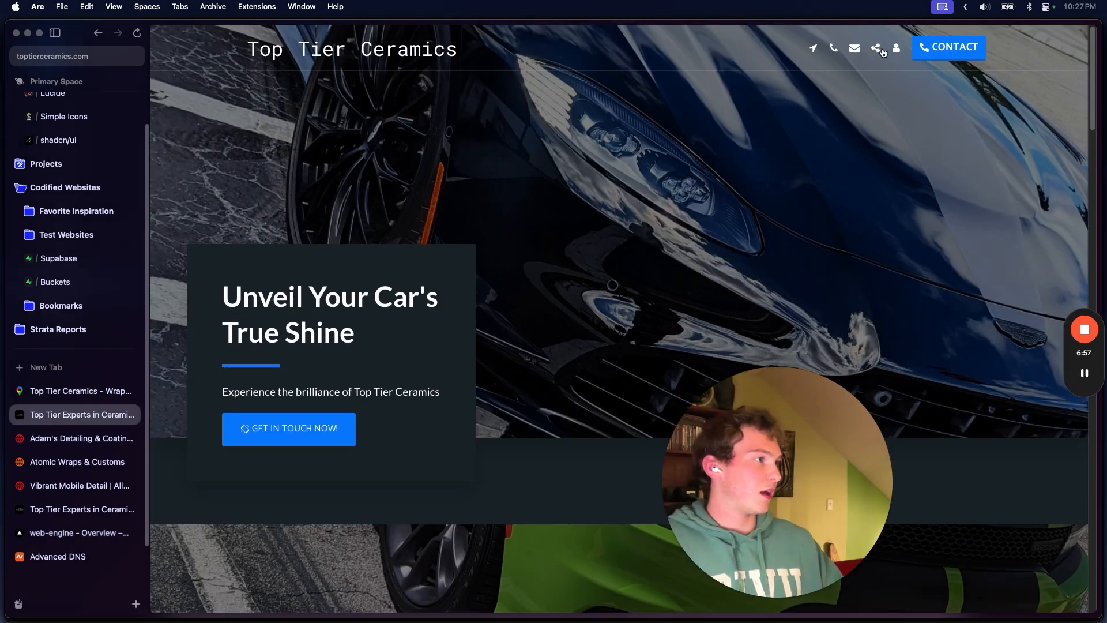
pyautogui.click(876, 47)
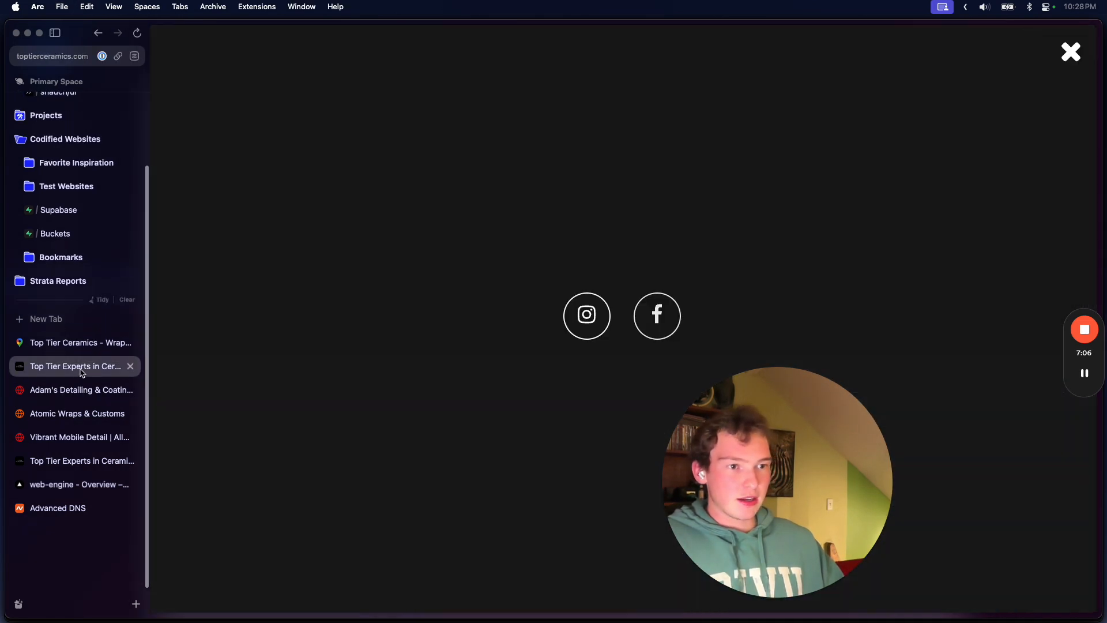
pyautogui.click(656, 315)
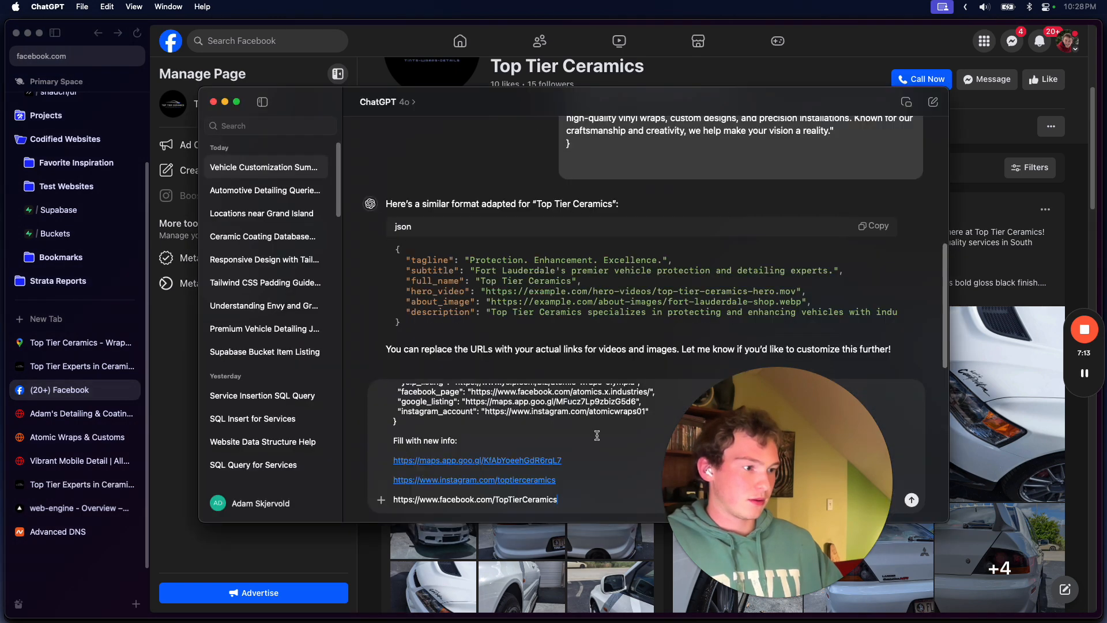
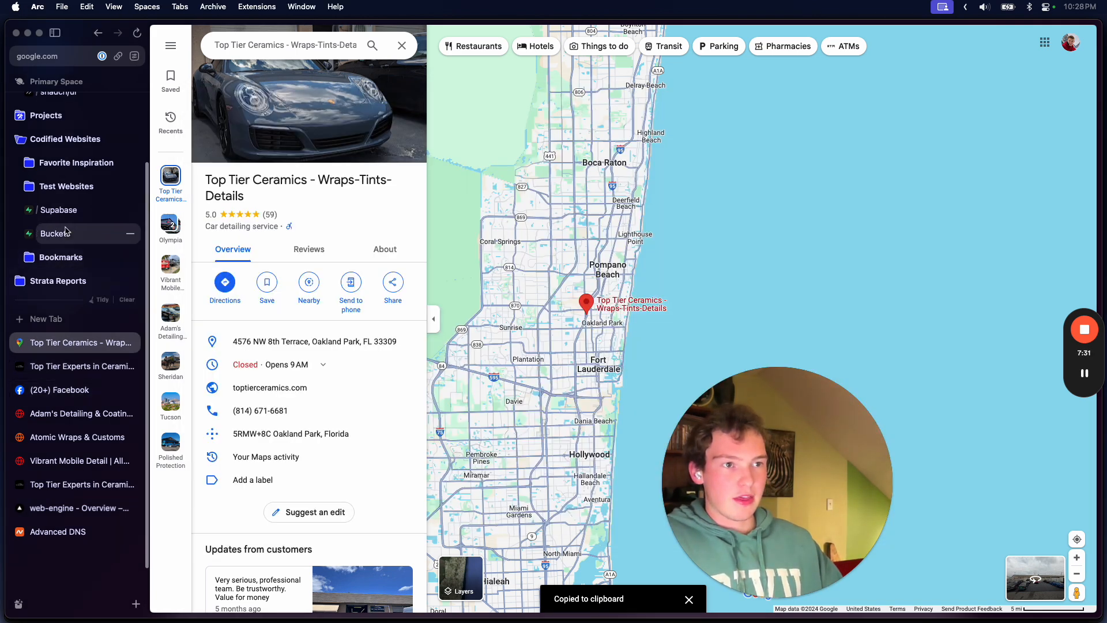
pyautogui.click(59, 210)
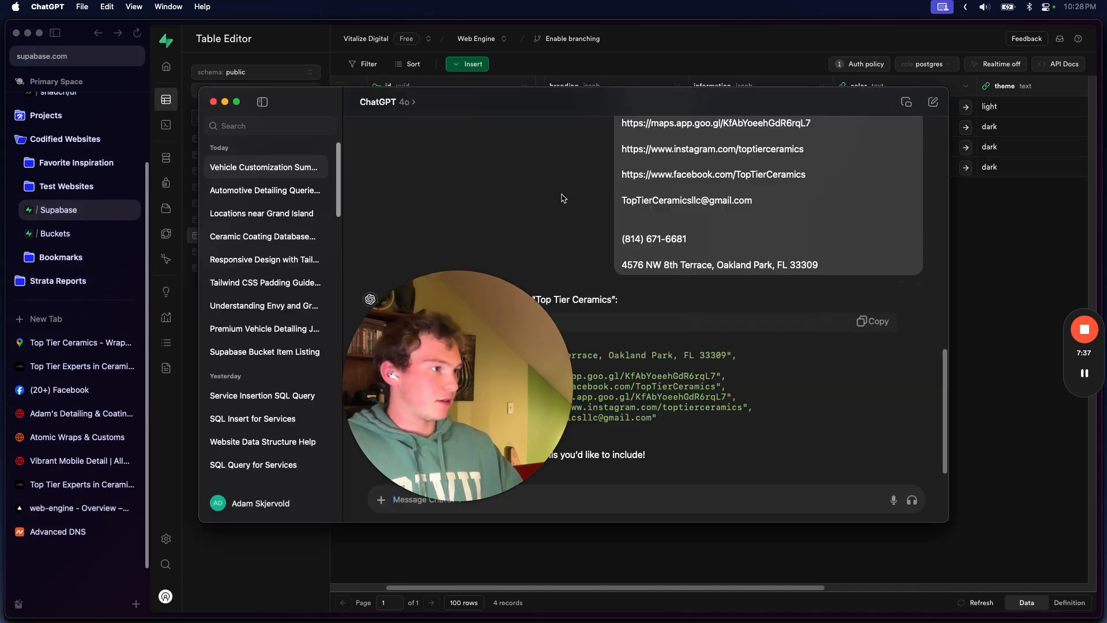
# Paste the locations array and ask for Fort Lauderdale-area names for SEO.
pyautogui.click(872, 321)
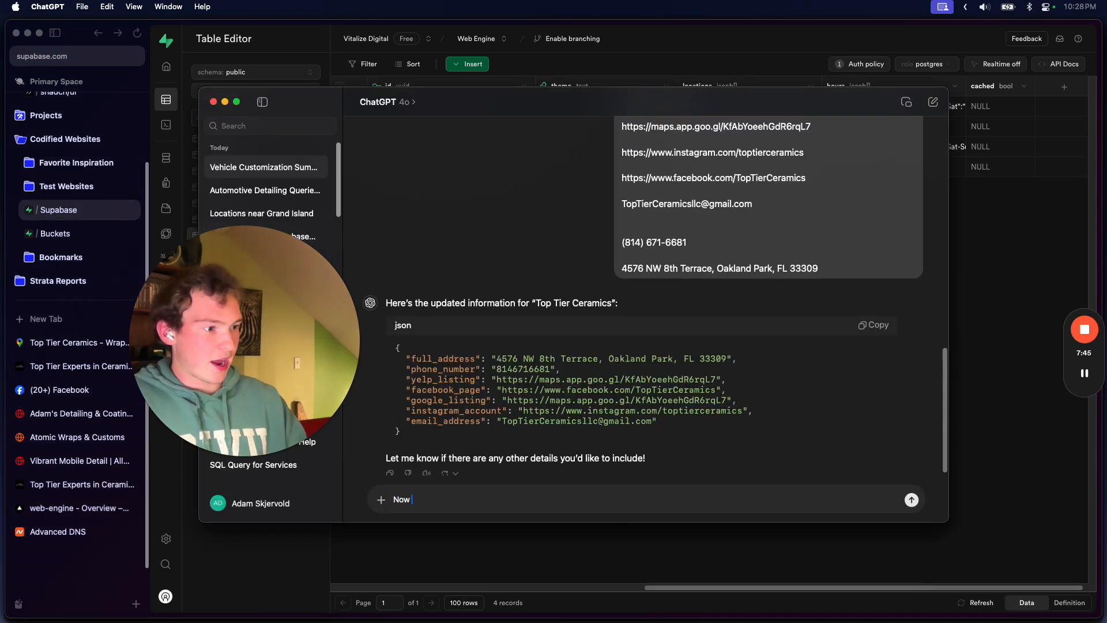
pyautogui.write('please copy this:')
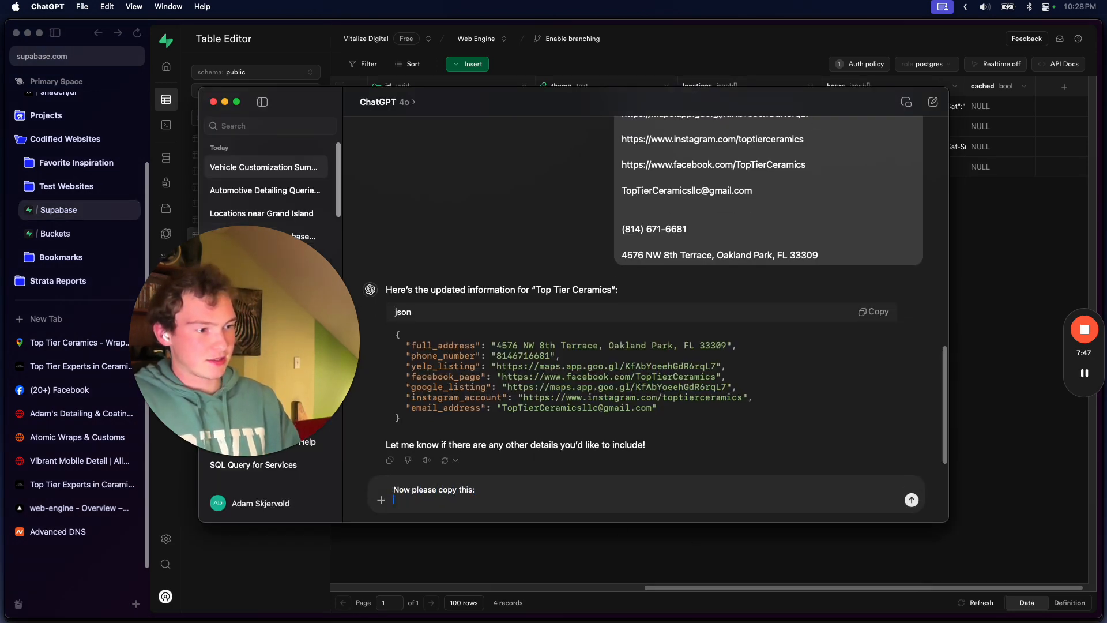
pyautogui.rightClick(759, 146)
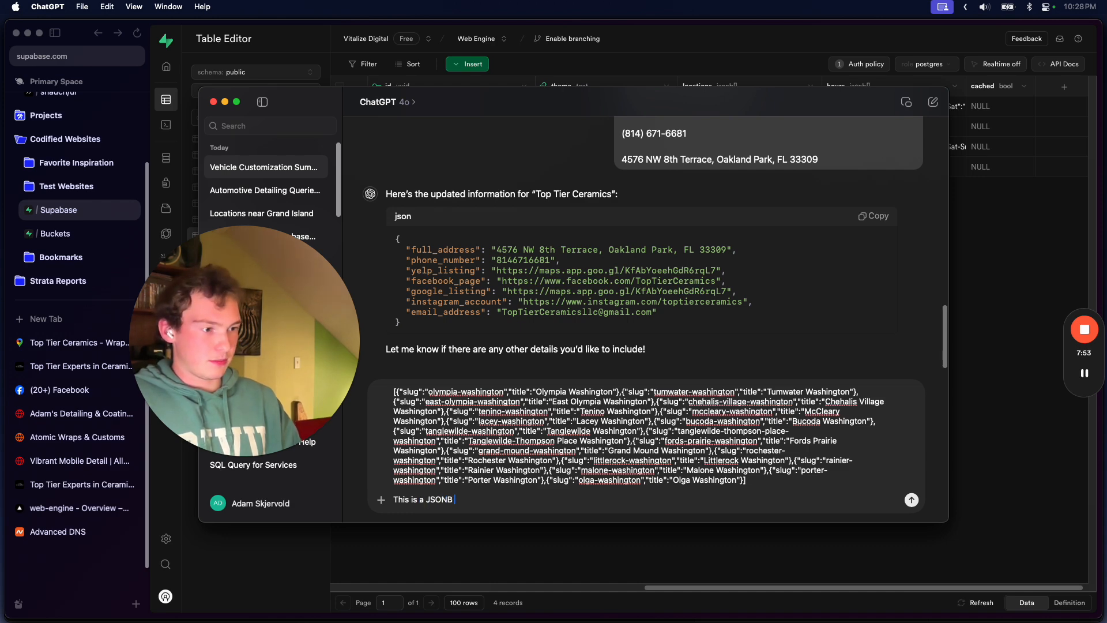
pyautogui.write('array of locations')
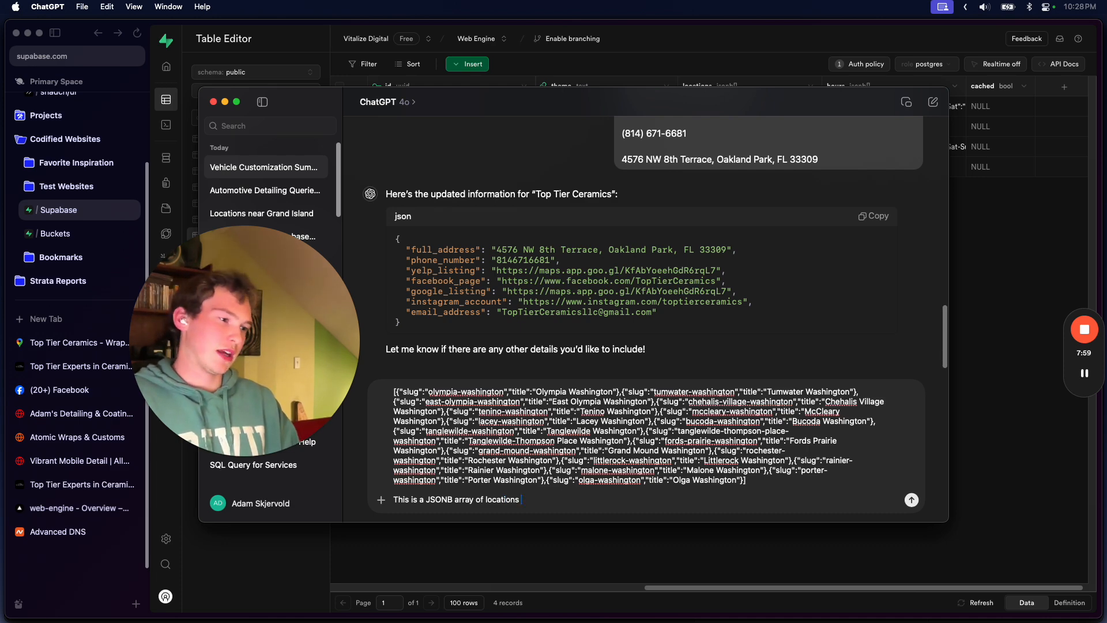
pyautogui.write('names and')
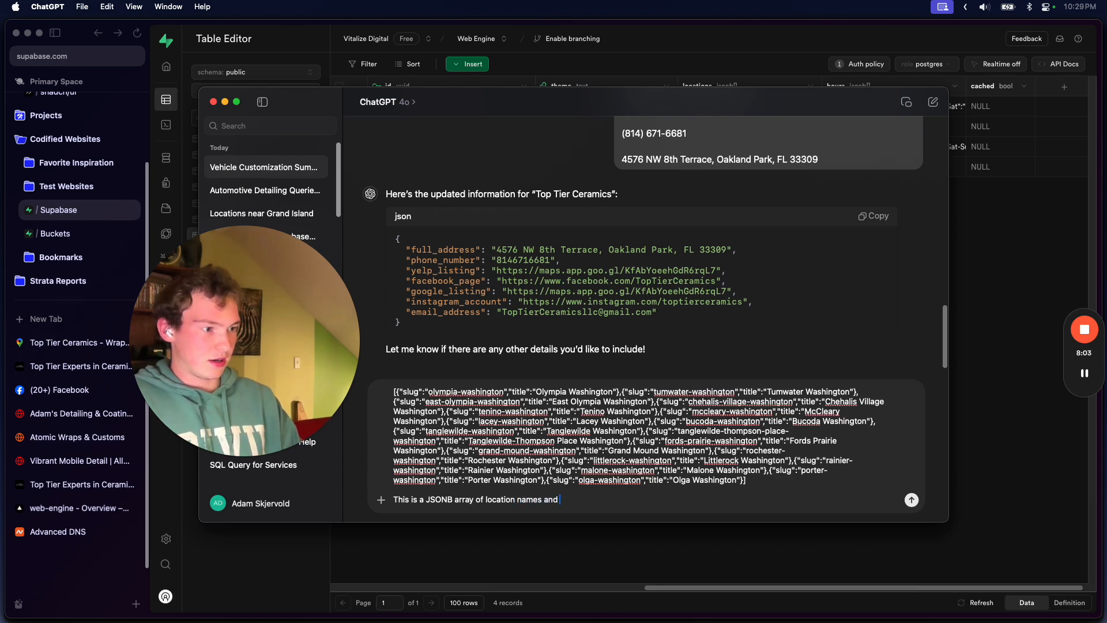
pyautogui.write('re')
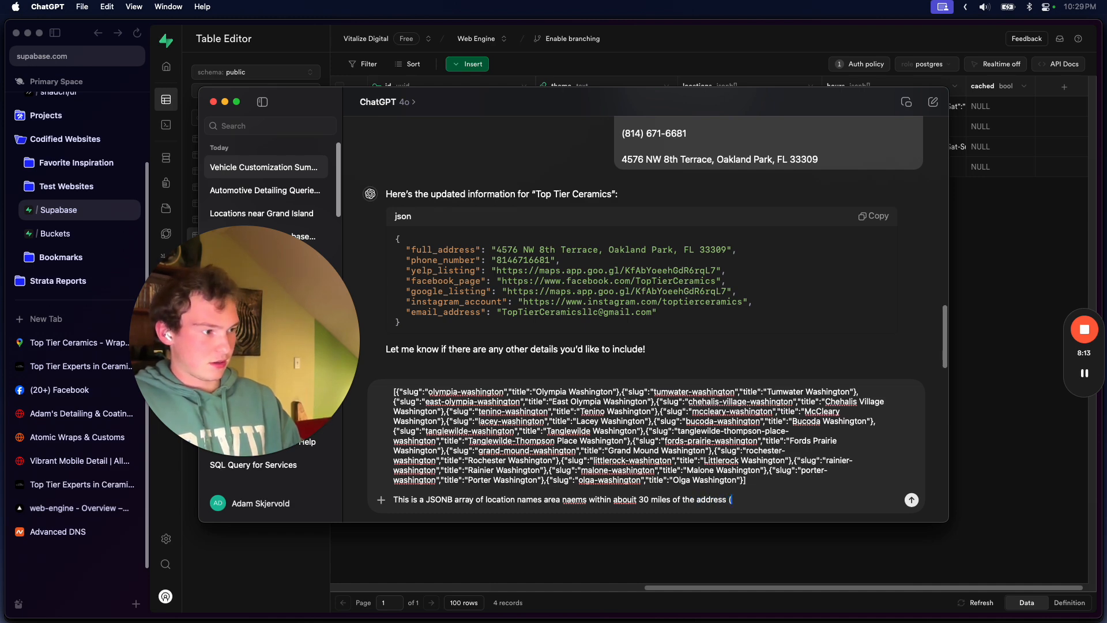
pyautogui.write('F')
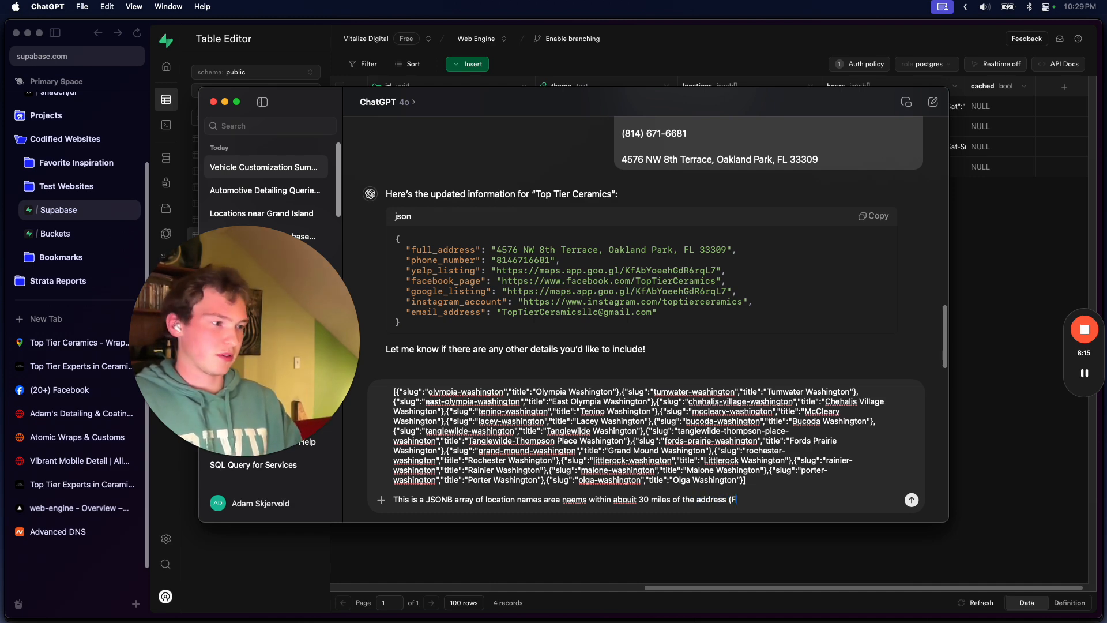
pyautogui.write('ort Lauderdale')
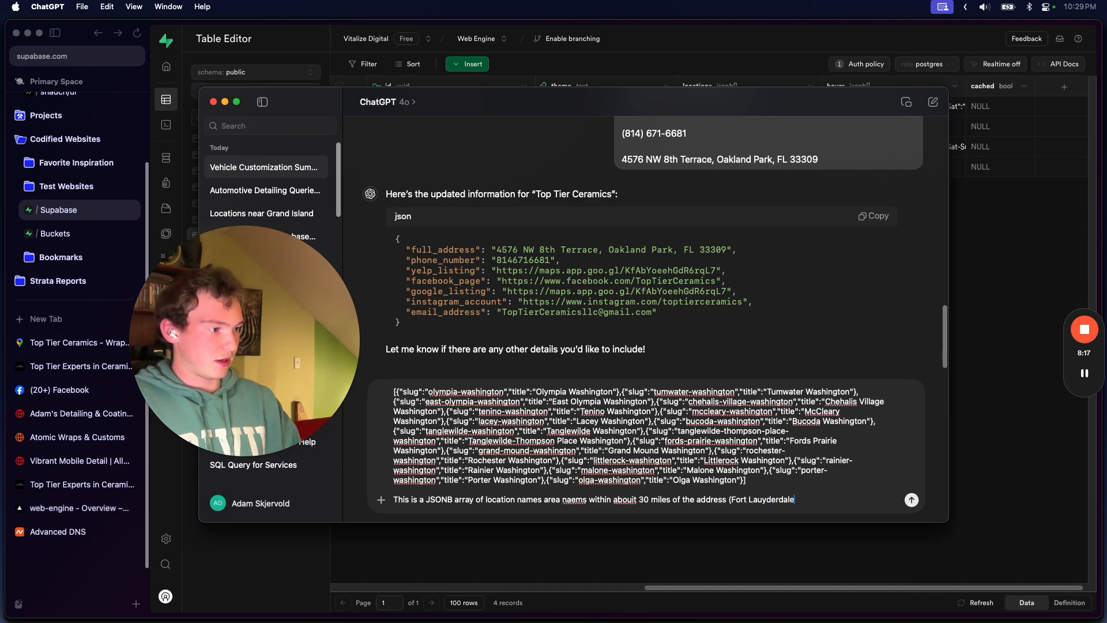
pyautogui.write('in this case) t')
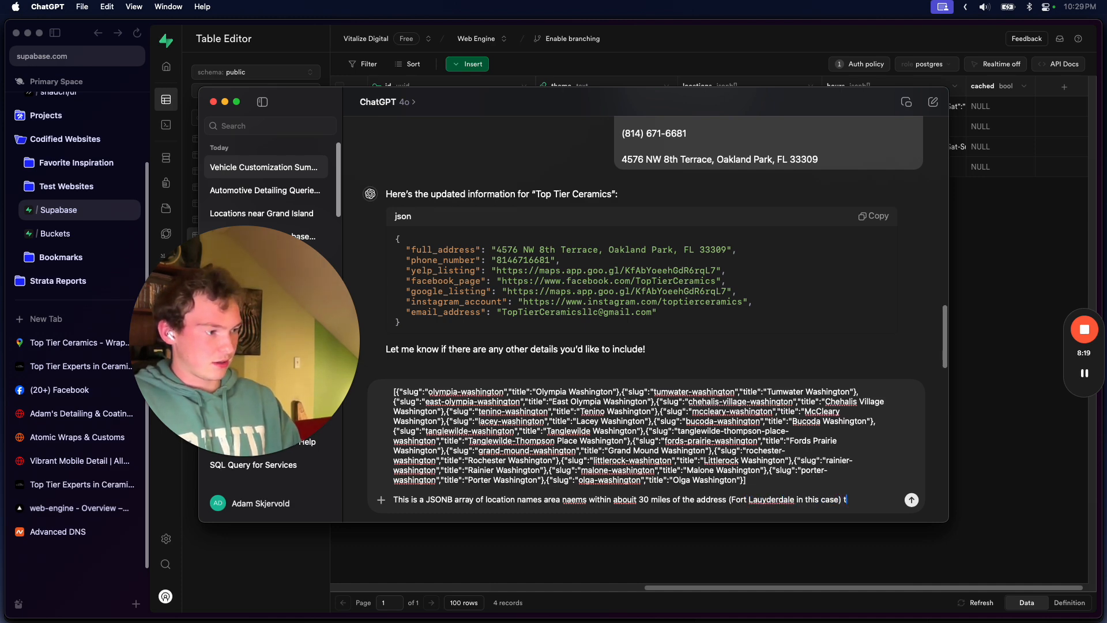
pyautogui.write('o help with SEO')
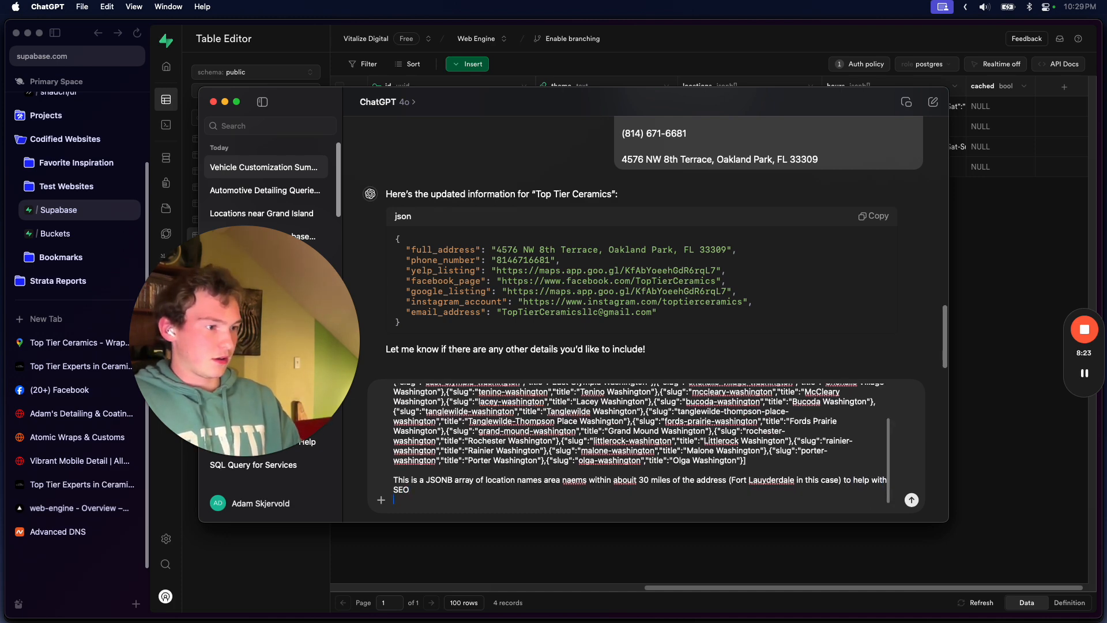
pyautogui.write('P')
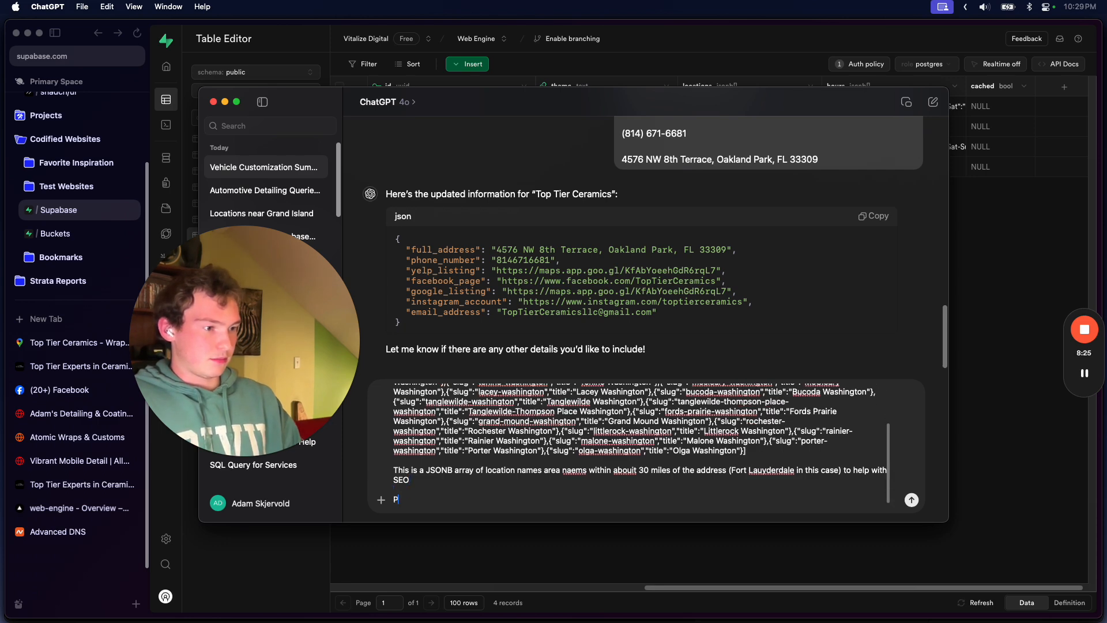
pyautogui.write('lease make o')
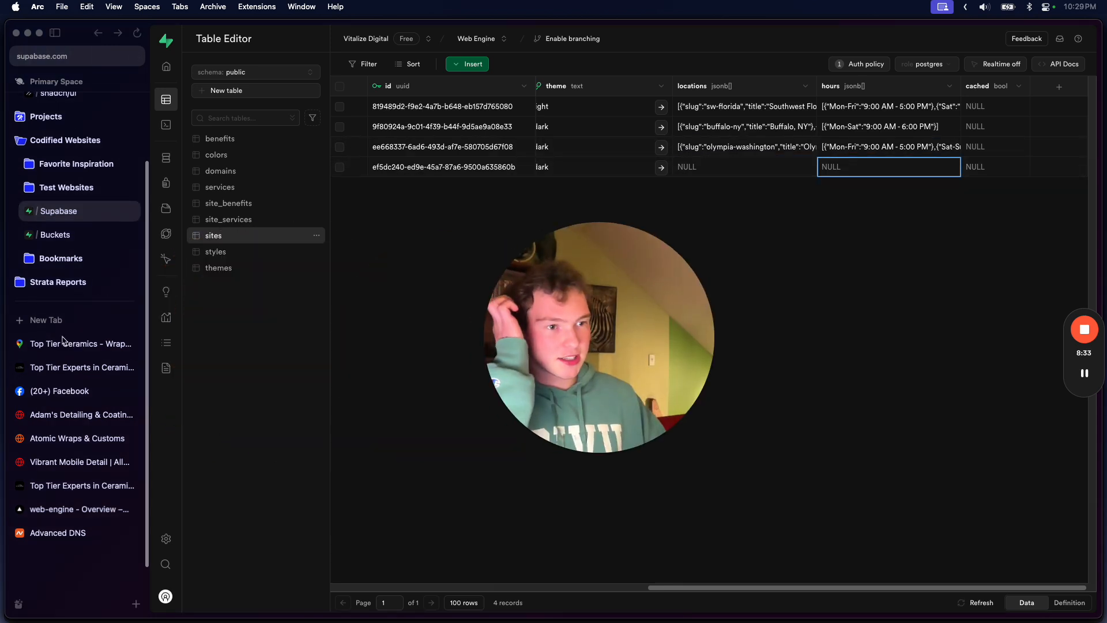
# Check Maps hours, then save [{"Mon-Sat":"9:00 AM - 6:00 PM"}] in Top Tier Ceramics' hours cell.
pyautogui.click(81, 343)
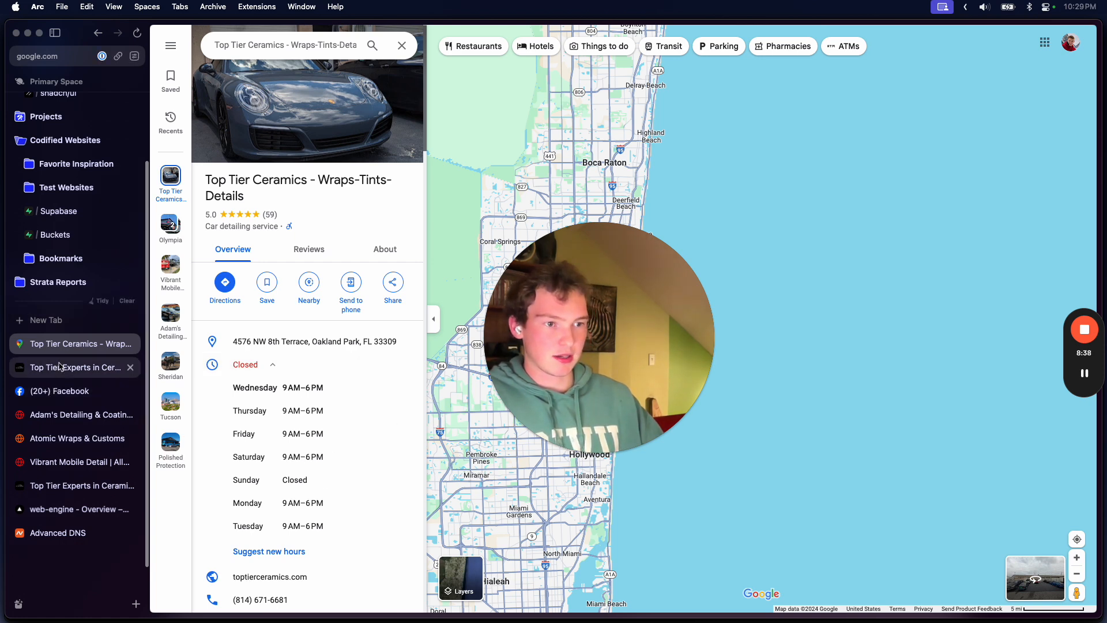
pyautogui.click(58, 211)
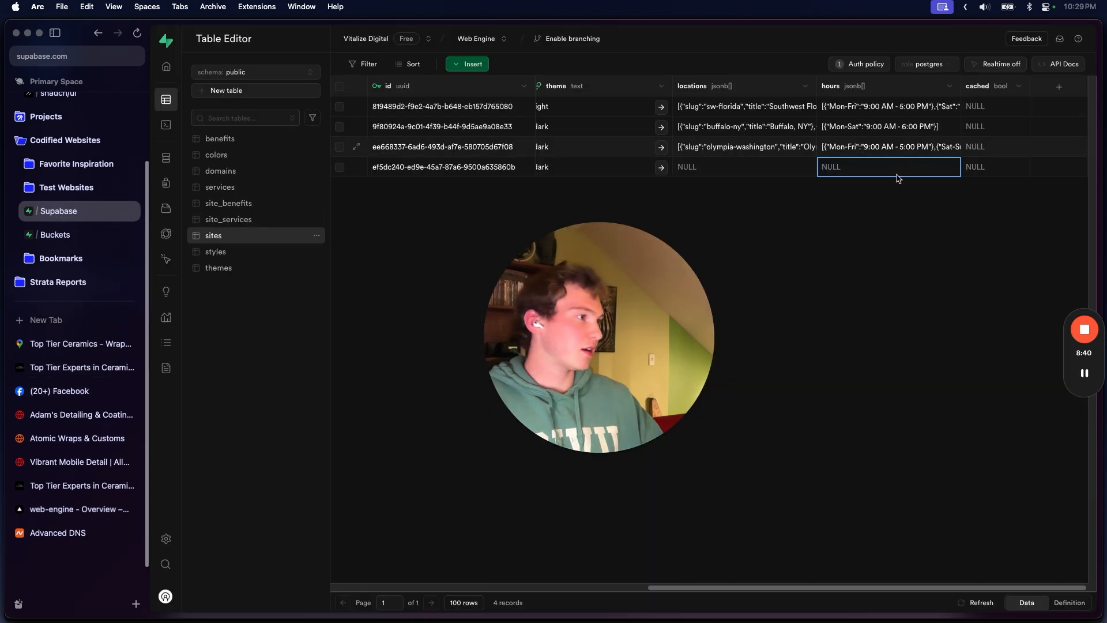
pyautogui.rightClick(861, 126)
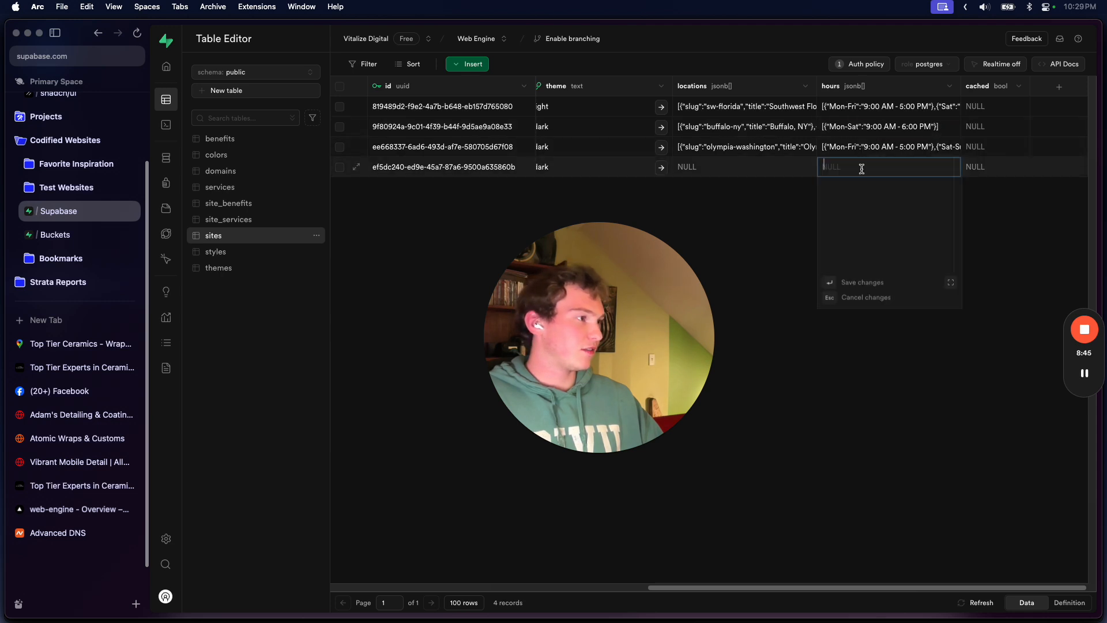
pyautogui.write('[{"Mon-Sat":"9:00 AM - 6:00 PM"}]')
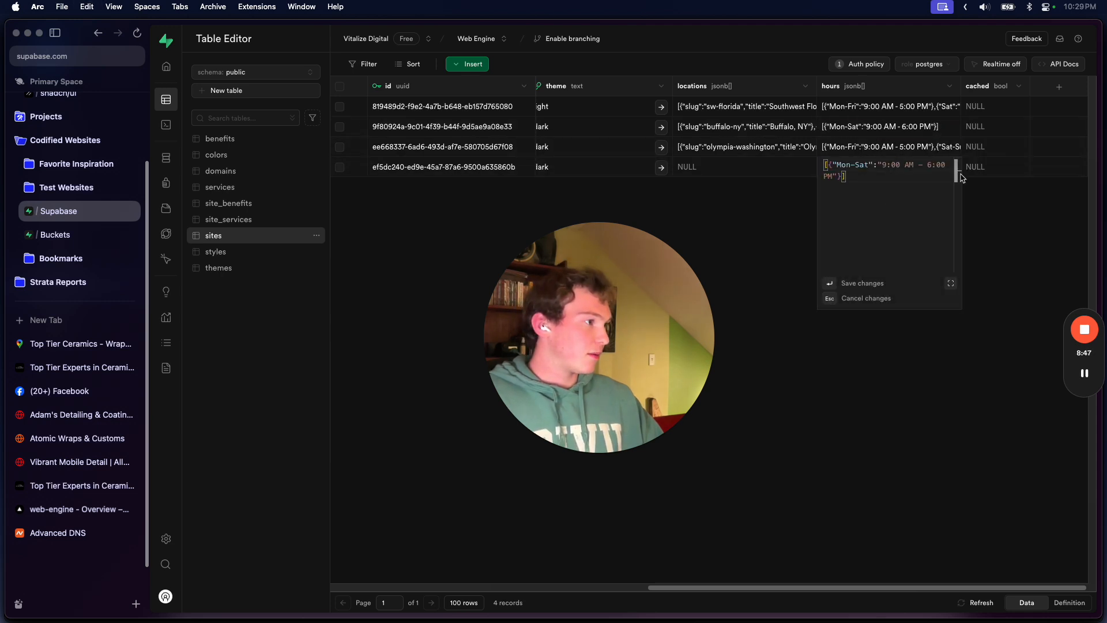
pyautogui.click(862, 282)
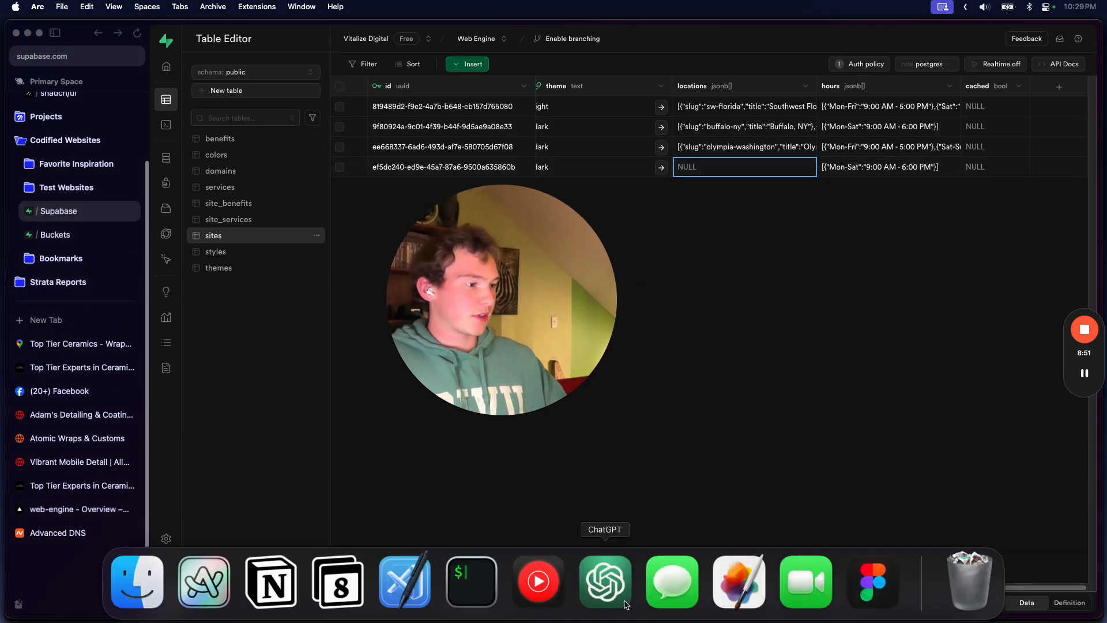
pyautogui.click(605, 581)
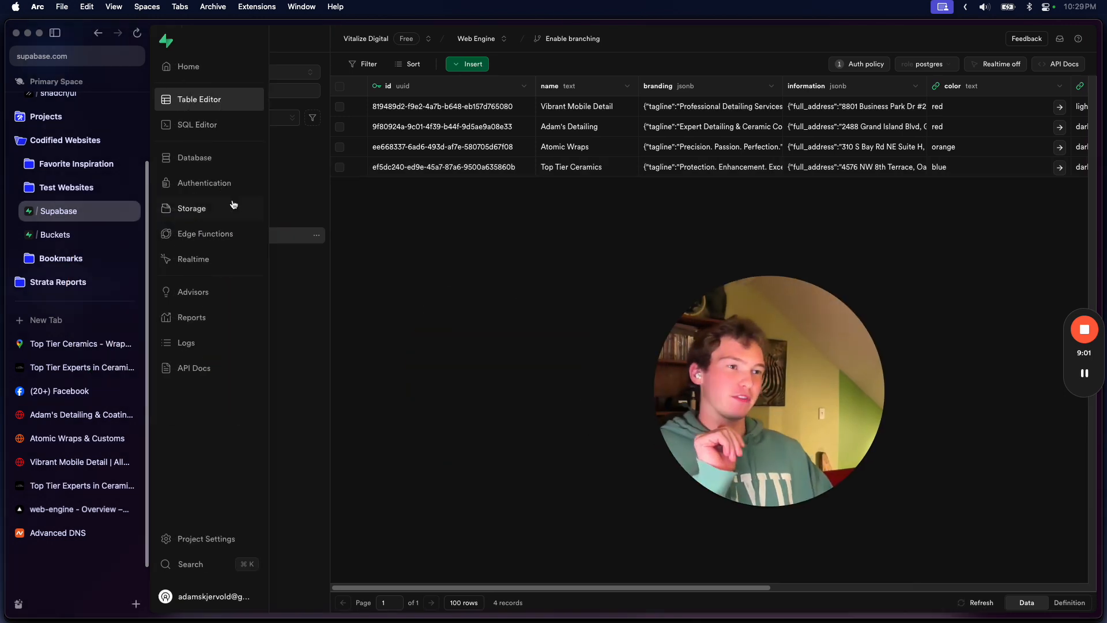
# Open the site_benefits table, then switch to the Adam's Detailing website.
pyautogui.click(230, 203)
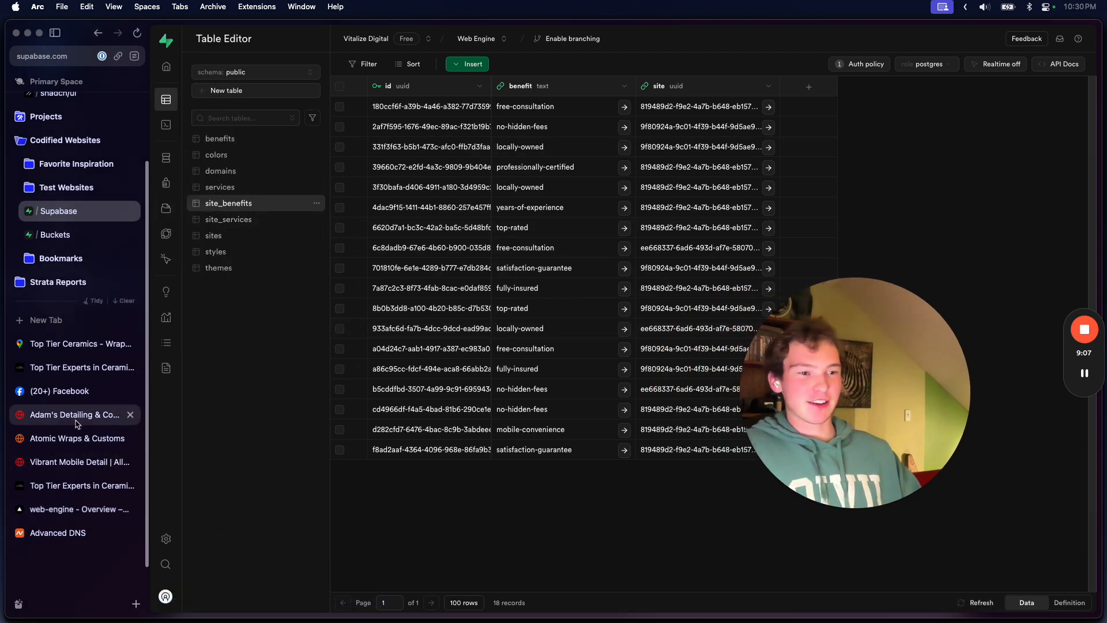
pyautogui.click(75, 414)
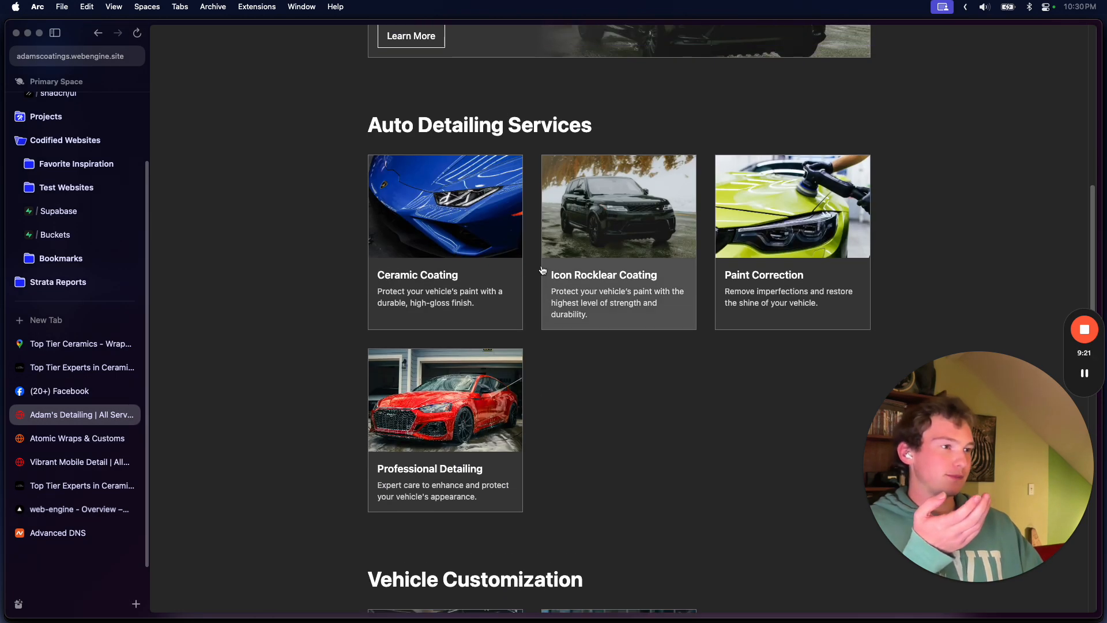
# Return to the Supabase site_benefits table.
pyautogui.click(58, 211)
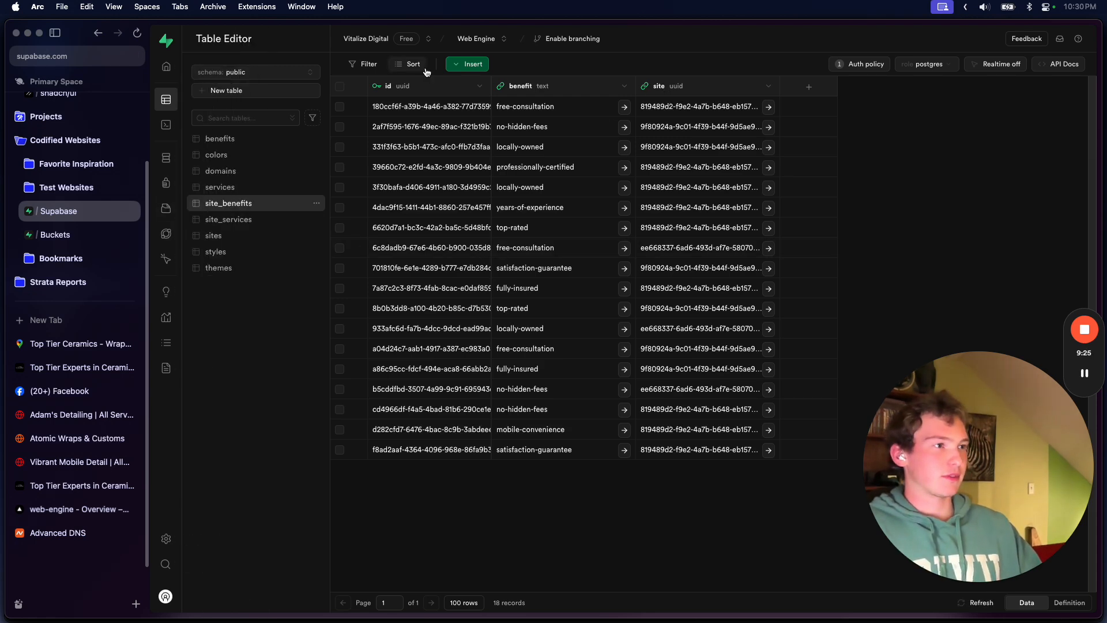
# Insert site_benefits rows for free-consultation and locally-owned.
pyautogui.click(467, 64)
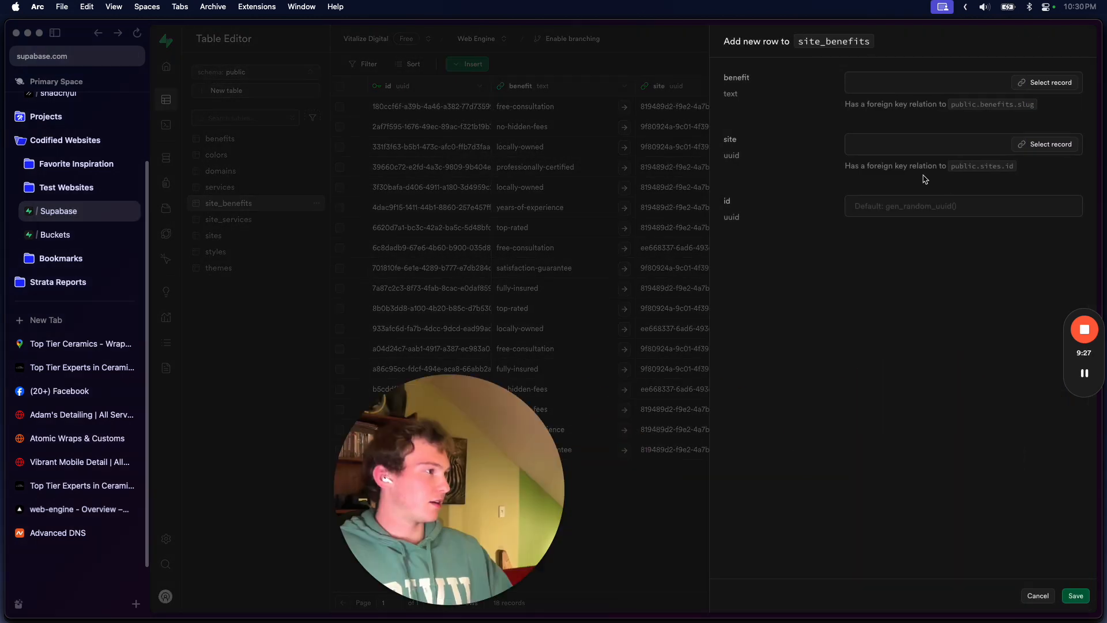
pyautogui.click(1049, 82)
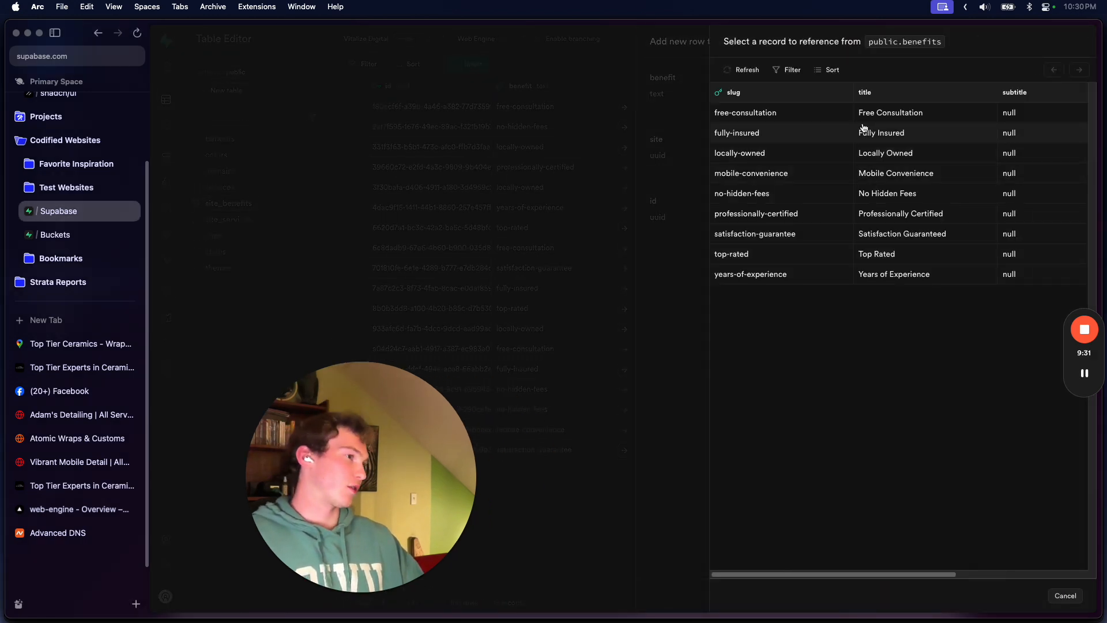
pyautogui.click(745, 113)
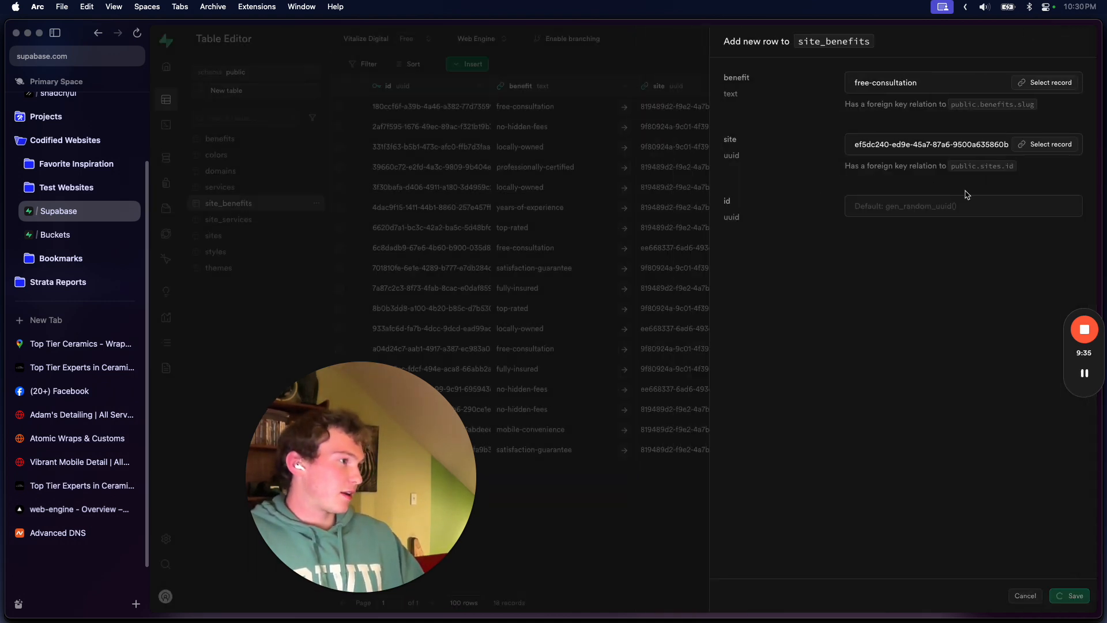
pyautogui.click(1072, 595)
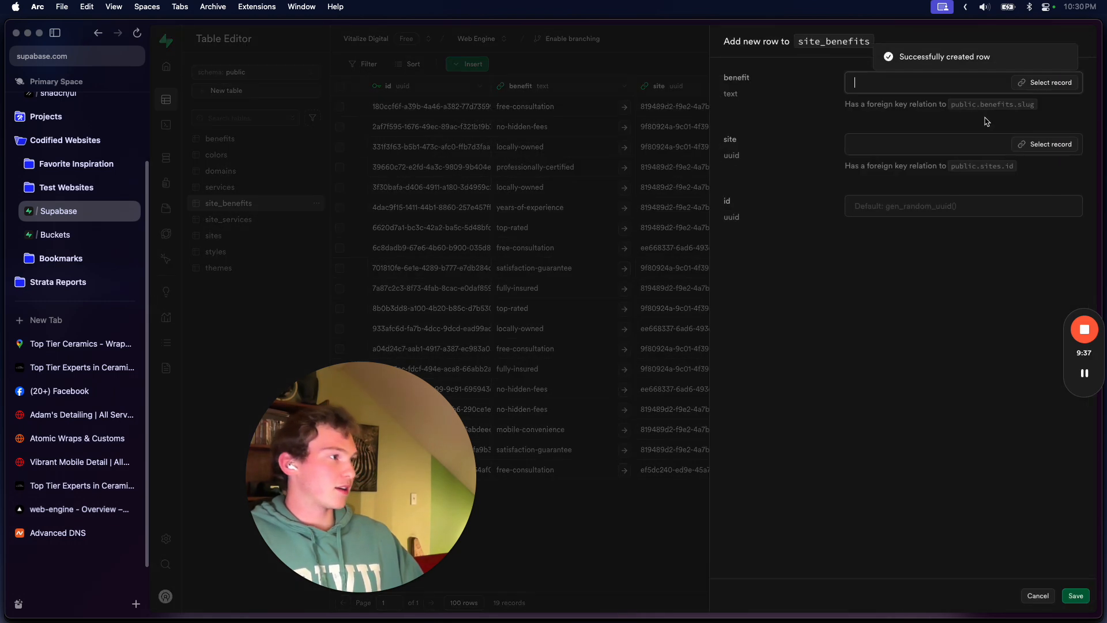
pyautogui.click(1050, 82)
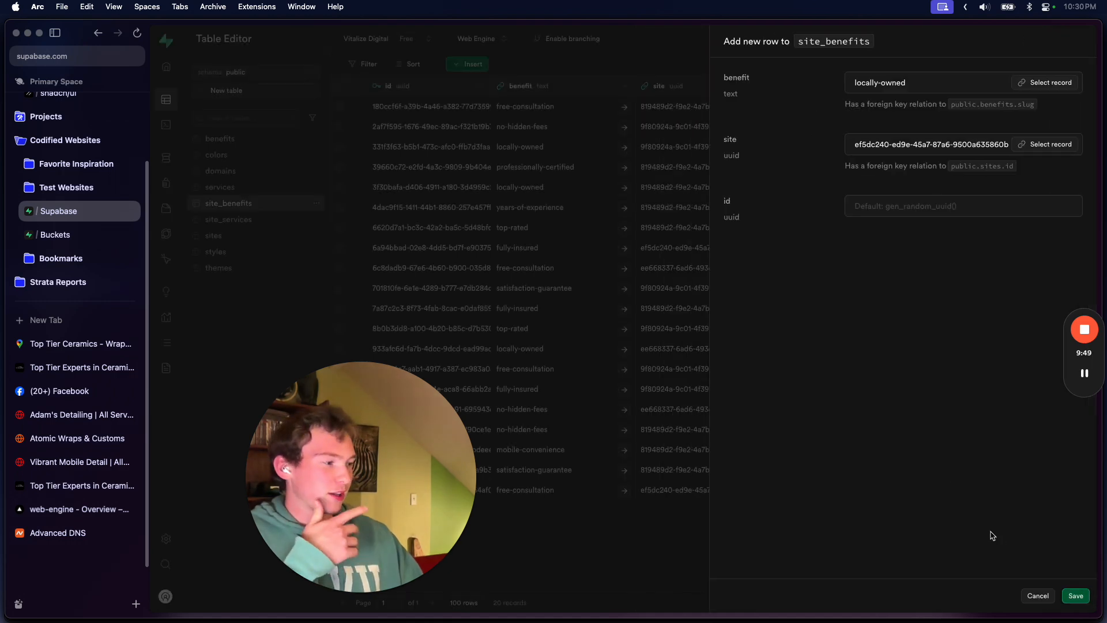
pyautogui.click(1075, 595)
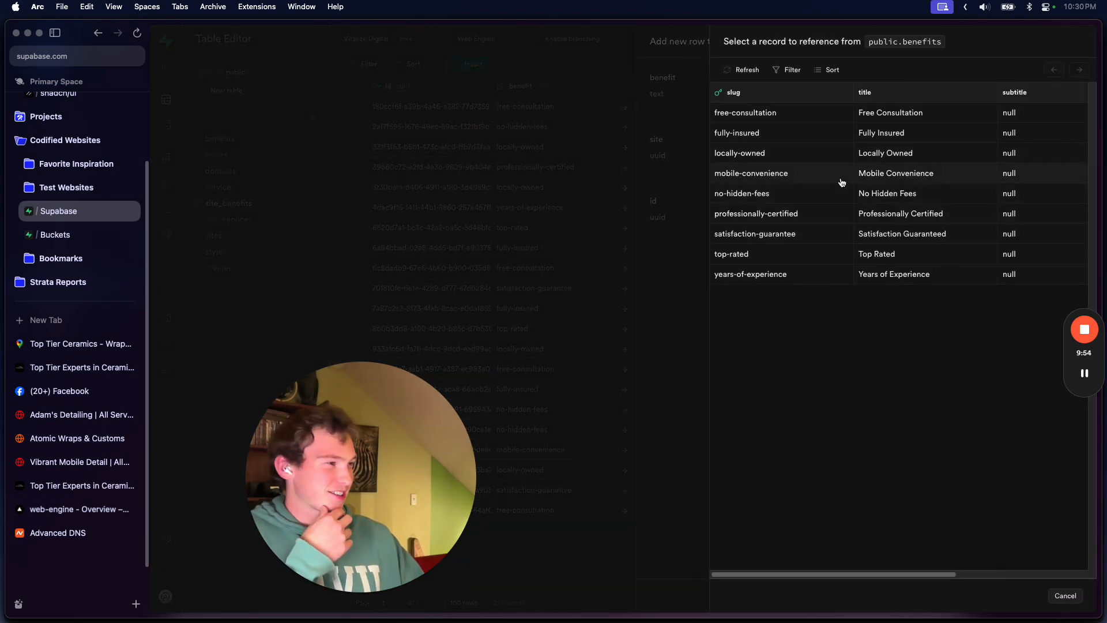
pyautogui.moveTo(822, 183)
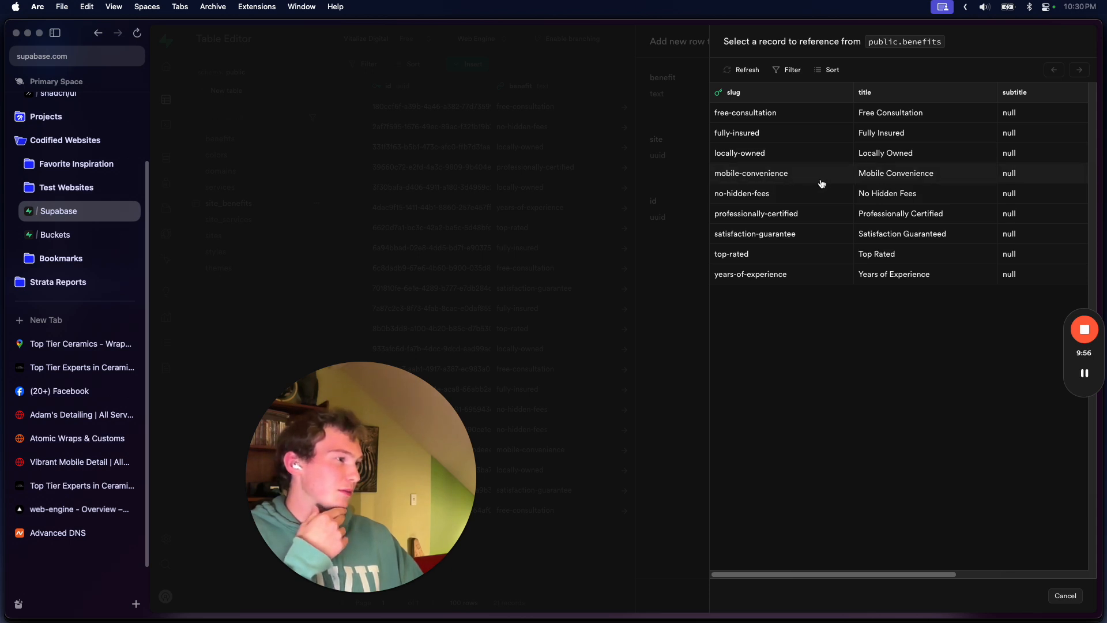
# Insert site_benefits rows for no-hidden-fees, satisfaction-guarantee and top-rated.
pyautogui.click(742, 193)
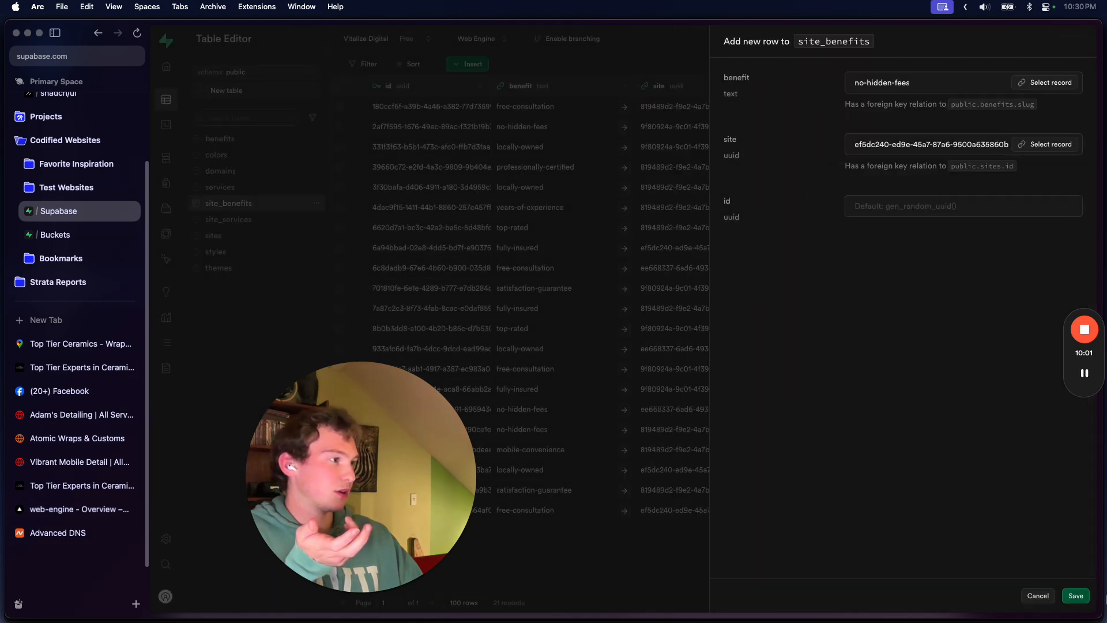
pyautogui.click(1075, 596)
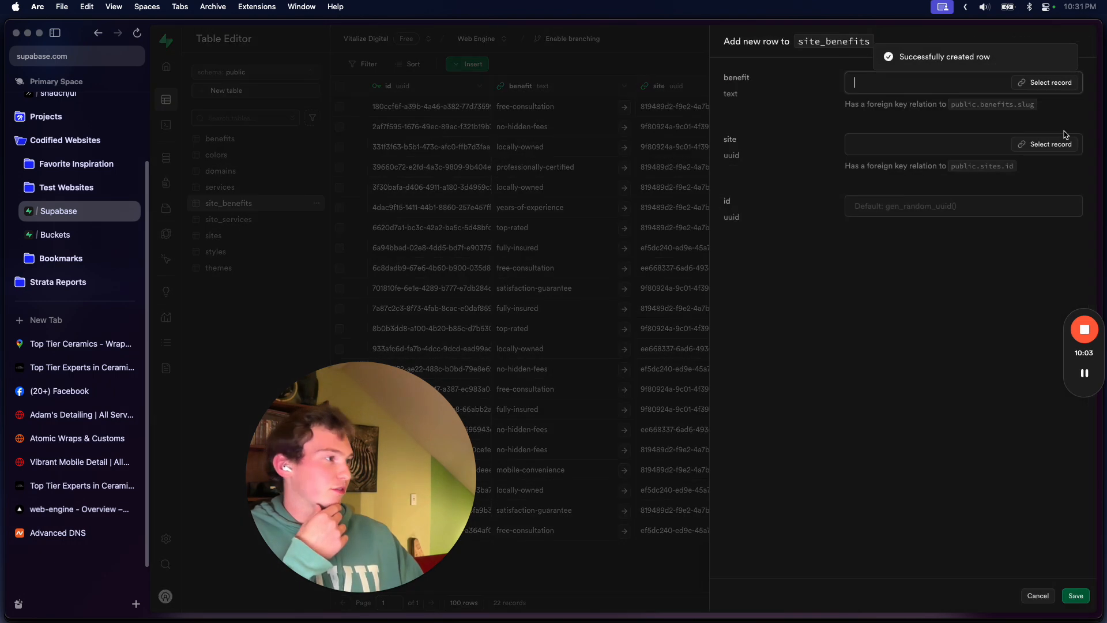
pyautogui.click(1044, 82)
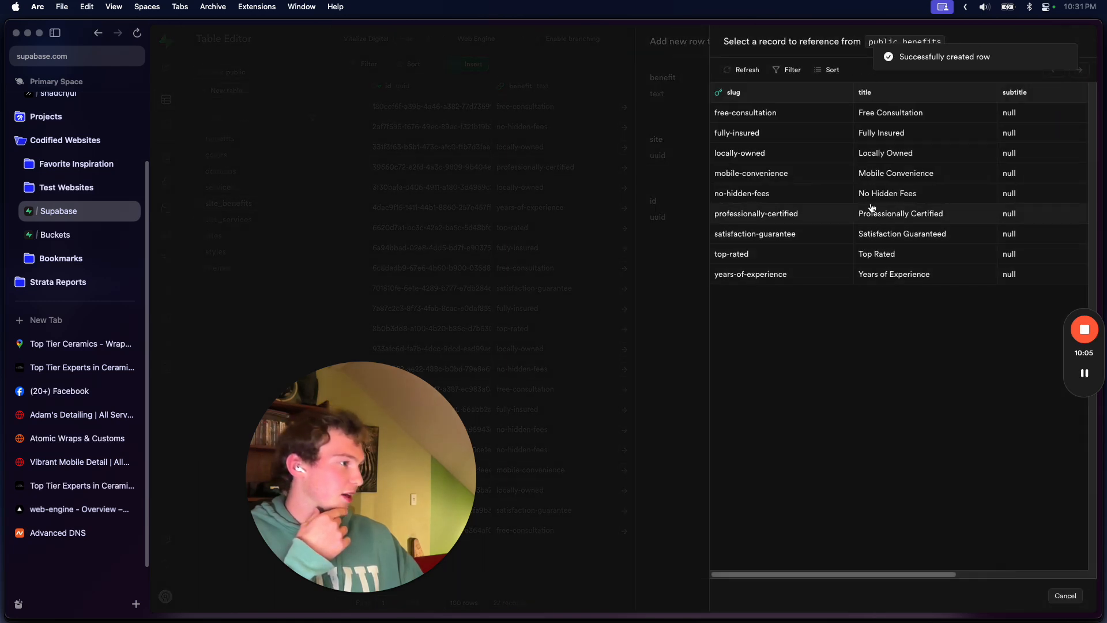
pyautogui.click(755, 234)
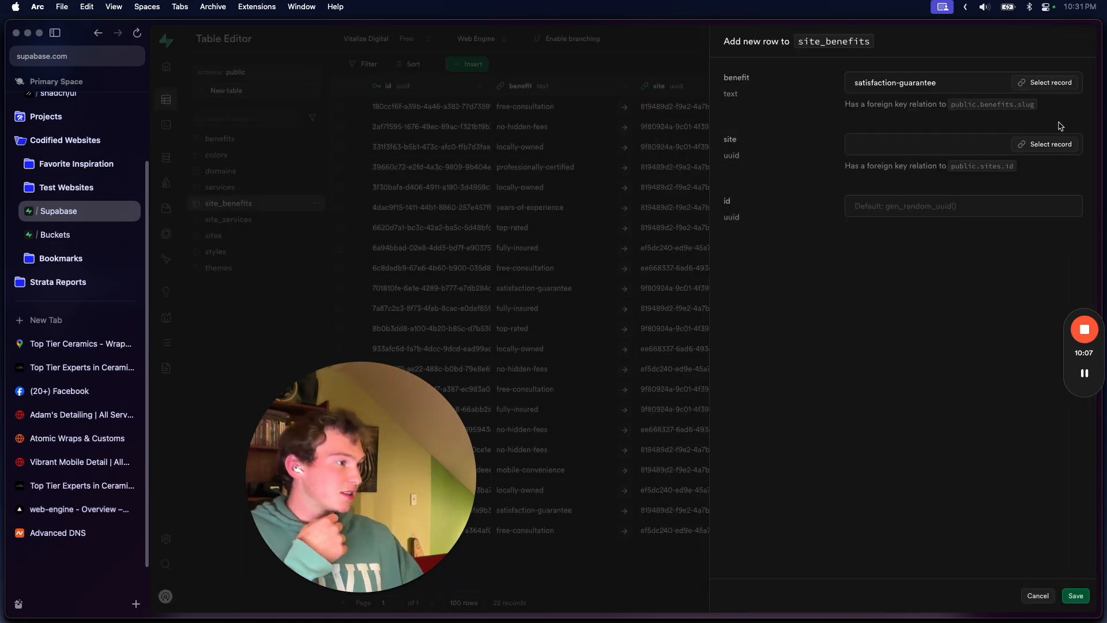
pyautogui.click(1050, 144)
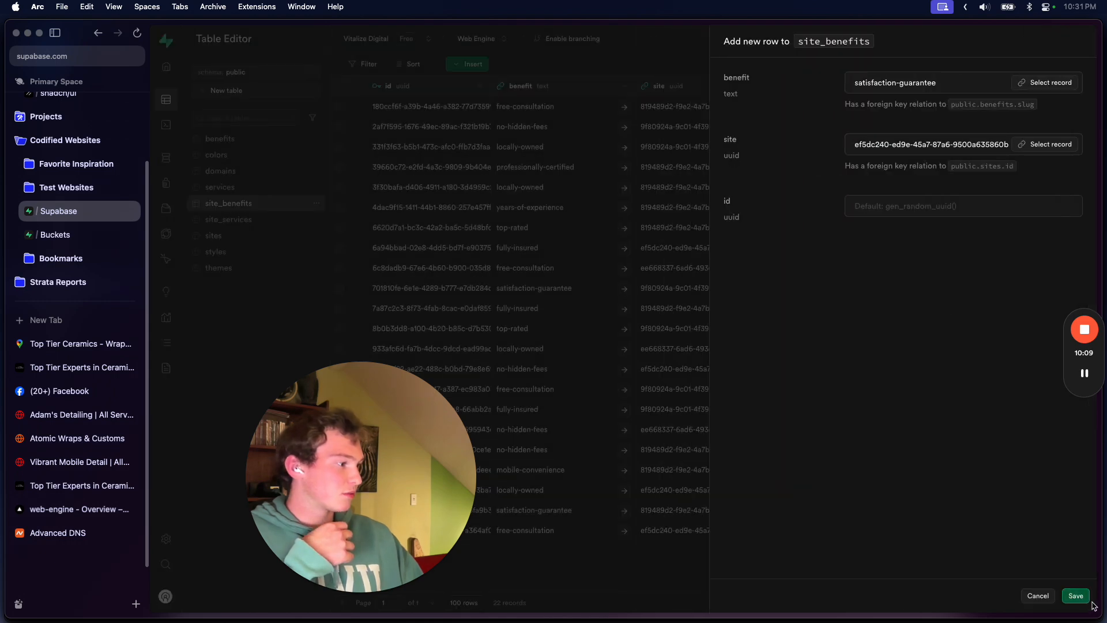
pyautogui.click(1075, 596)
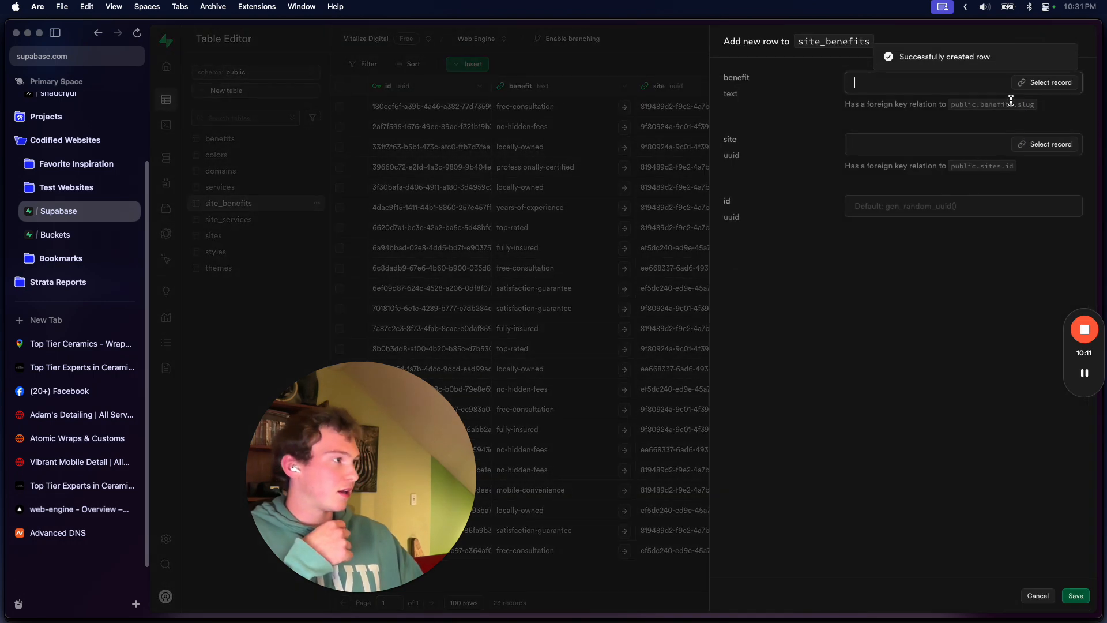
pyautogui.click(1044, 82)
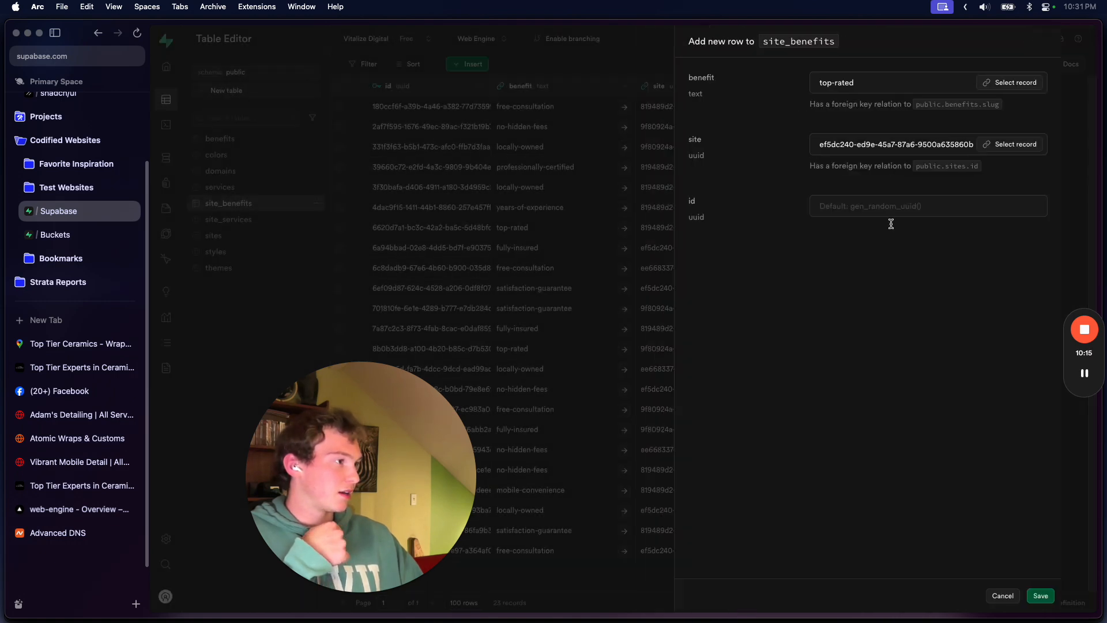
pyautogui.click(1040, 596)
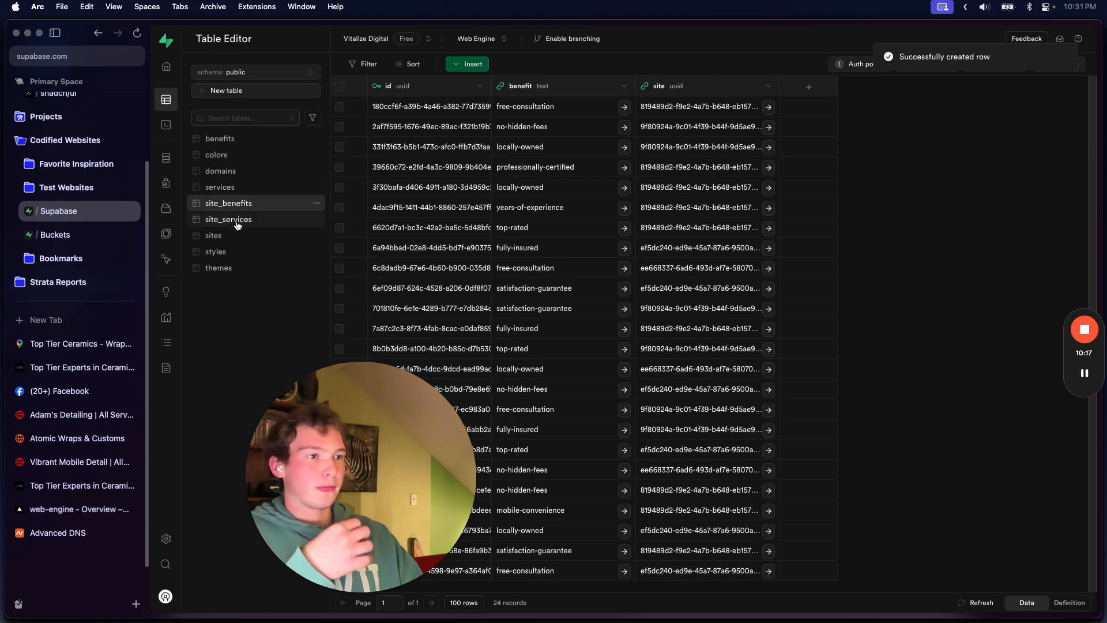
# Open site_services, view Top Tier Ceramics' live Services section, then return to Supabase.
pyautogui.click(228, 219)
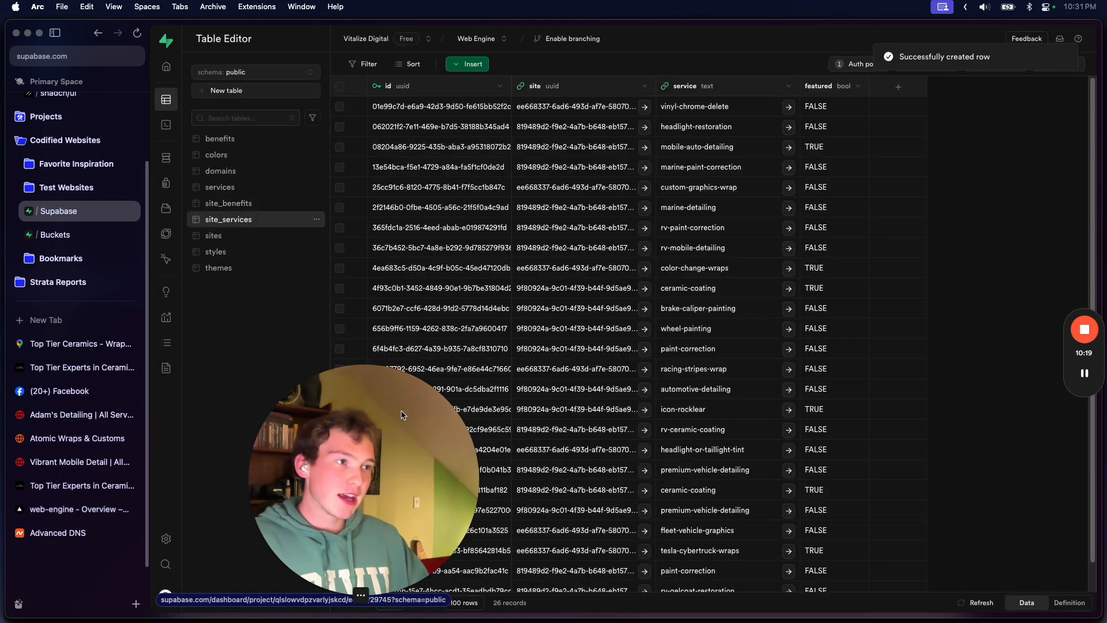
pyautogui.click(75, 367)
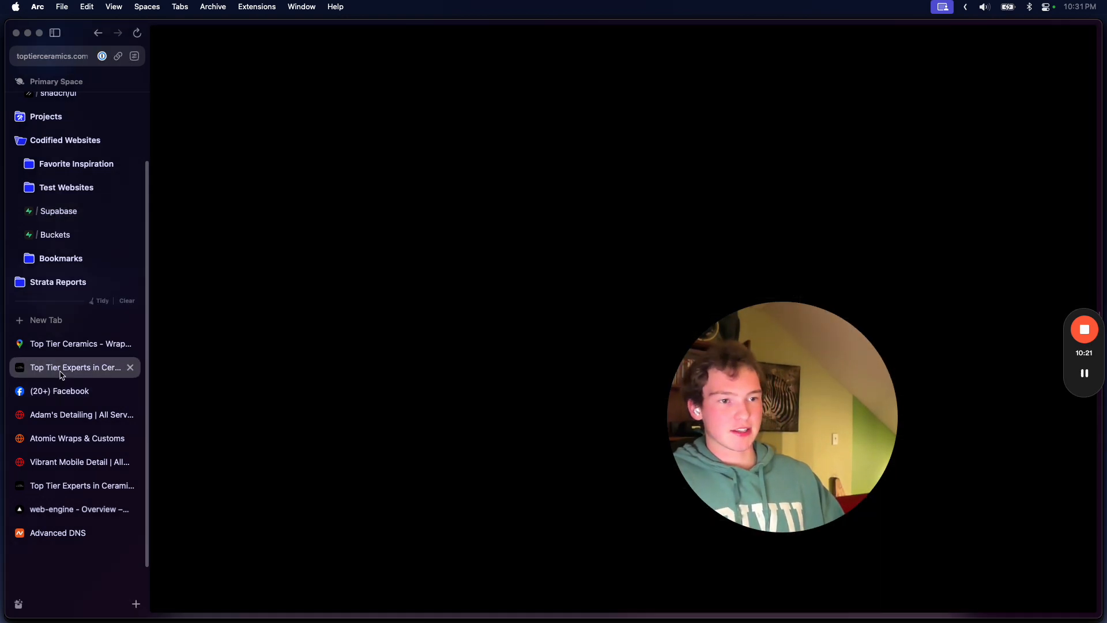
pyautogui.click(75, 367)
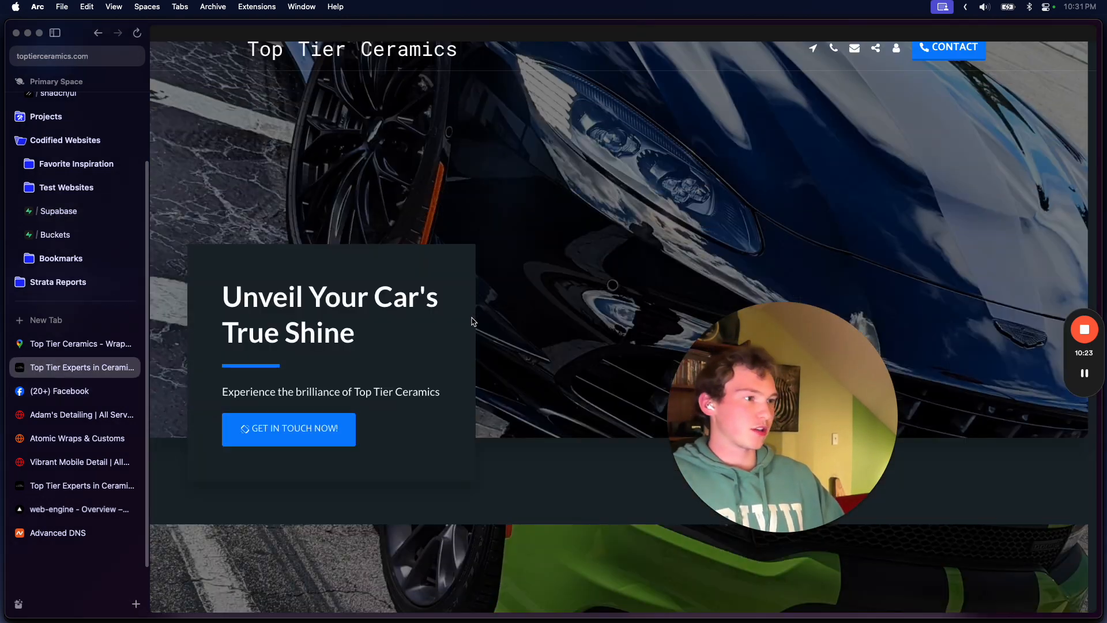
pyautogui.scroll(-3)
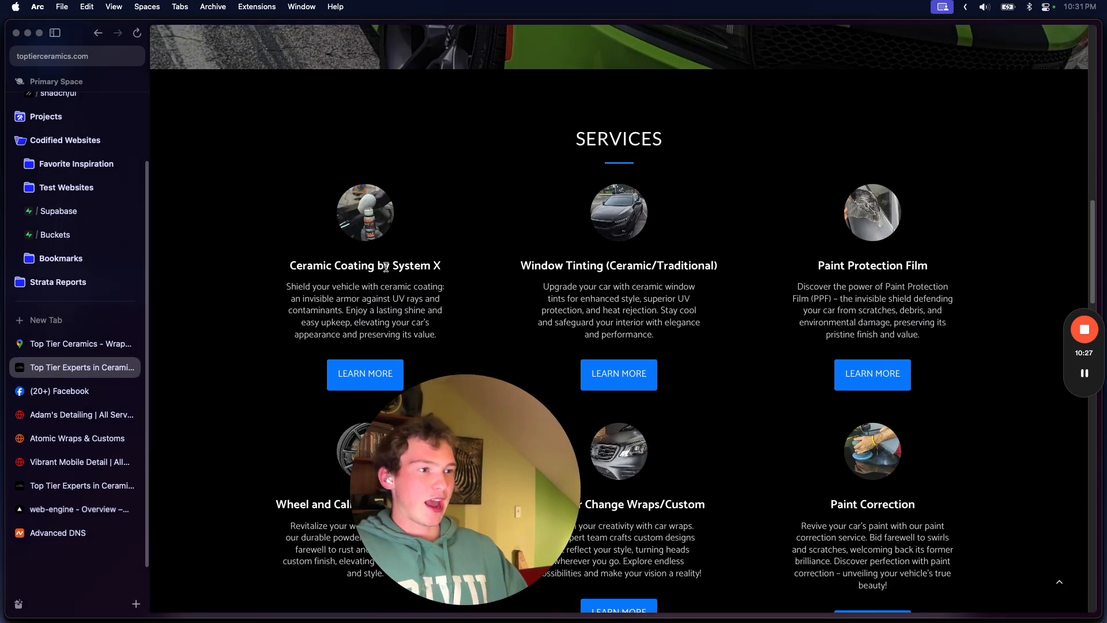
pyautogui.click(58, 211)
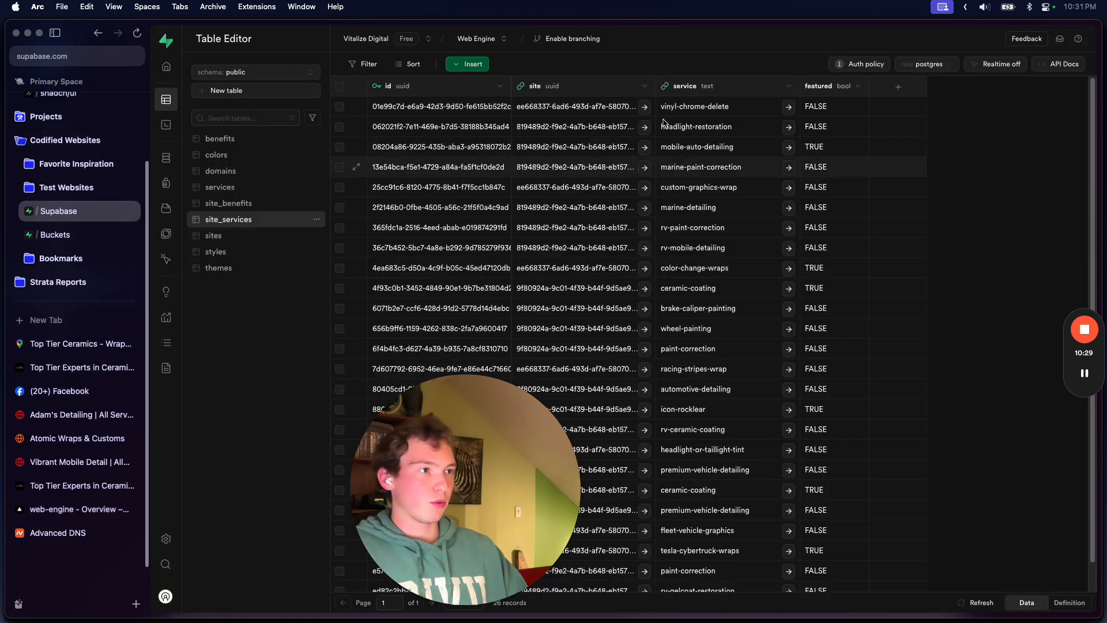
# Insert site_services rows for brake-caliper-painting and ceramic-coating.
pyautogui.click(467, 64)
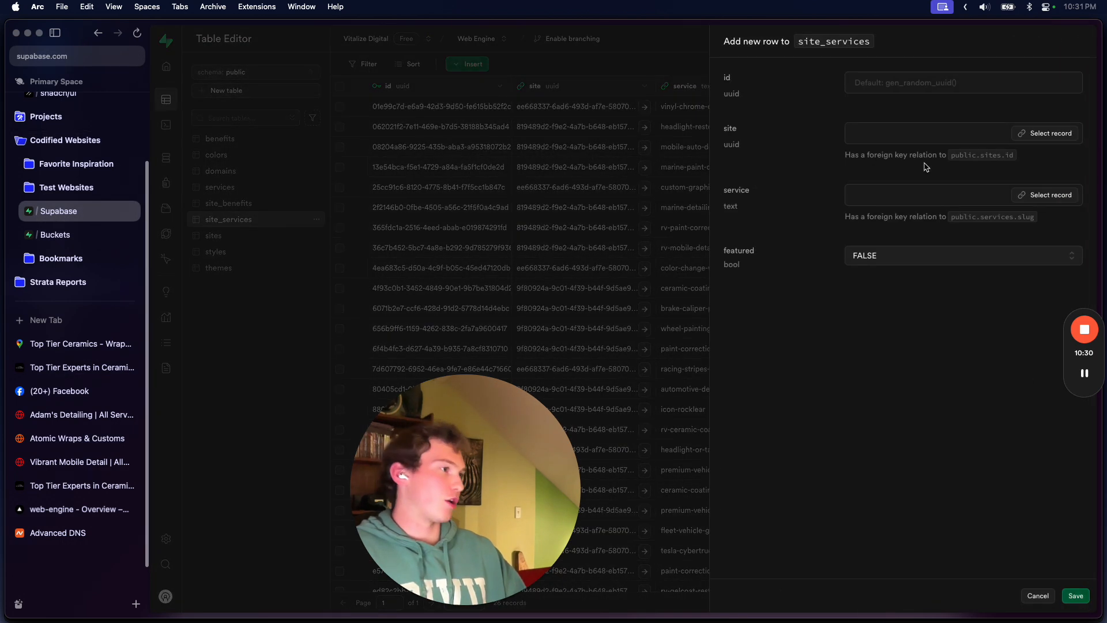
pyautogui.click(1050, 133)
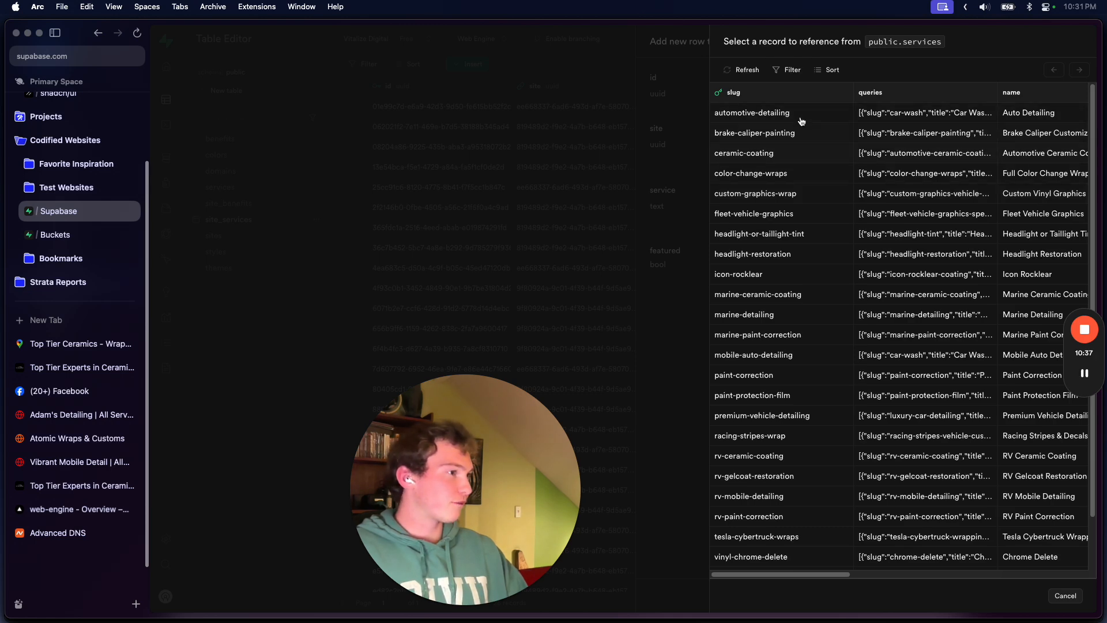
pyautogui.click(754, 133)
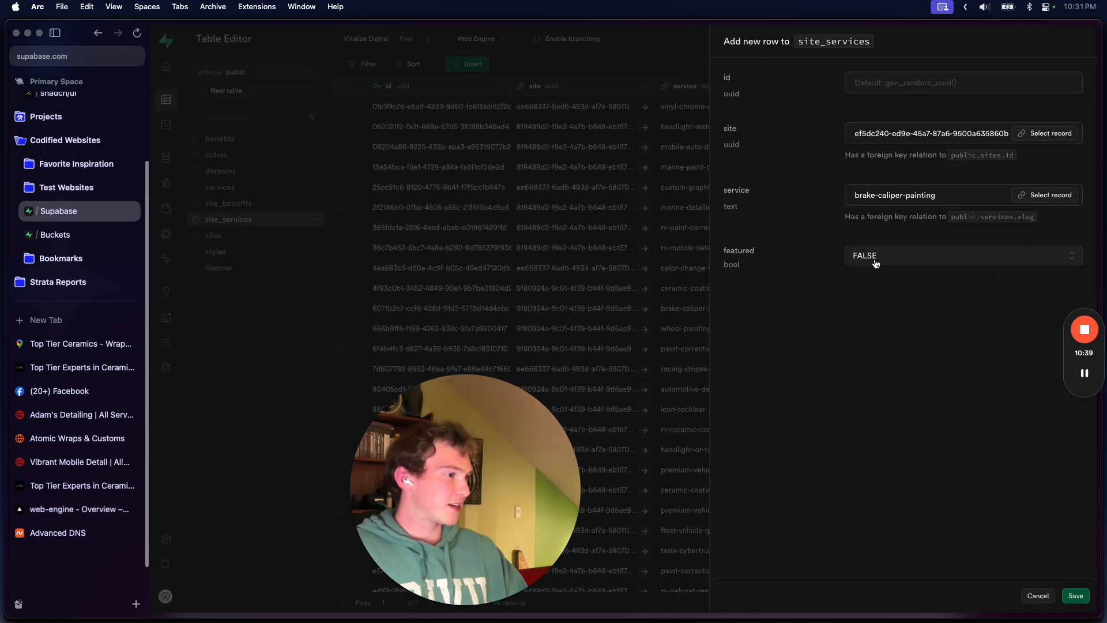
pyautogui.click(1075, 595)
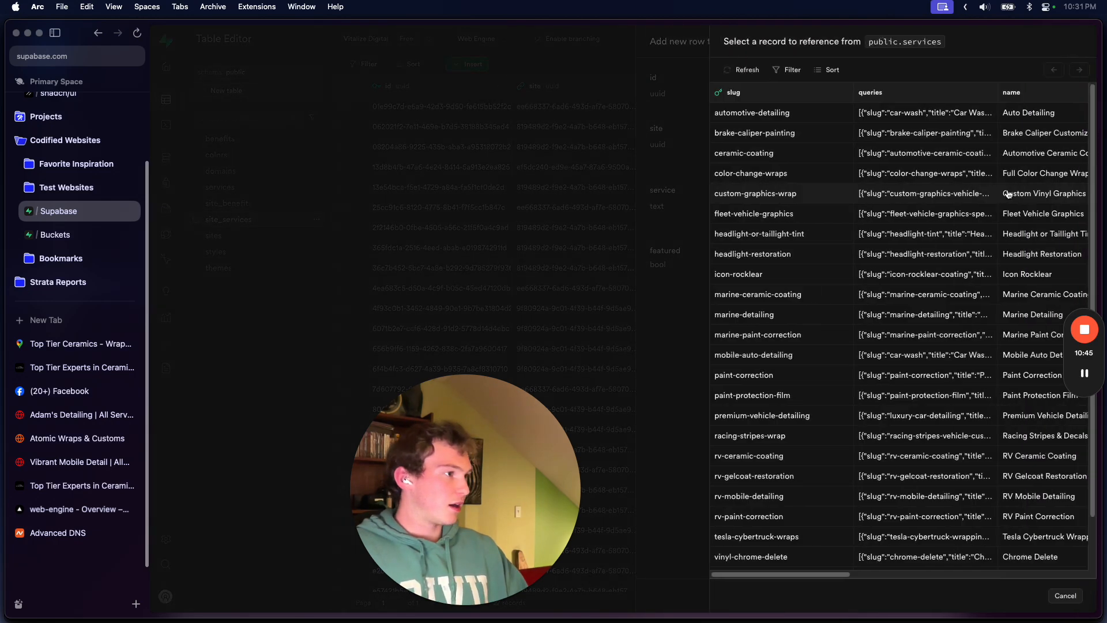
pyautogui.click(744, 153)
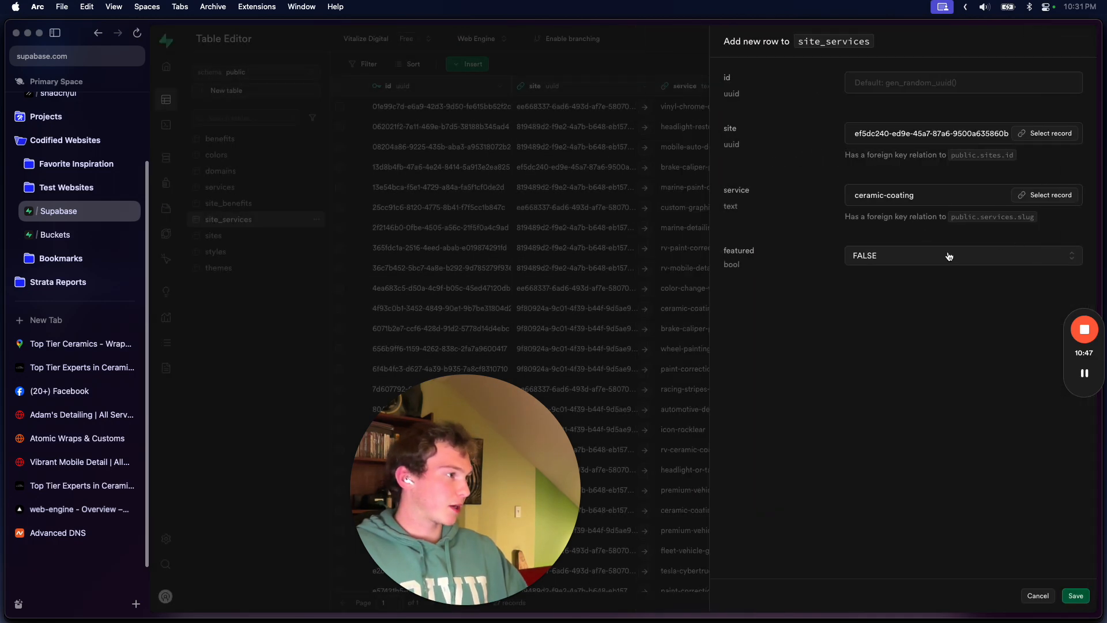
pyautogui.click(1075, 595)
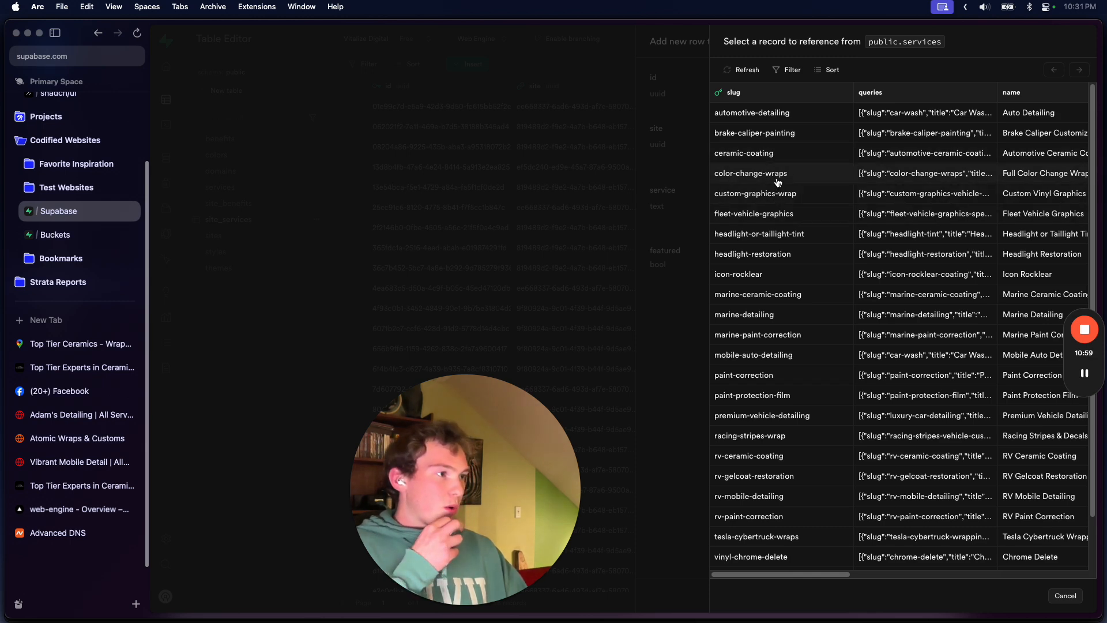
# Add featured color-change-wraps and non-featured headlight-or-taillight-tint site_services rows.
pyautogui.click(750, 173)
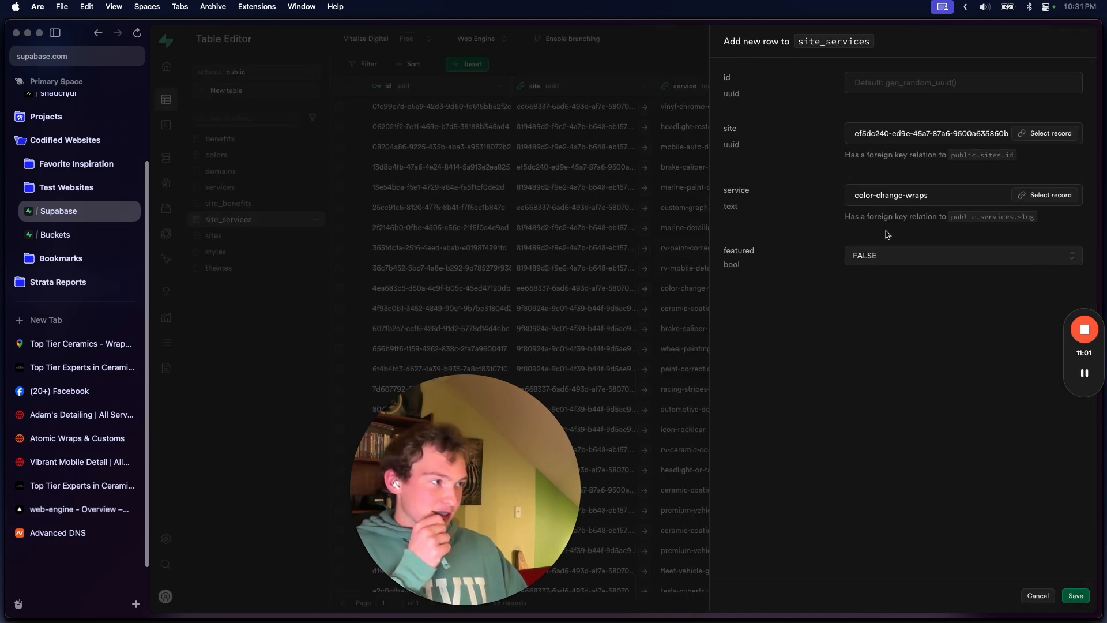
pyautogui.click(963, 256)
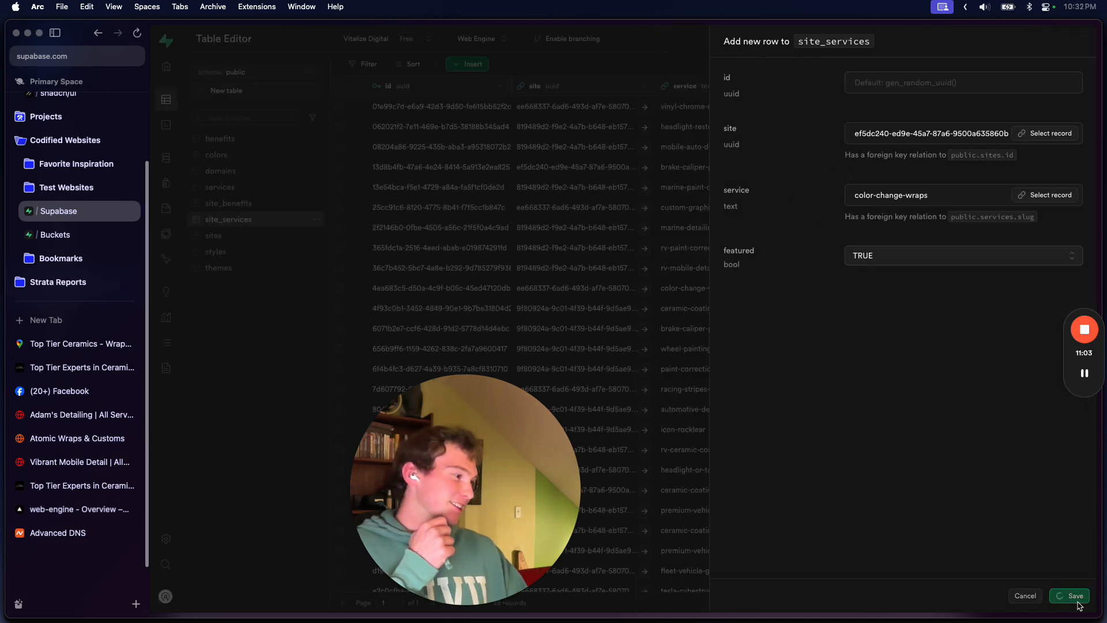
pyautogui.click(1075, 595)
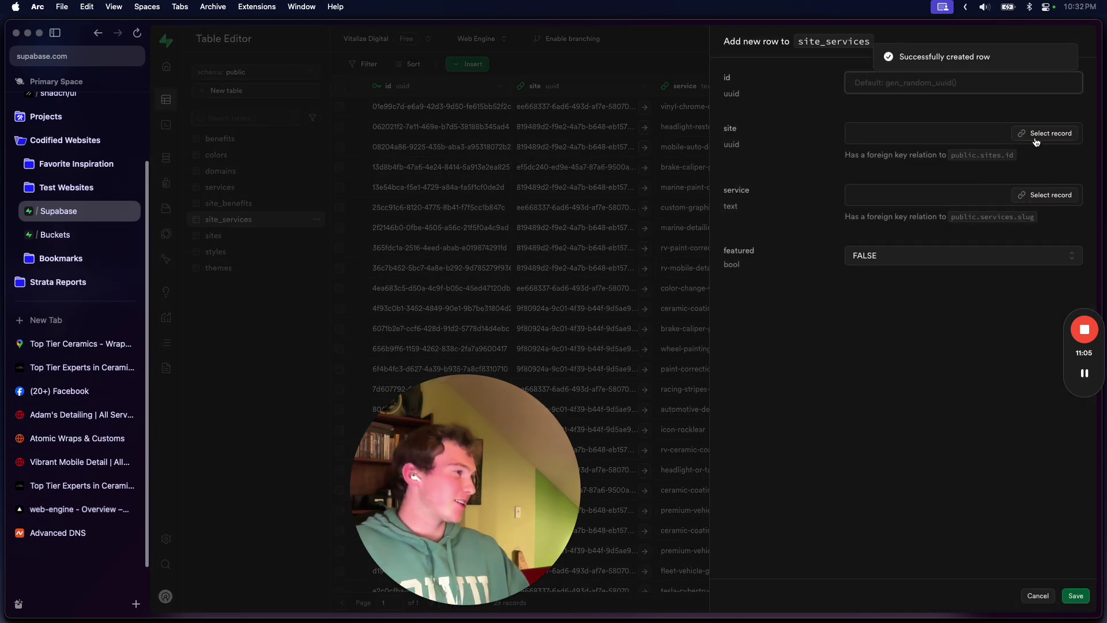
pyautogui.click(1045, 194)
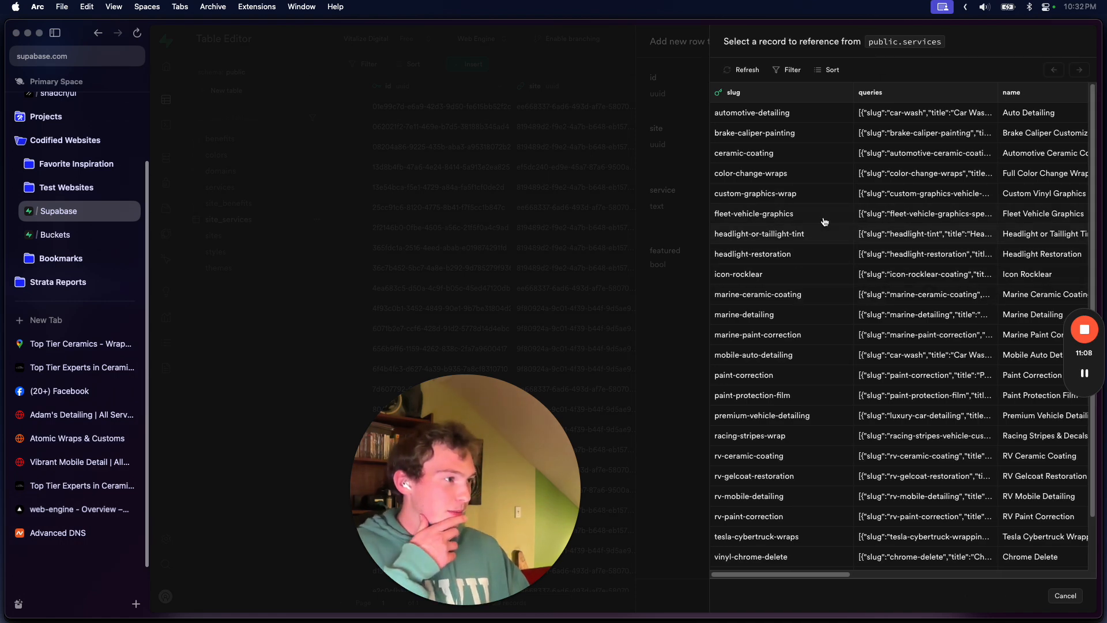
pyautogui.moveTo(782, 202)
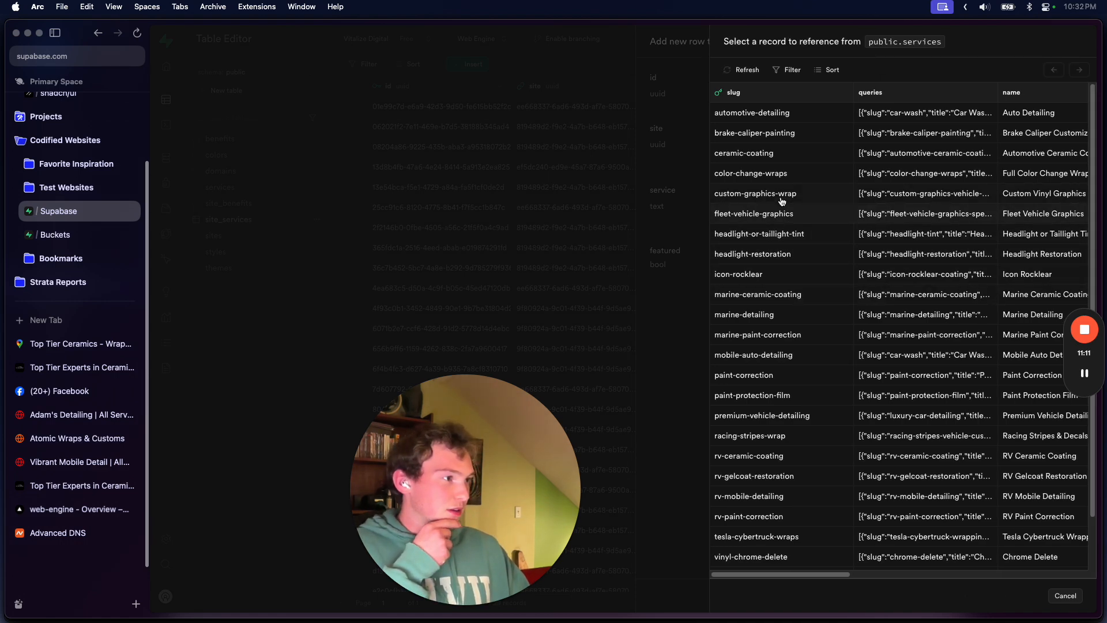
pyautogui.click(755, 193)
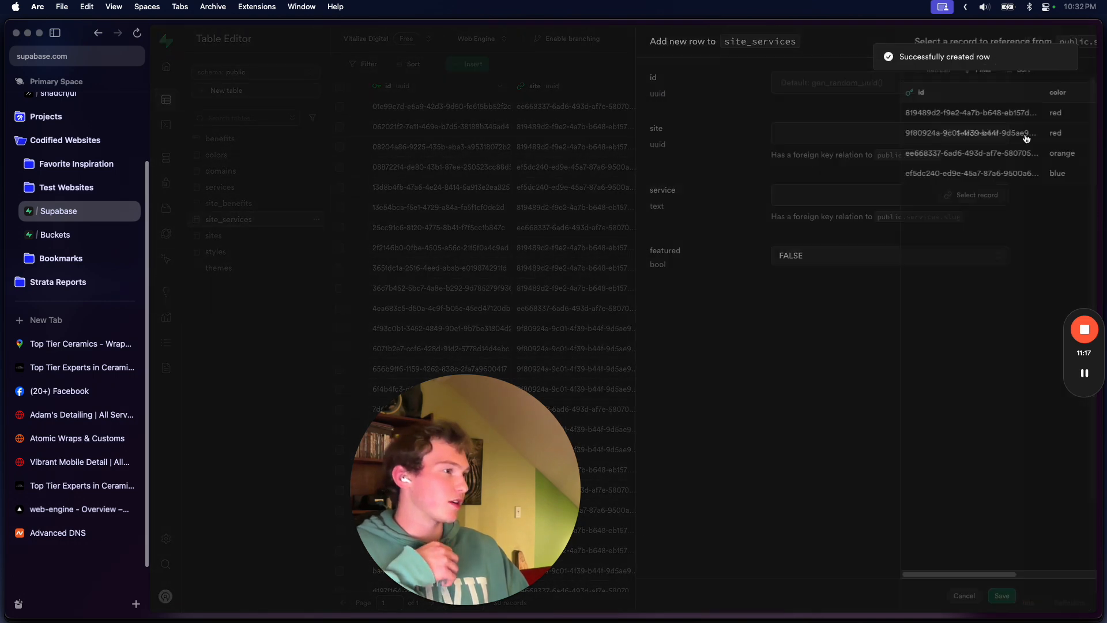
pyautogui.click(971, 174)
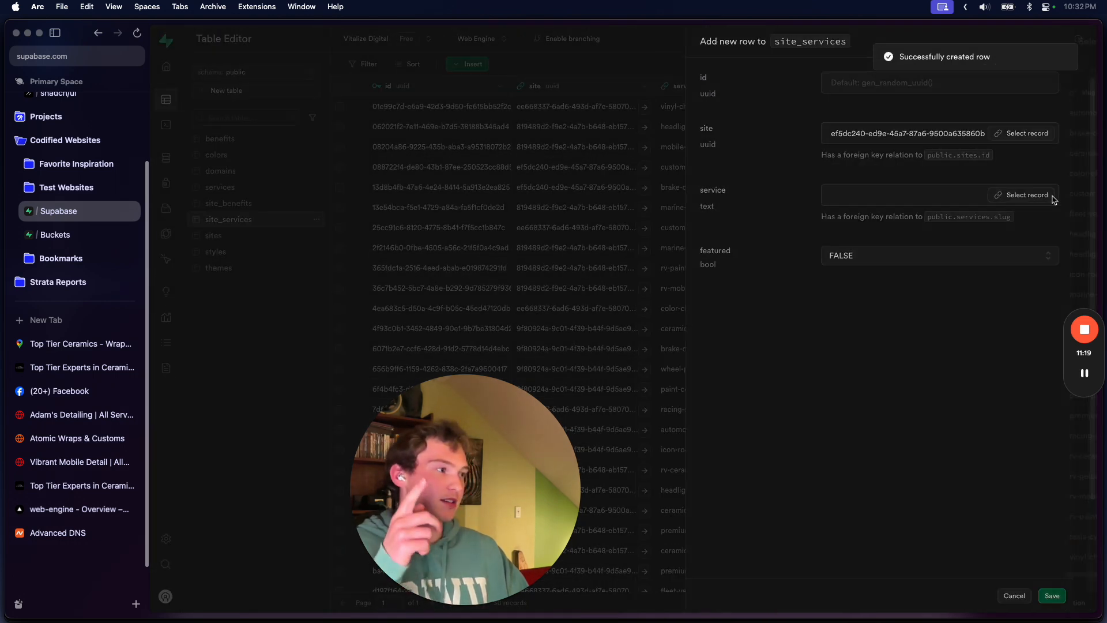
pyautogui.click(1026, 194)
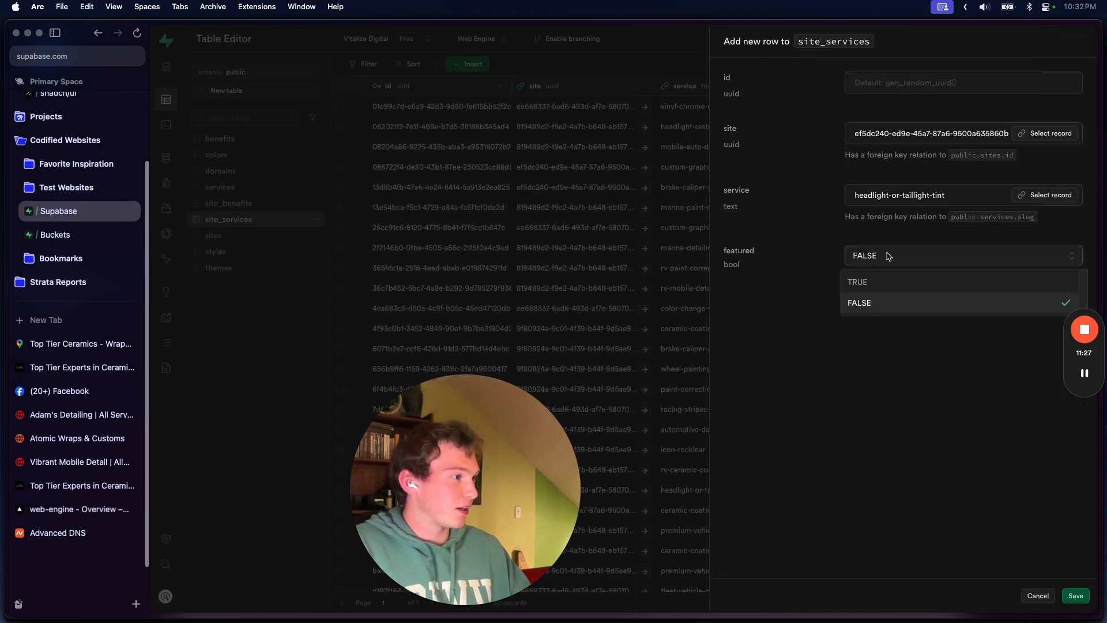
pyautogui.click(1075, 596)
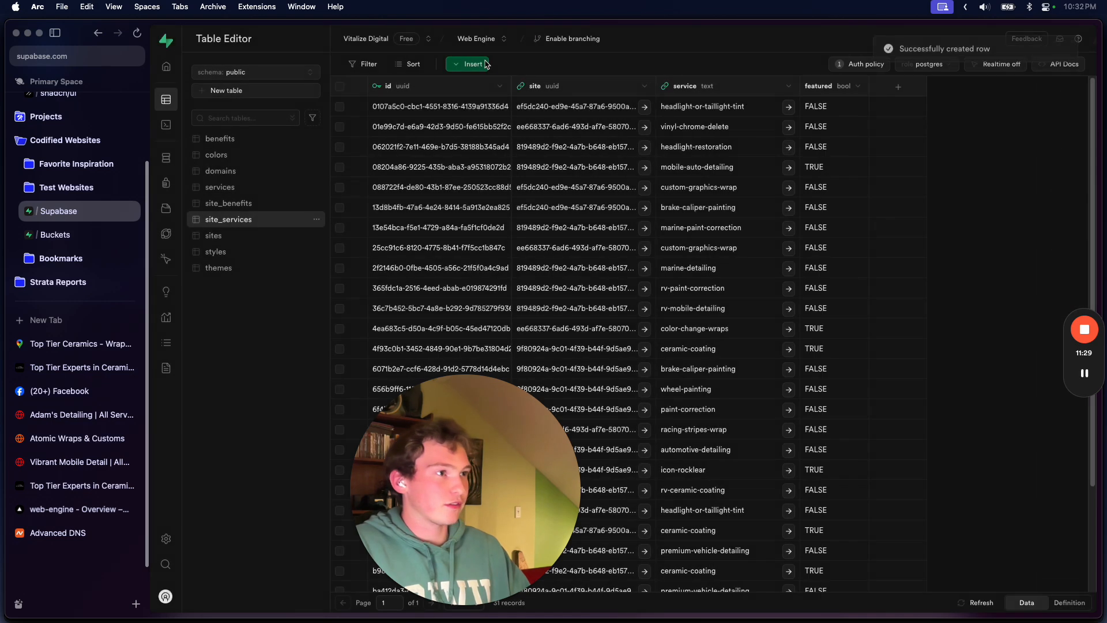
# Insert a site_services row linking the site to paint-correction.
pyautogui.click(469, 64)
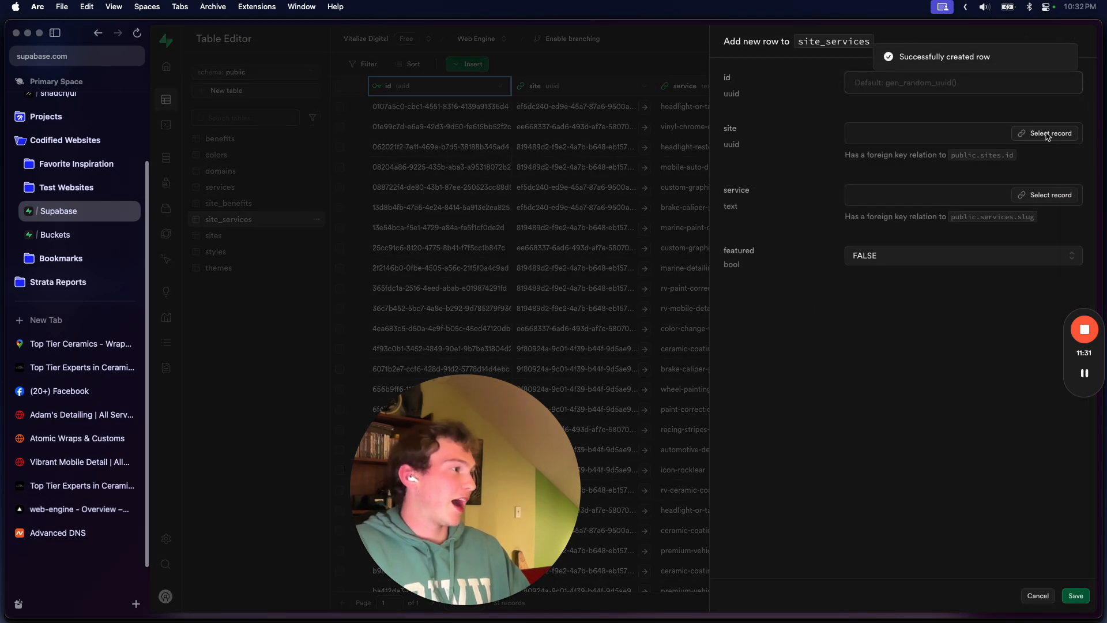
pyautogui.click(1049, 195)
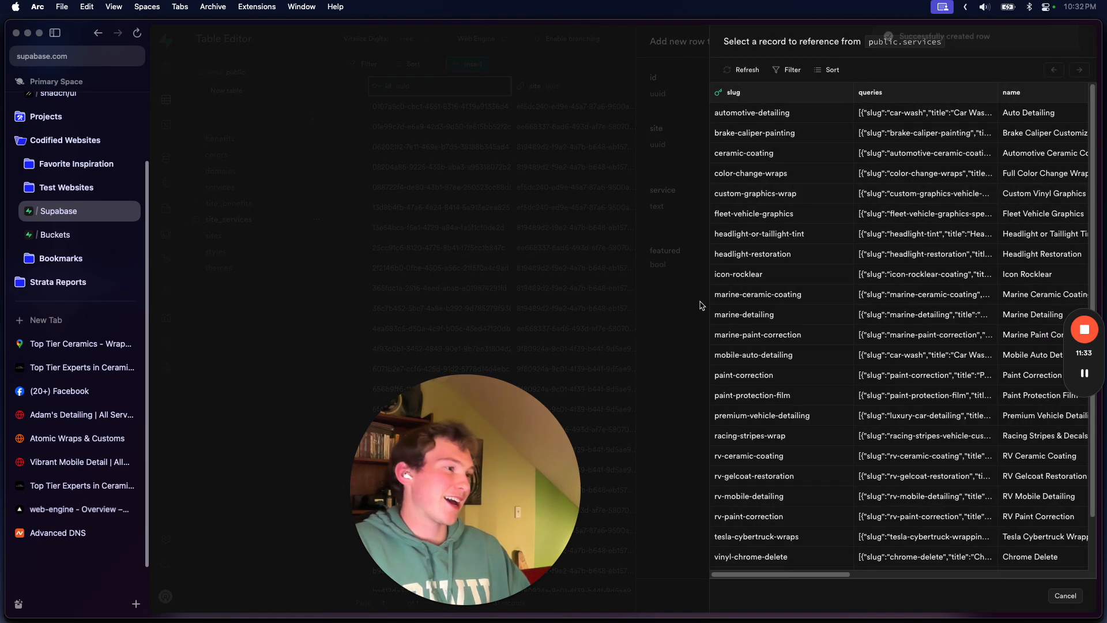
pyautogui.scroll(-3)
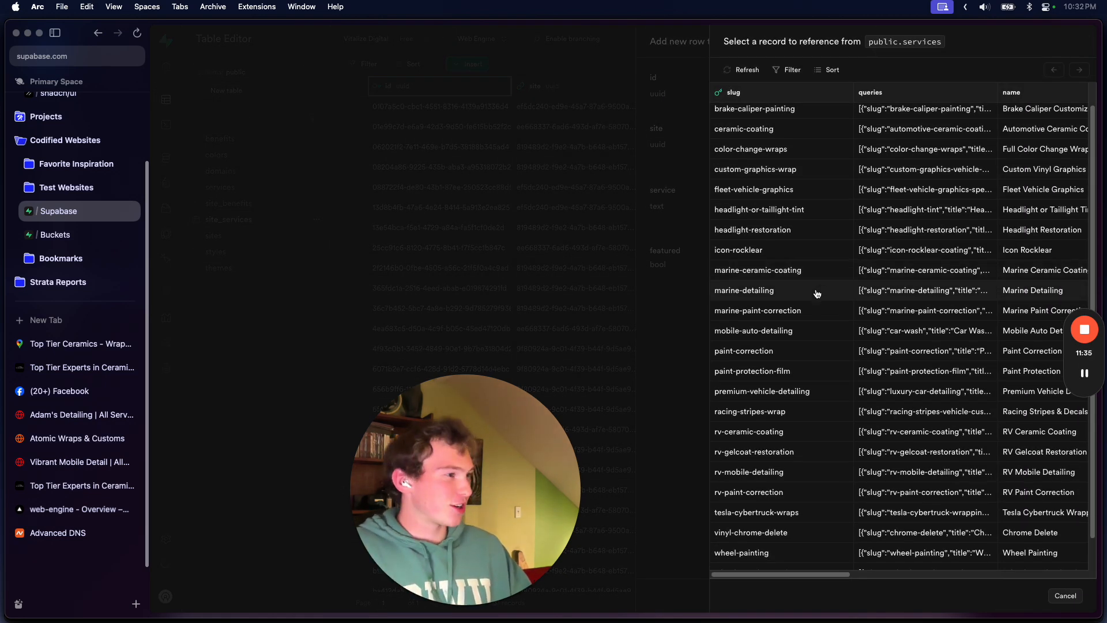
pyautogui.scroll(-3)
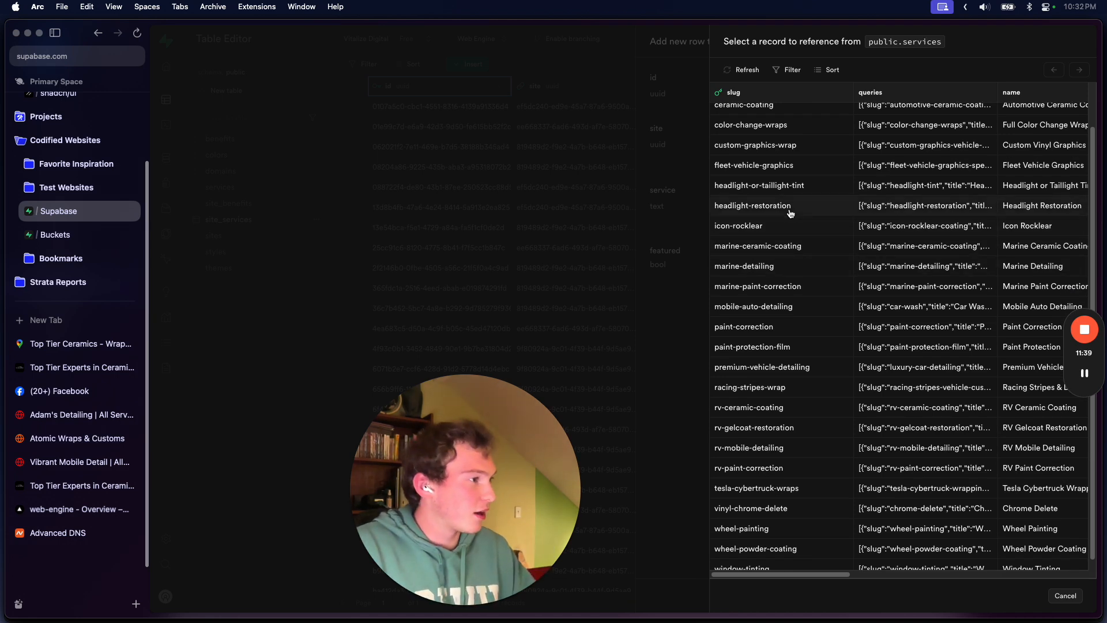
pyautogui.scroll(-3)
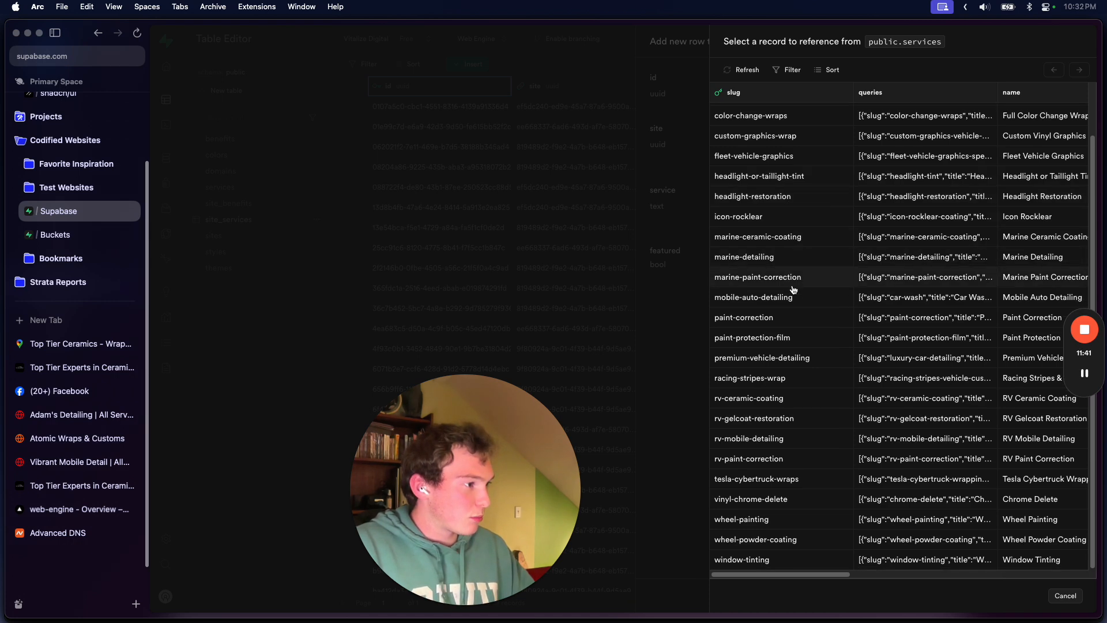
pyautogui.click(744, 317)
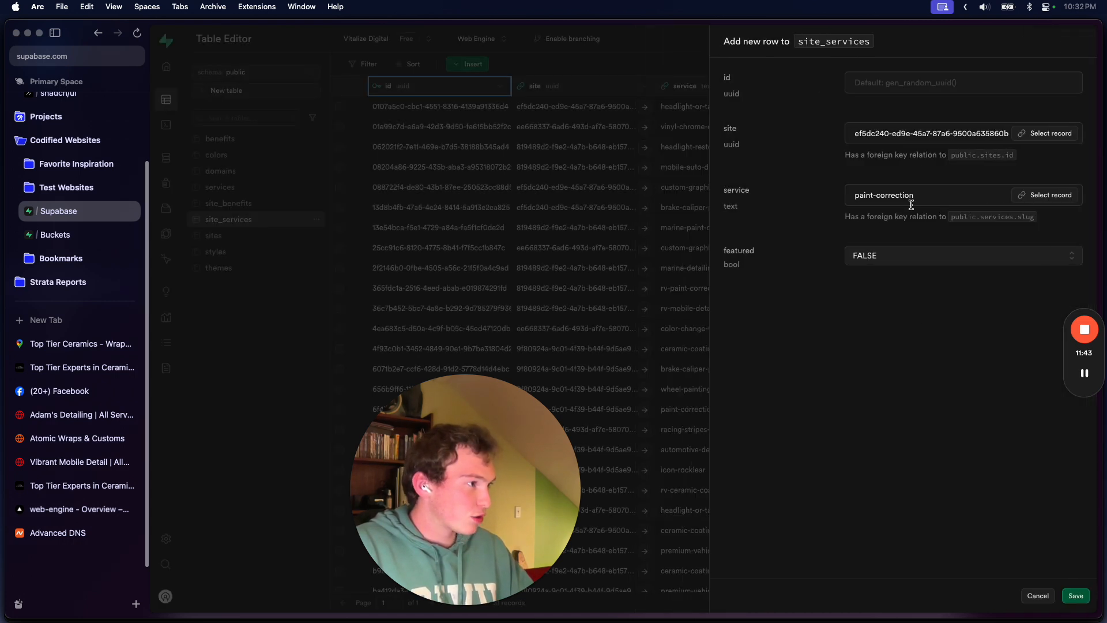
pyautogui.click(1075, 594)
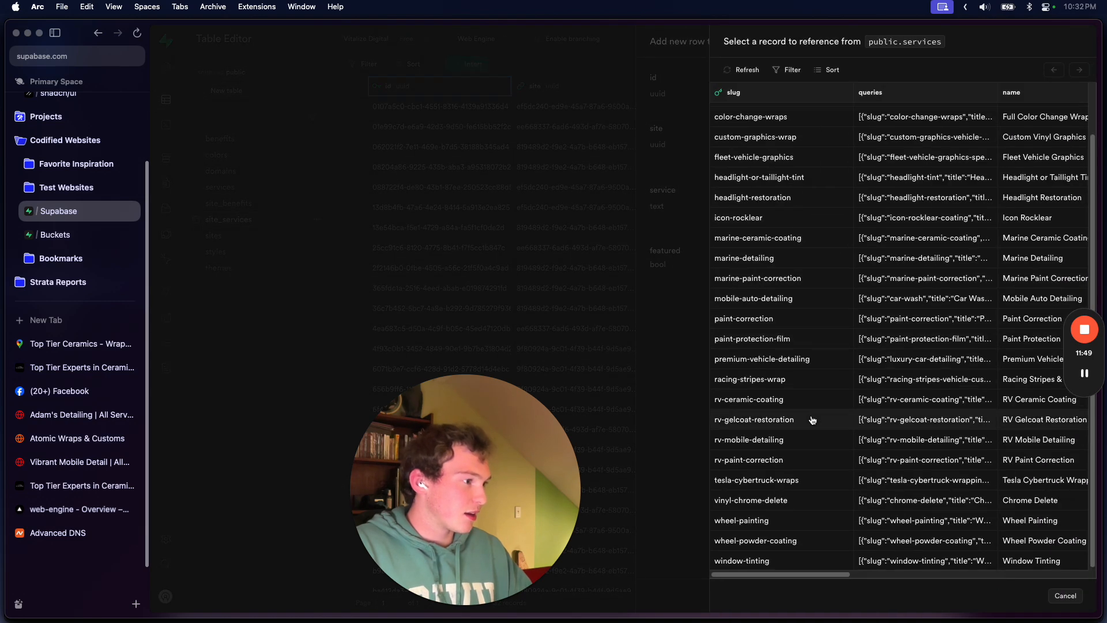
# Add further service rows, ending with vinyl-chrome-delete.
pyautogui.click(751, 338)
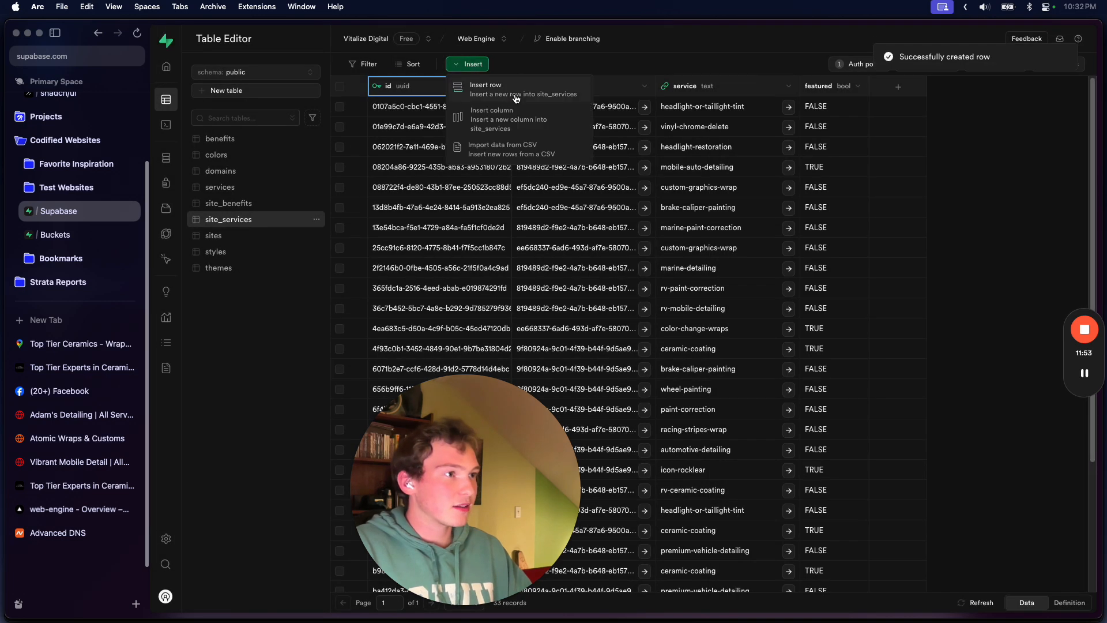
pyautogui.click(485, 85)
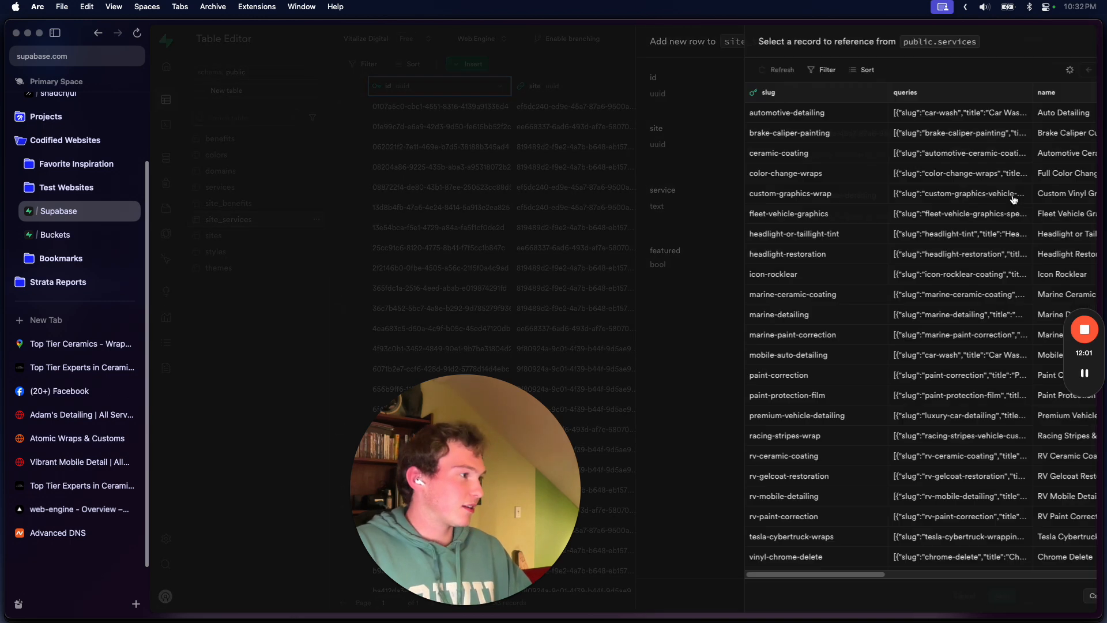
pyautogui.scroll(-3)
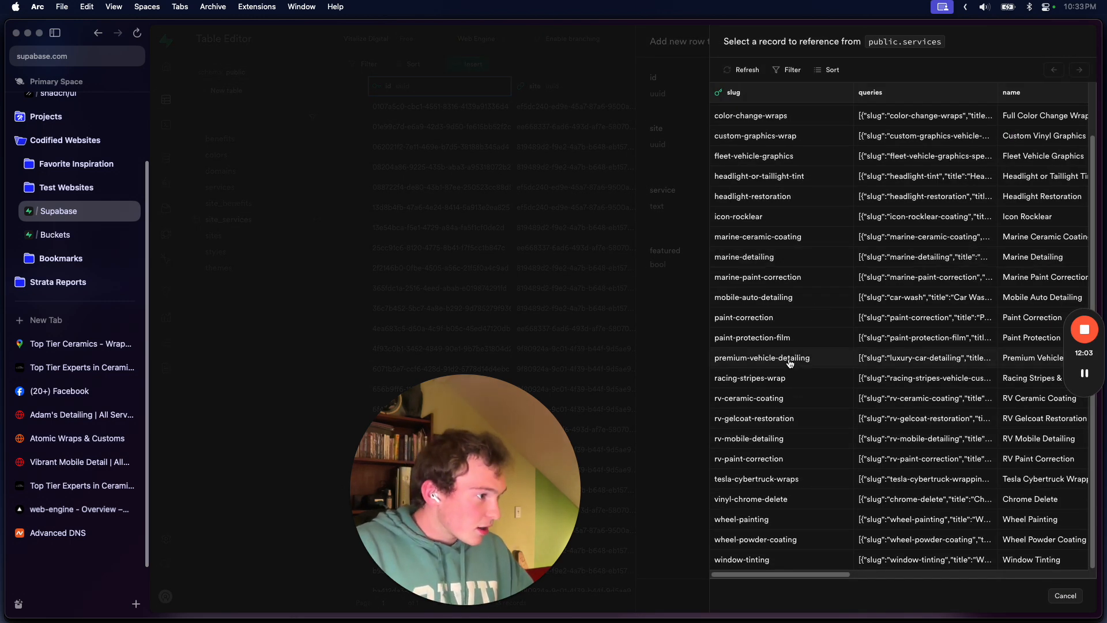
pyautogui.click(750, 377)
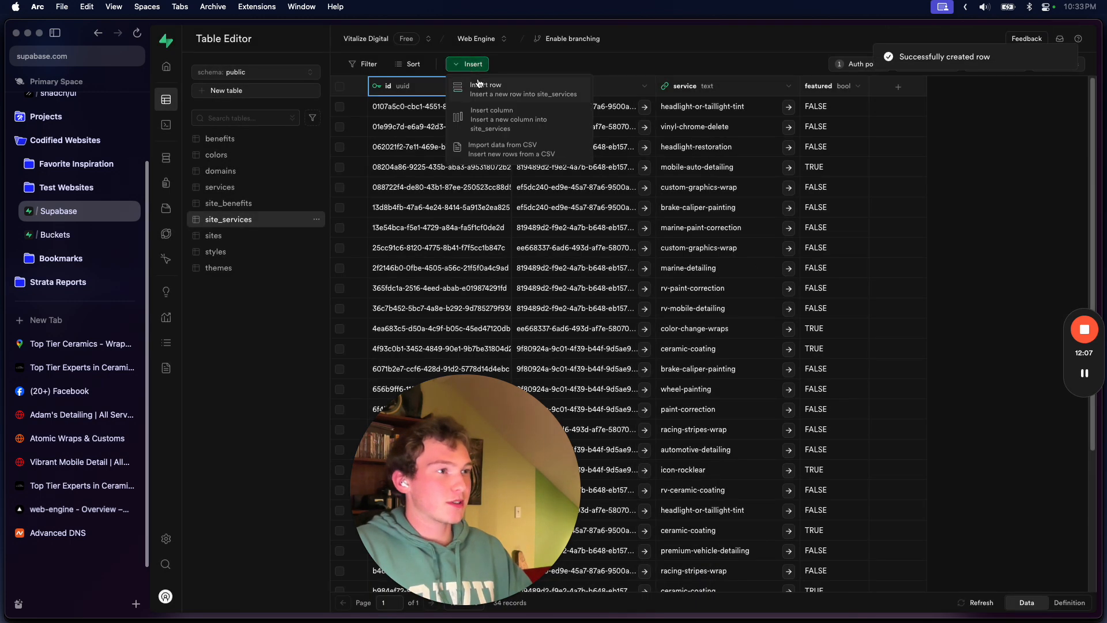
pyautogui.click(486, 84)
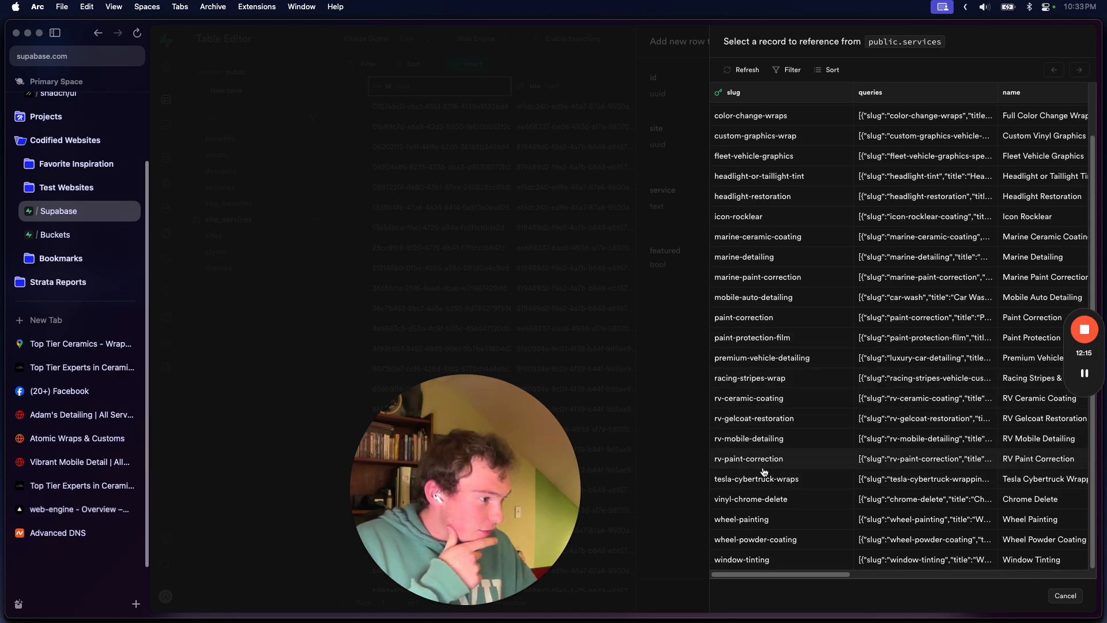
pyautogui.click(756, 478)
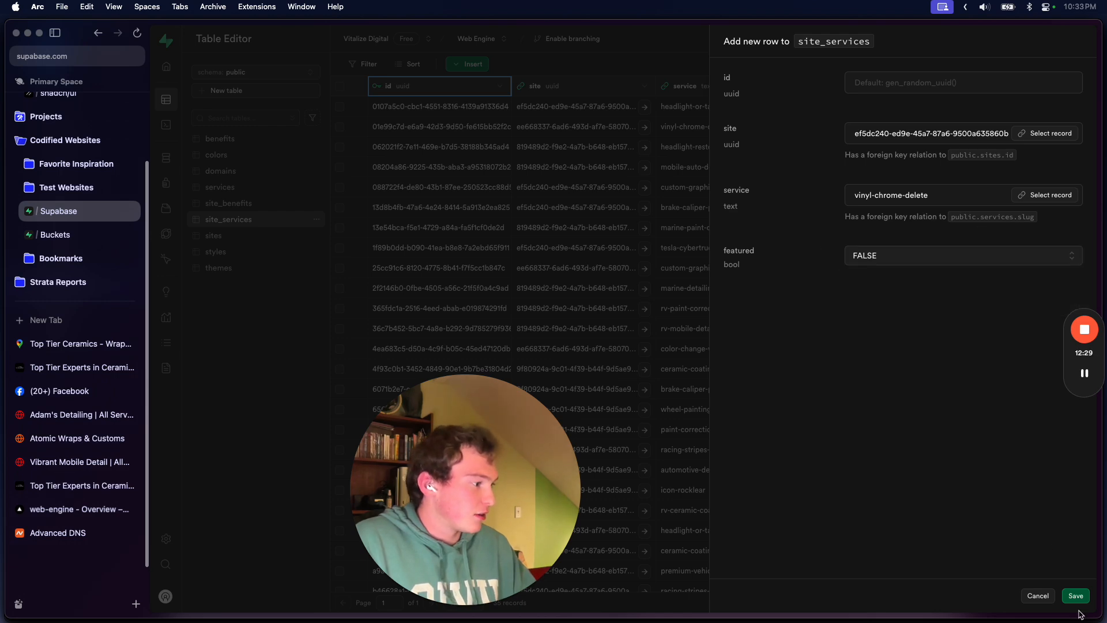
pyautogui.click(1075, 595)
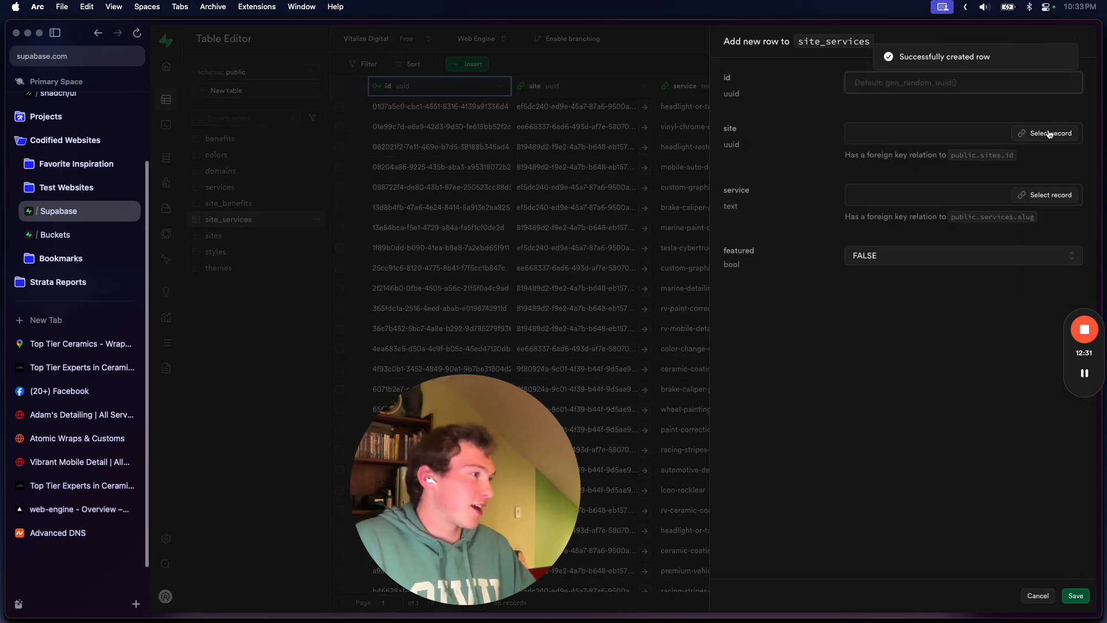
# Insert a site_services row linking the site to window-tinting.
pyautogui.click(1049, 133)
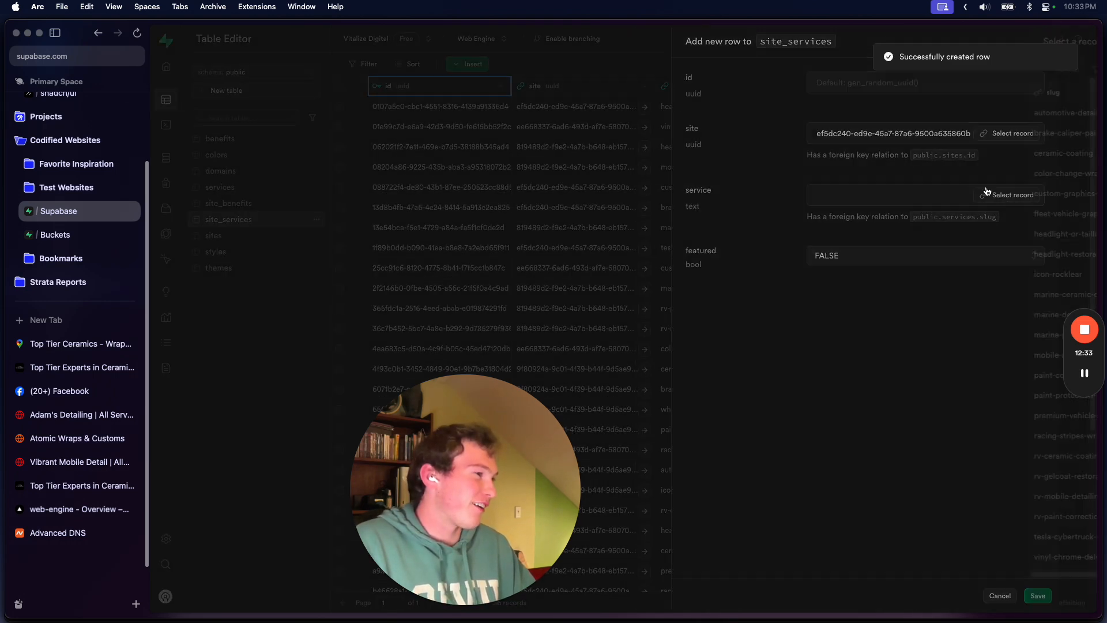
pyautogui.click(1012, 195)
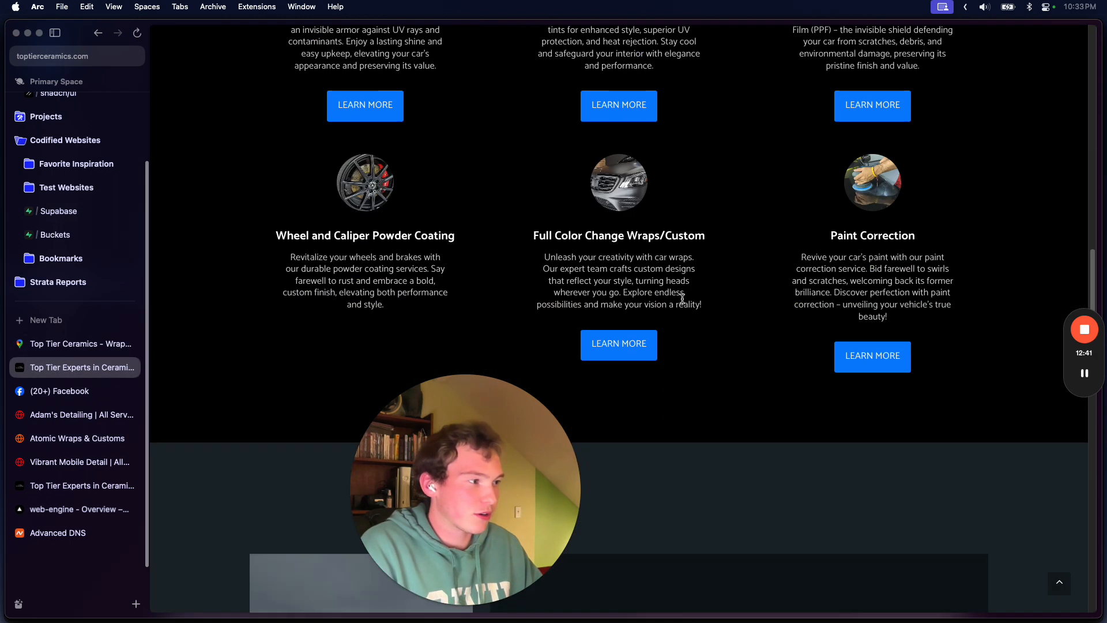
pyautogui.scroll(-3)
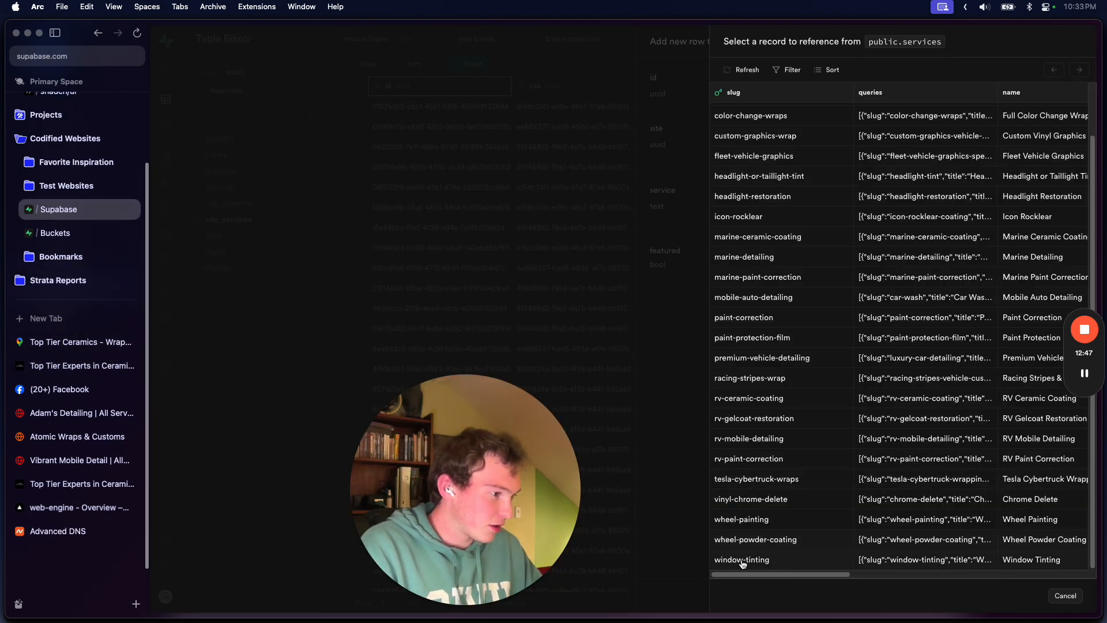
pyautogui.click(755, 539)
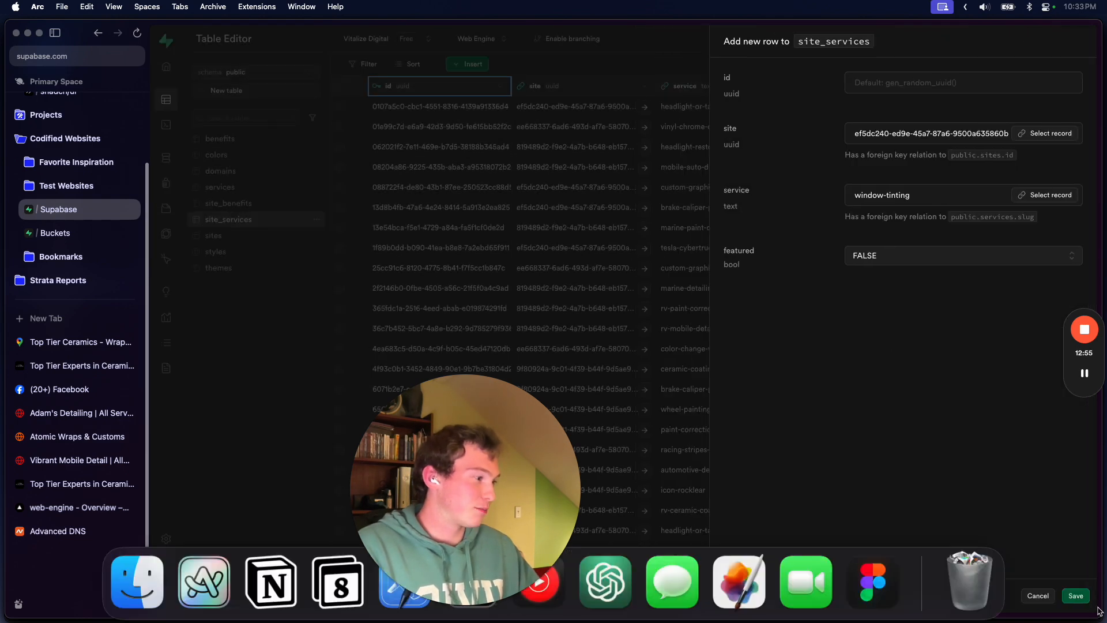
pyautogui.click(1075, 595)
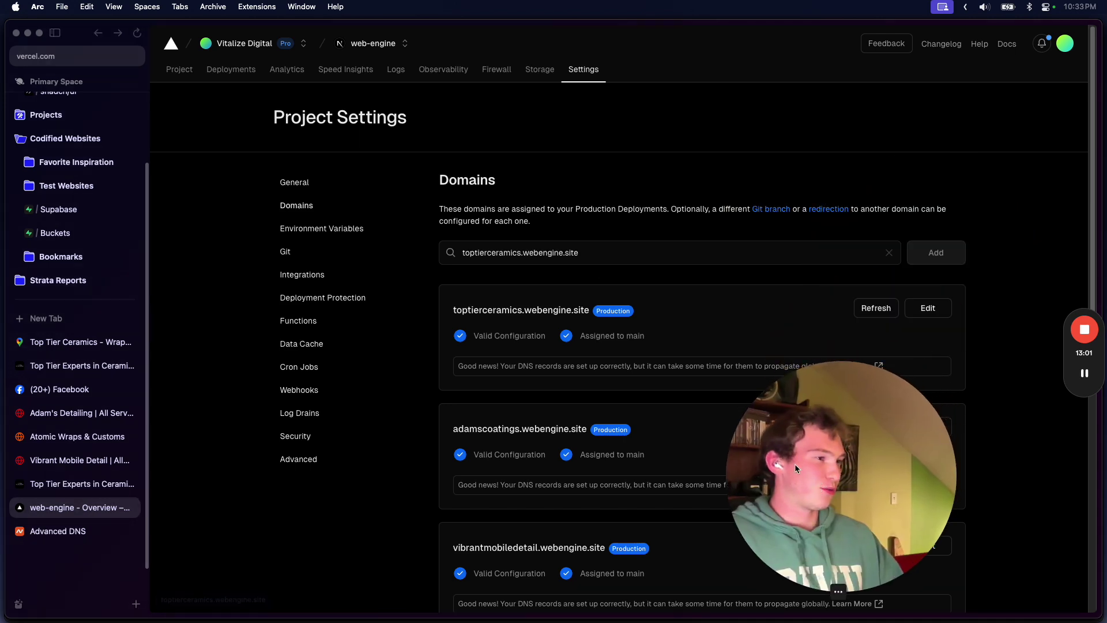
# Open toptierceramics.webengine.site from Vercel's domain list.
pyautogui.click(45, 318)
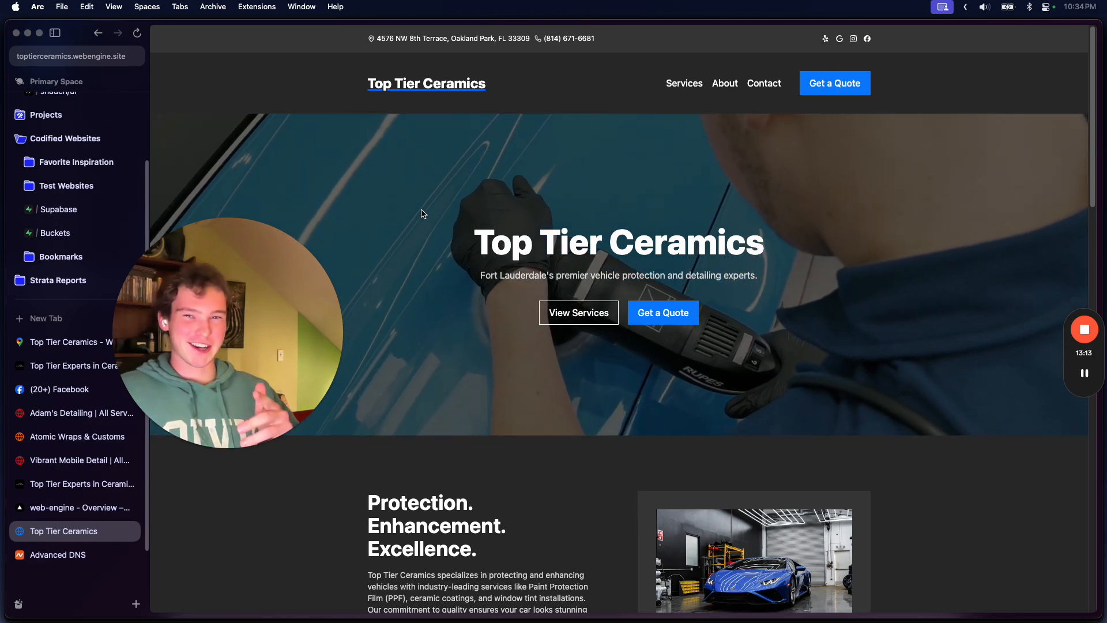
# Scroll the home page to Our Featured Services and open the Ceramic Coating card's Learn More.
pyautogui.scroll(-3)
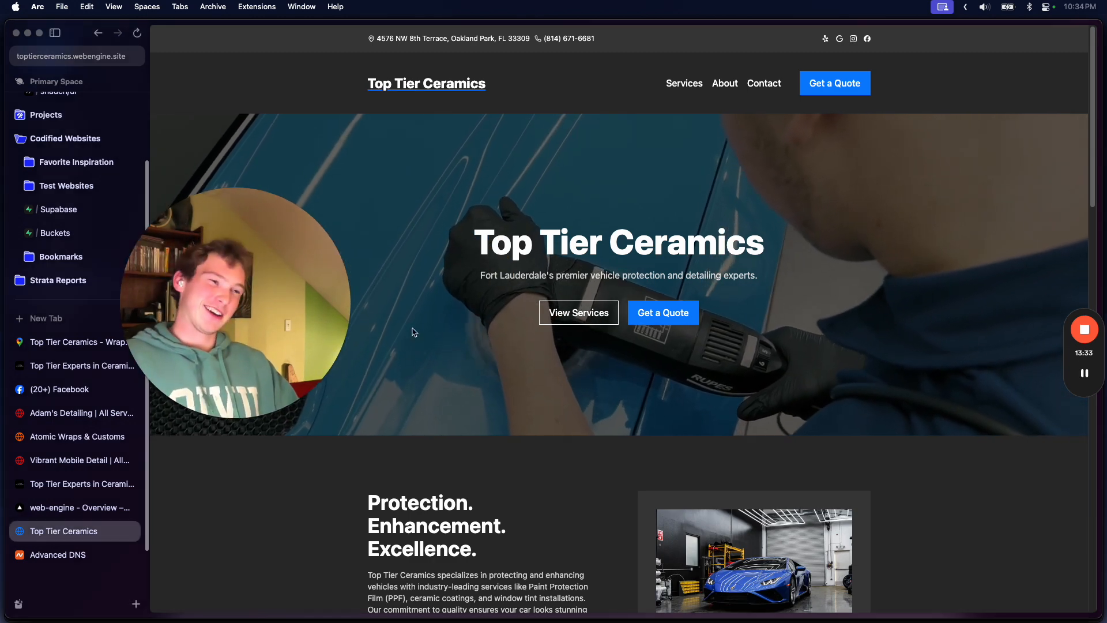
pyautogui.scroll(-3)
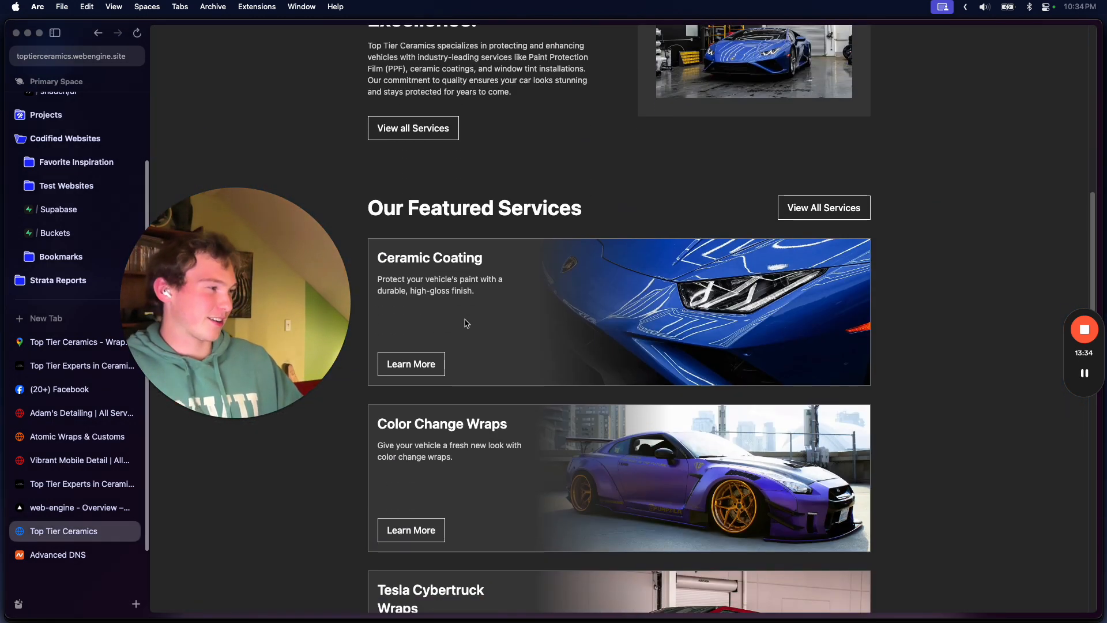
pyautogui.scroll(-3)
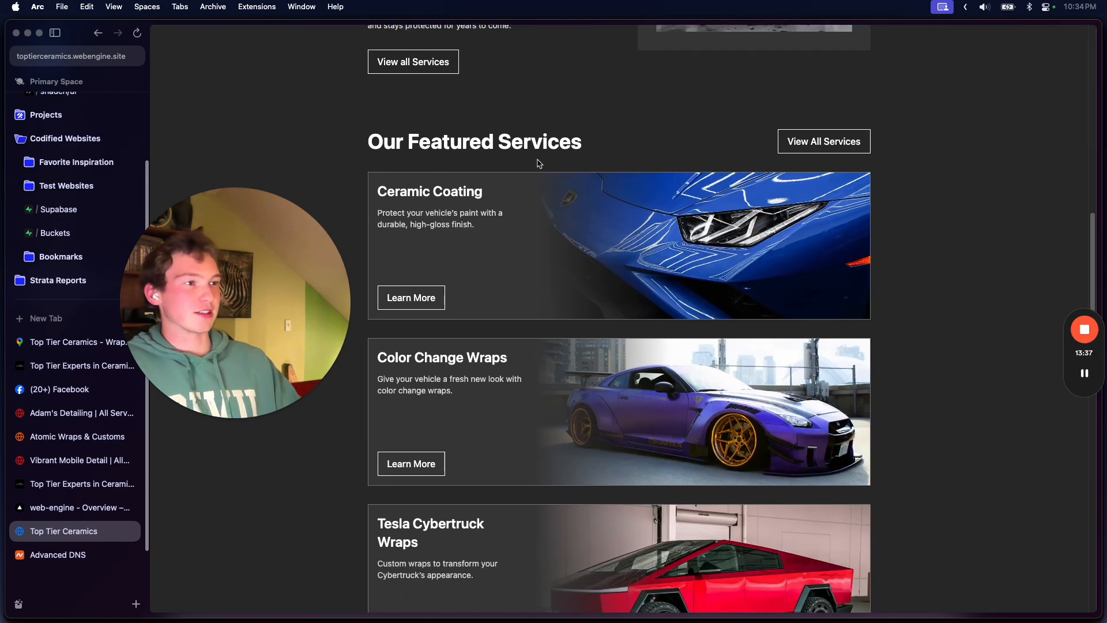
pyautogui.scroll(-3)
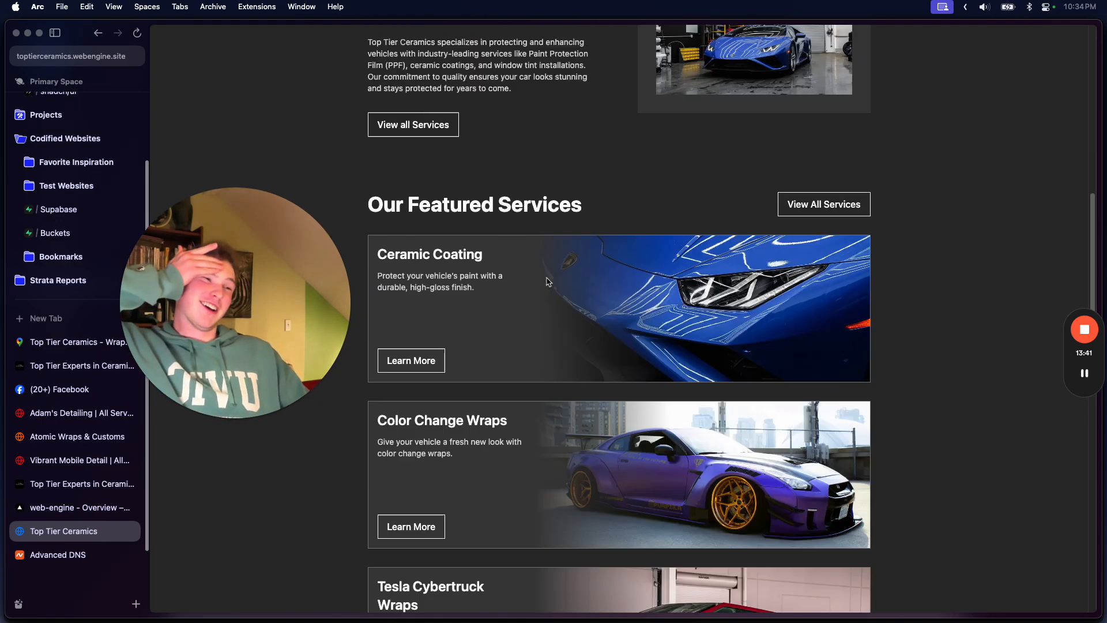
pyautogui.scroll(-3)
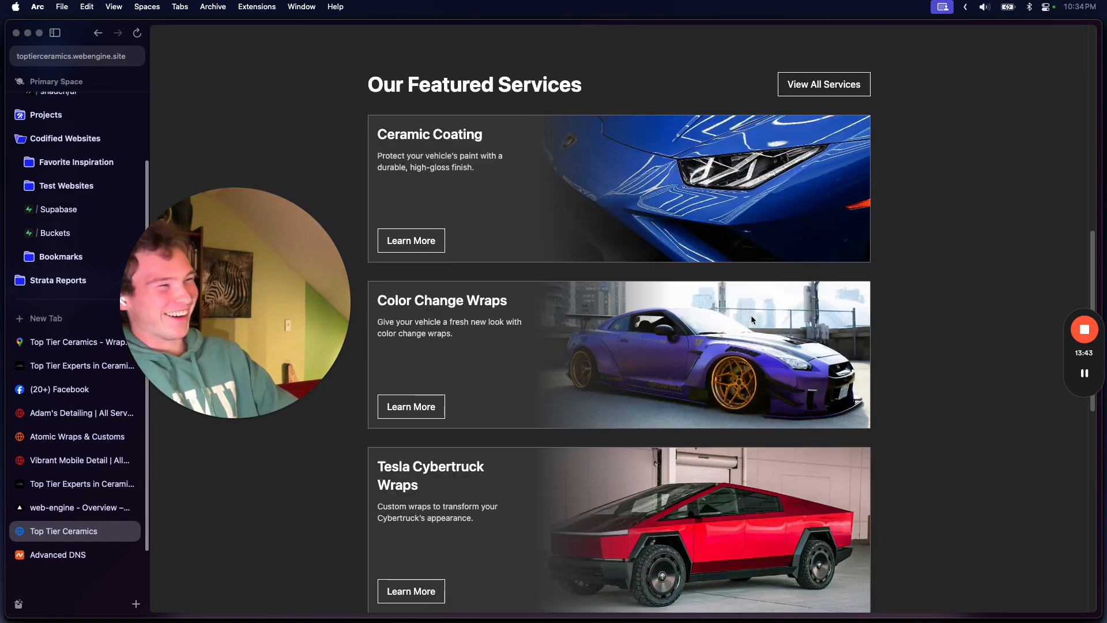
pyautogui.scroll(-3)
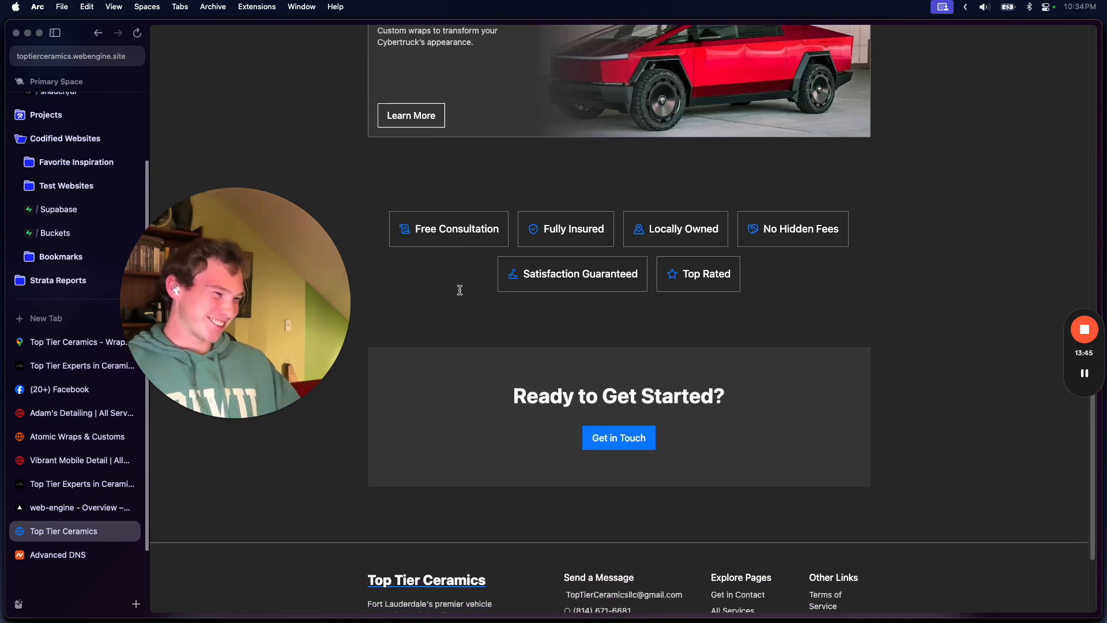
pyautogui.scroll(3)
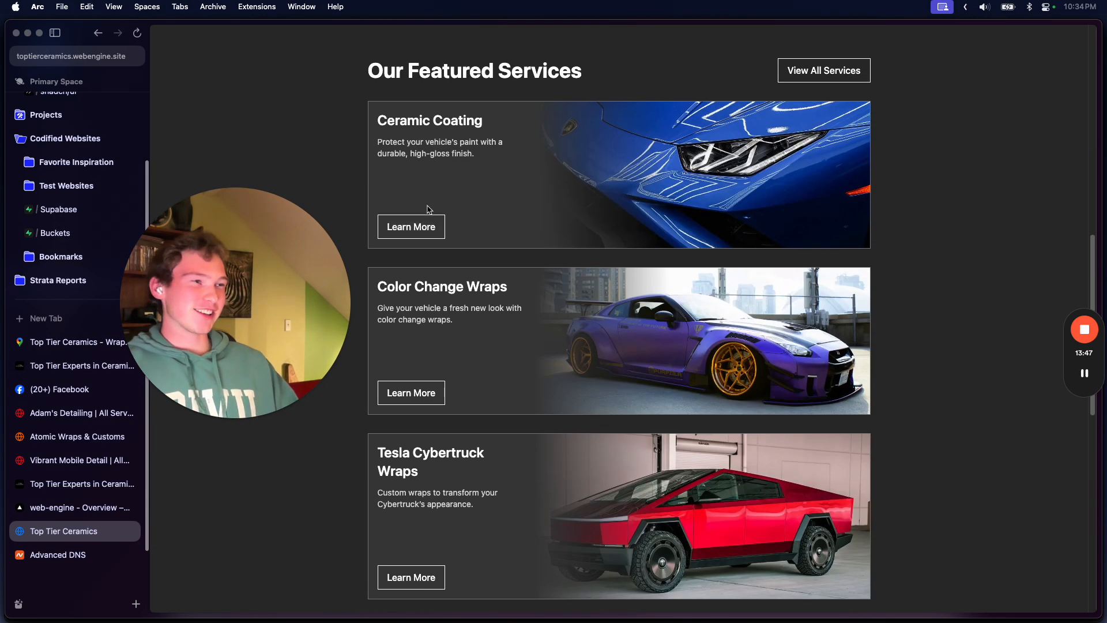
pyautogui.click(410, 226)
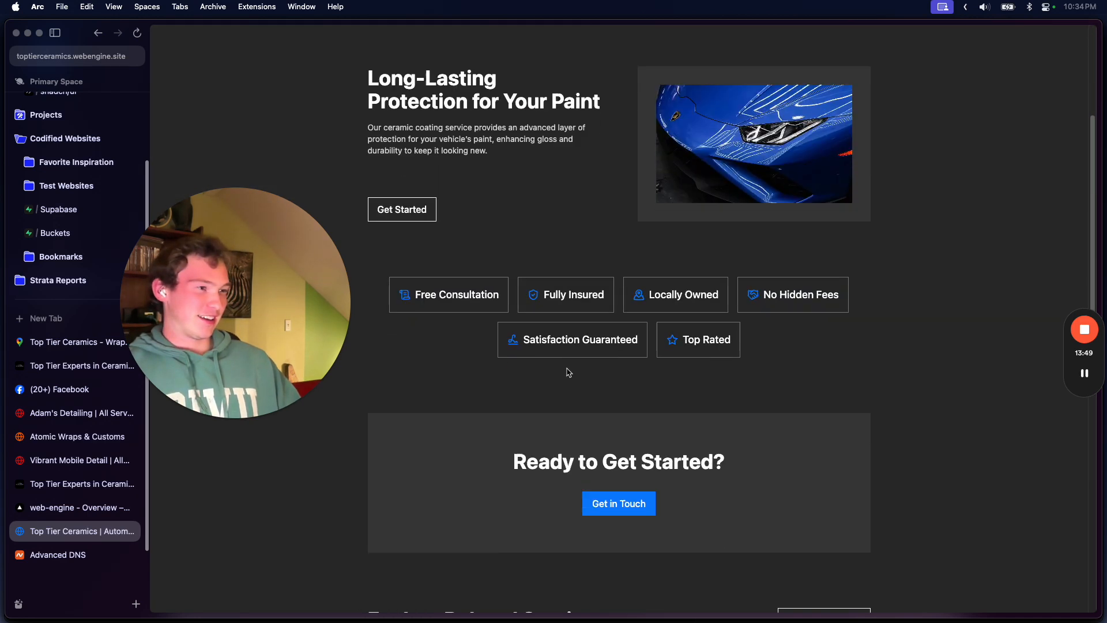
pyautogui.scroll(-3)
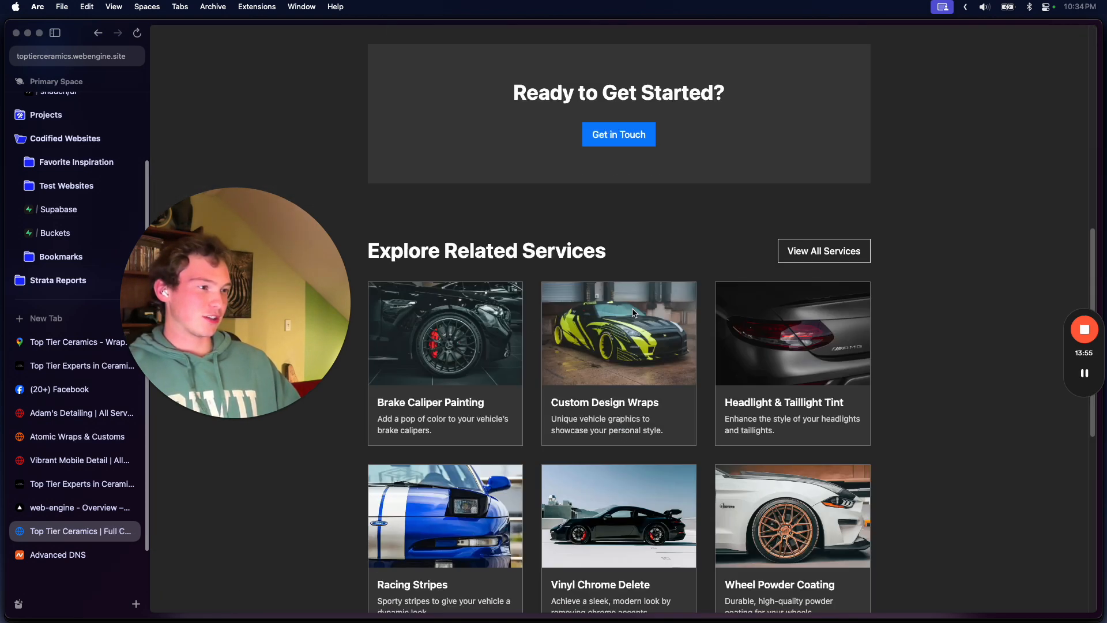
pyautogui.scroll(-3)
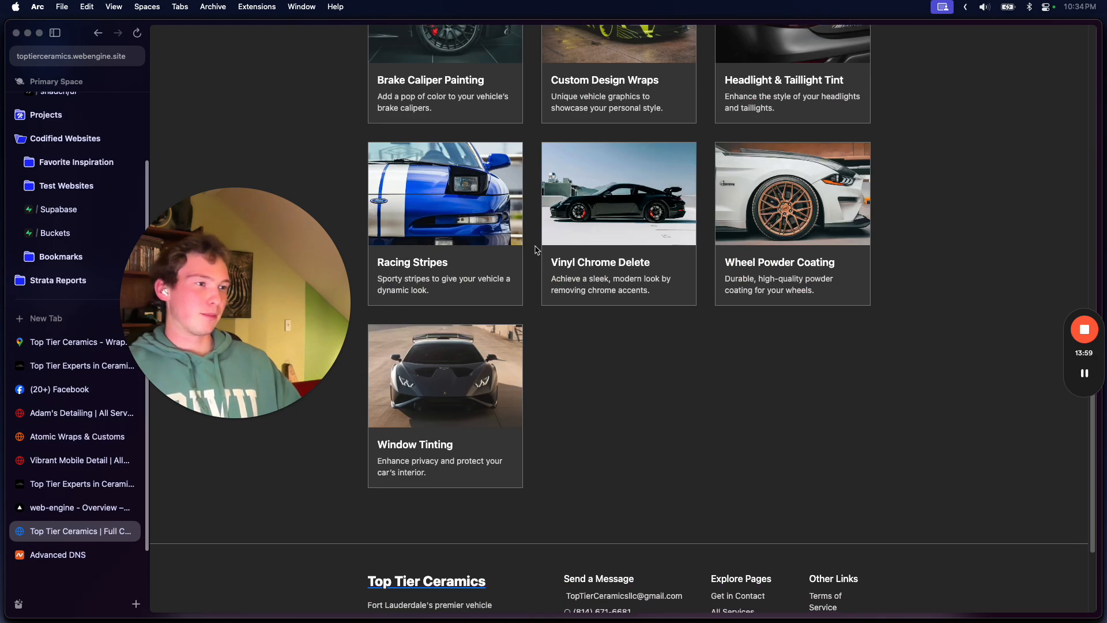
pyautogui.scroll(-3)
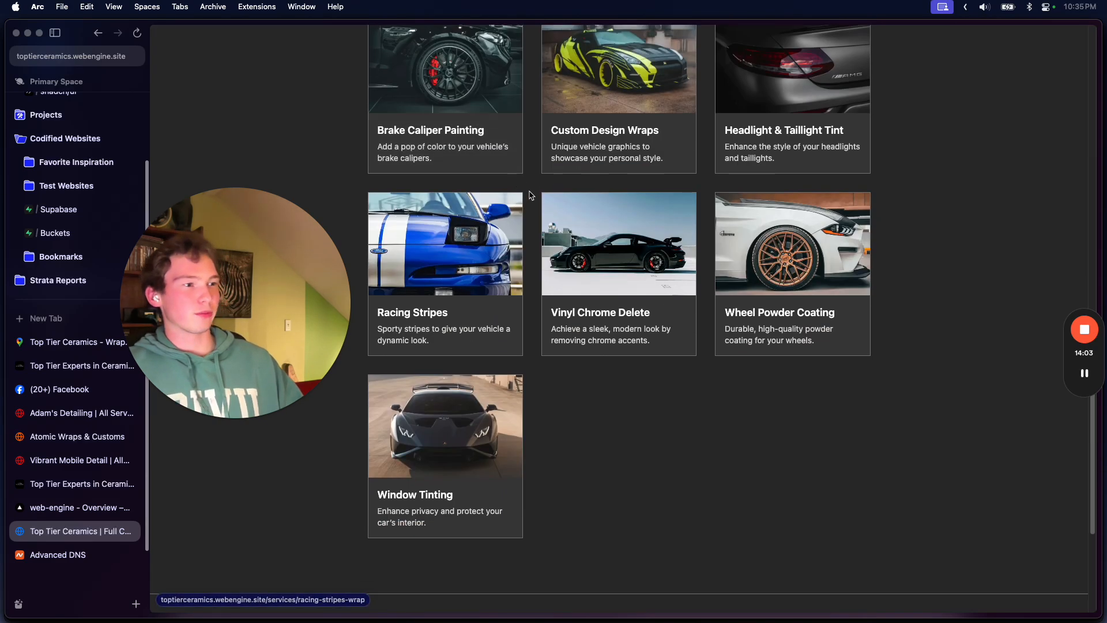
pyautogui.scroll(-3)
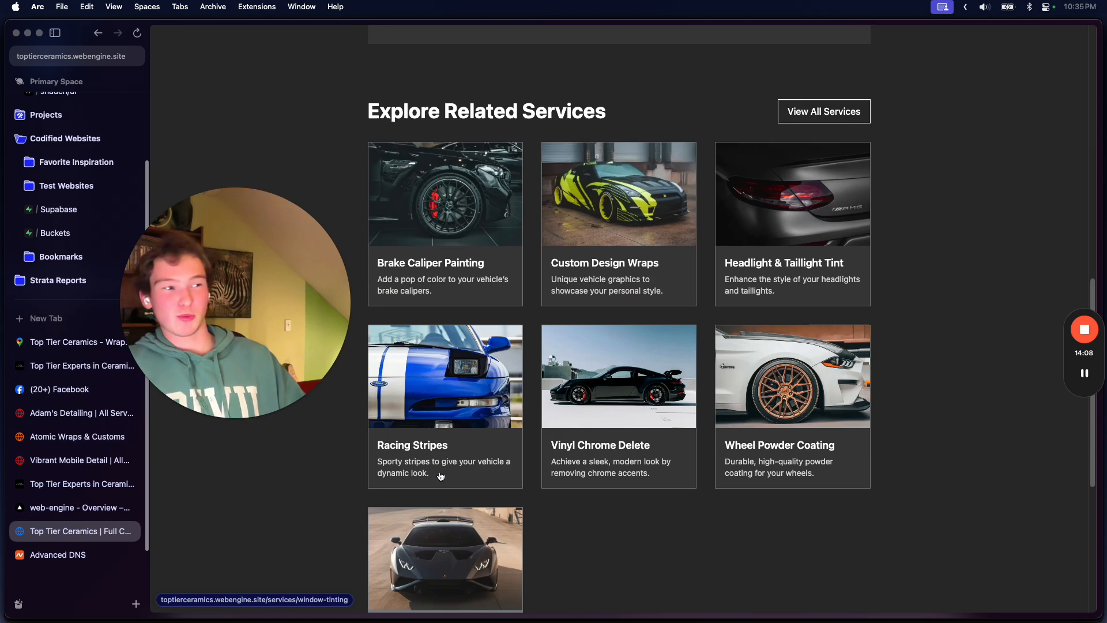
pyautogui.scroll(3)
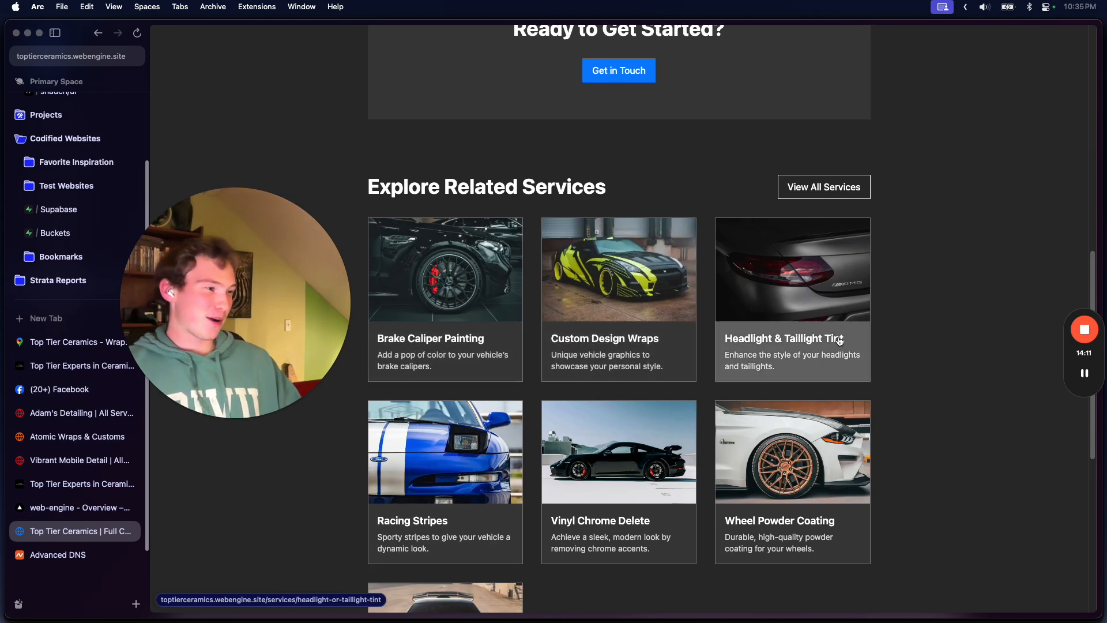
pyautogui.scroll(-3)
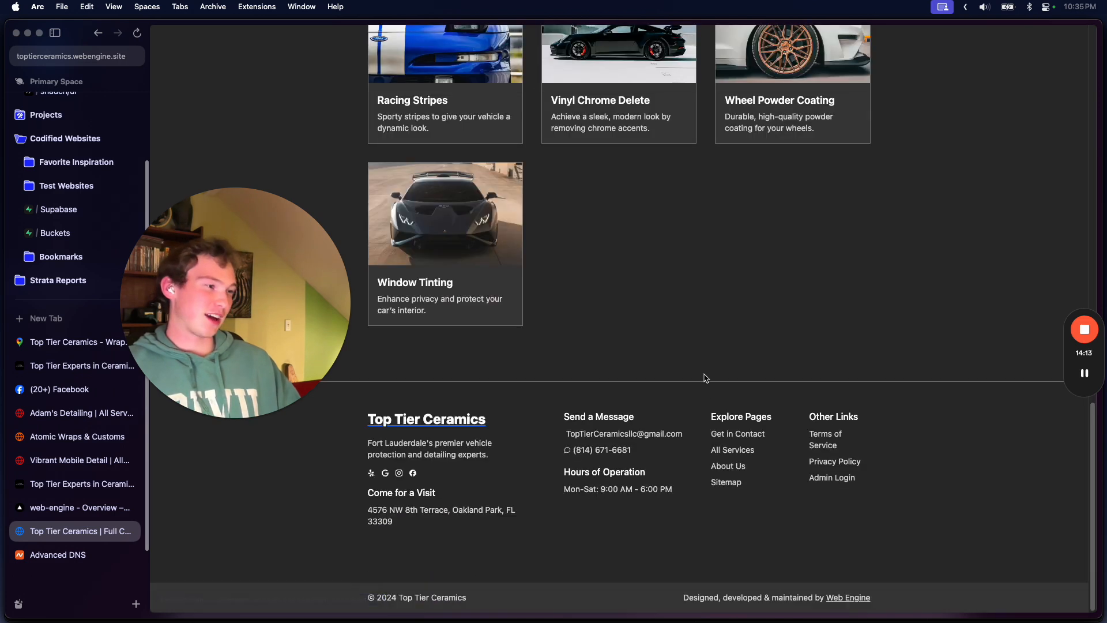
pyautogui.moveTo(587, 450)
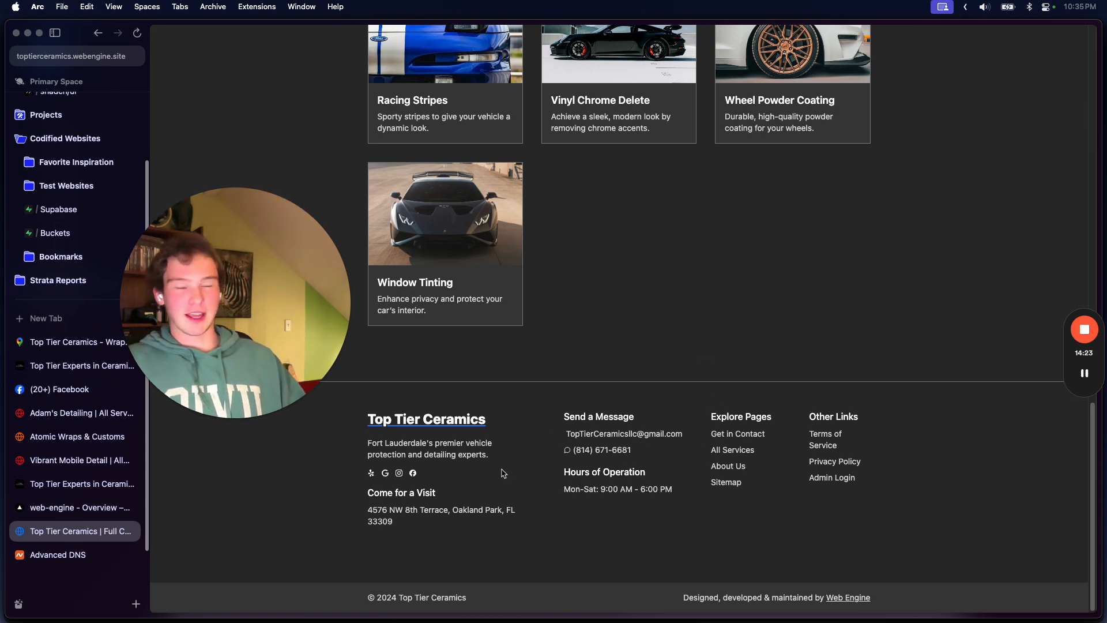
pyautogui.moveTo(740, 262)
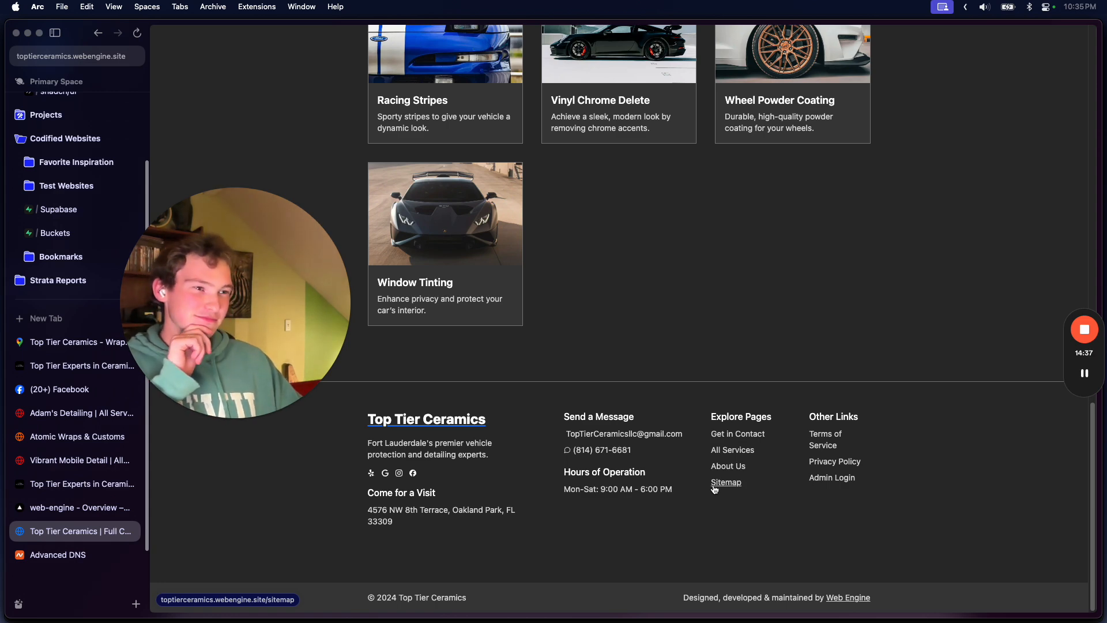
# Open the footer Sitemap and browse its Default Pages, All Services and location listings.
pyautogui.click(725, 482)
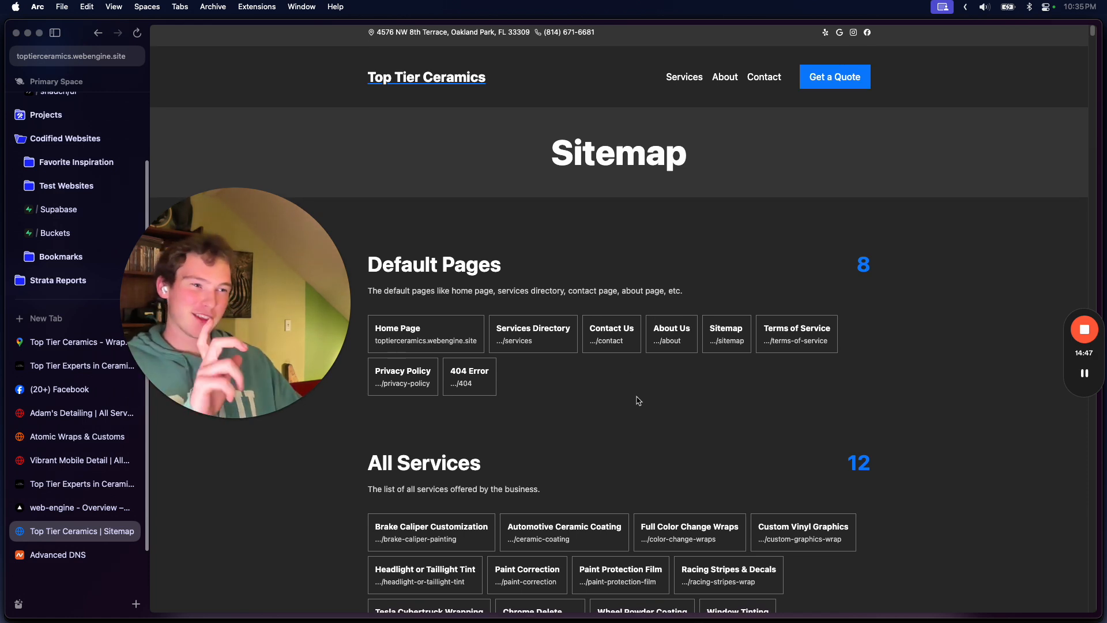
pyautogui.scroll(-3)
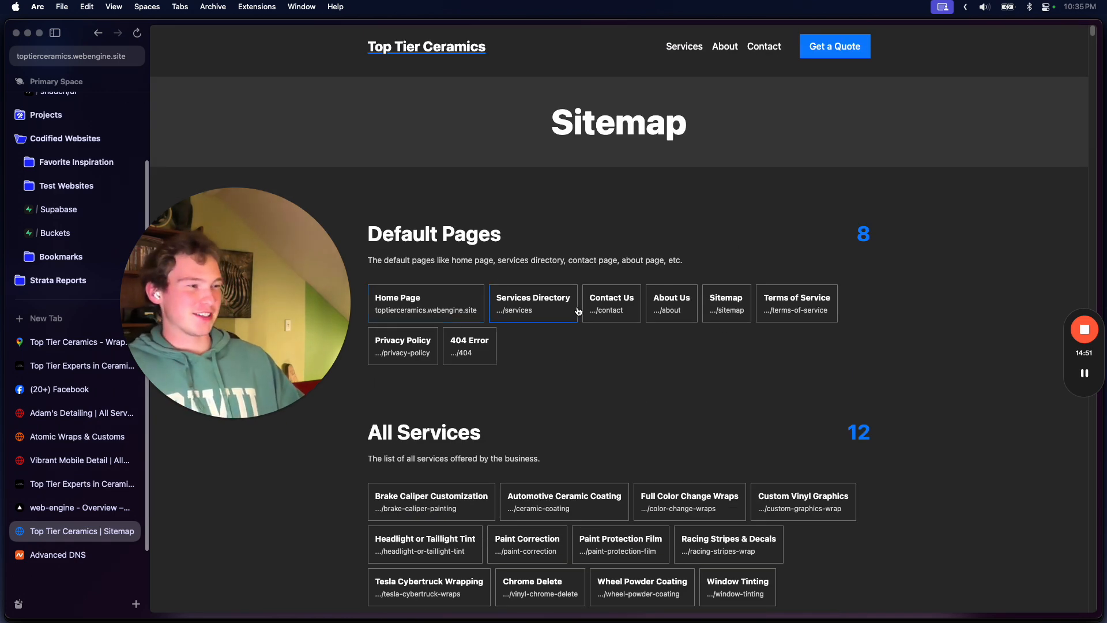
pyautogui.scroll(-3)
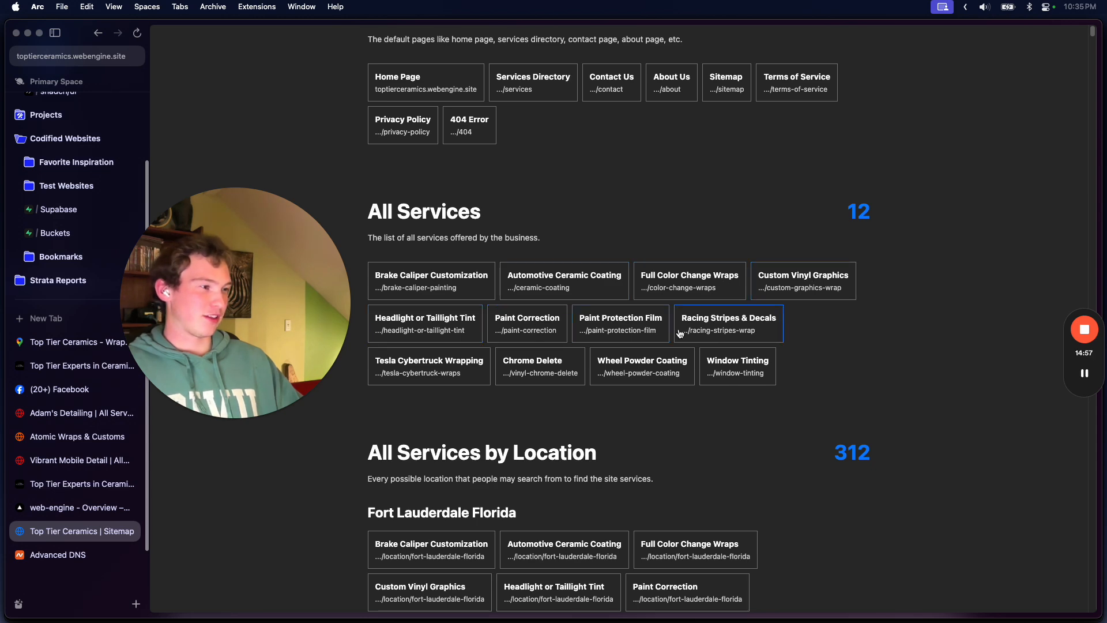
pyautogui.click(728, 323)
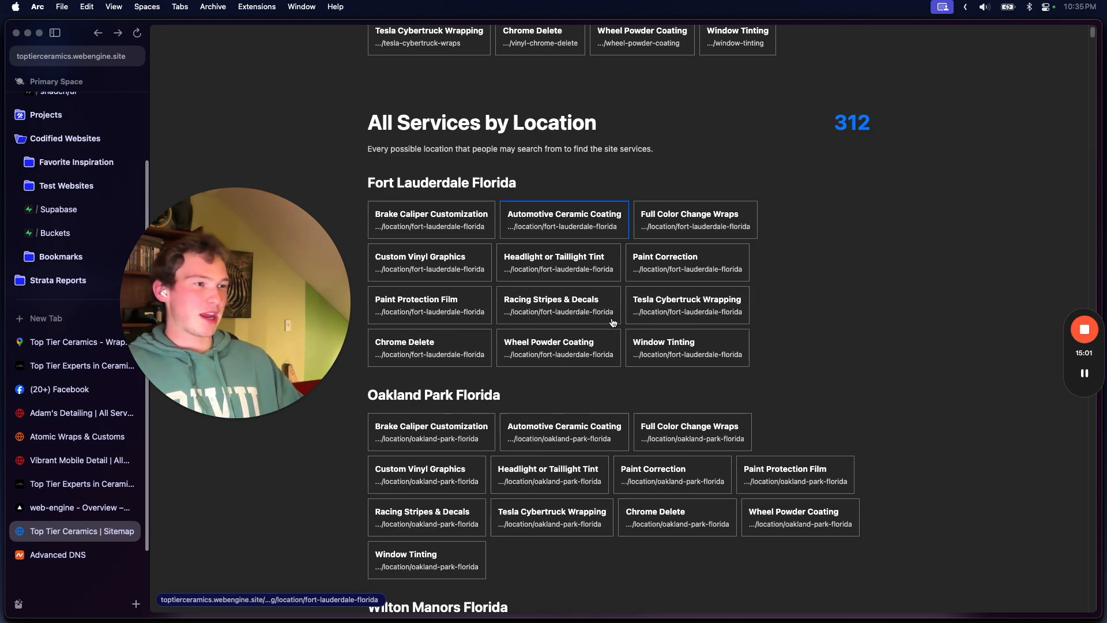
pyautogui.moveTo(429, 251)
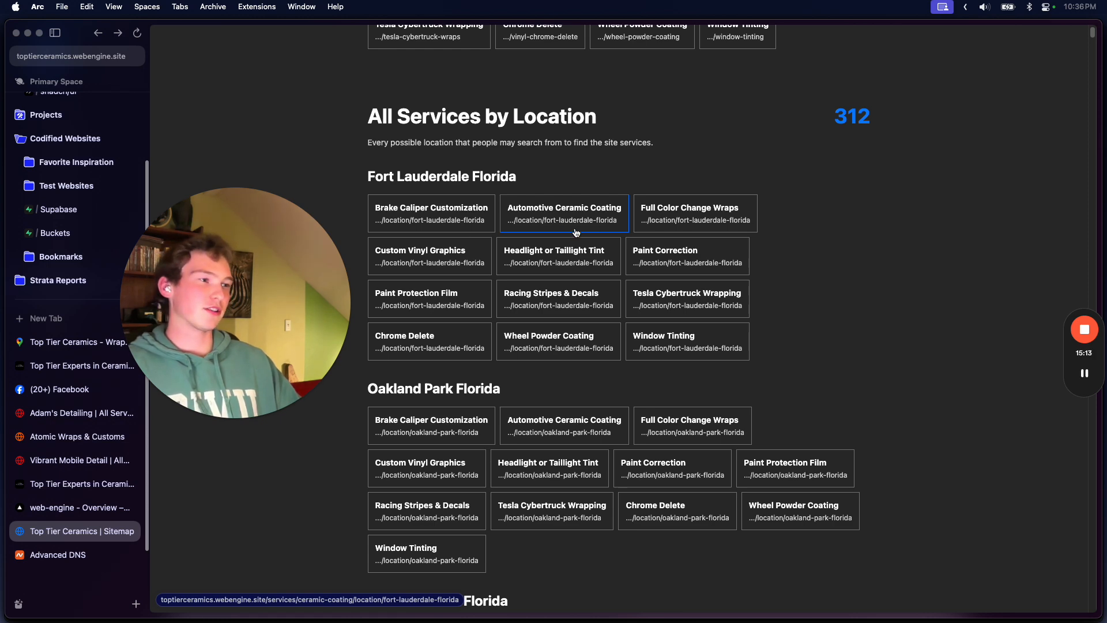
pyautogui.click(564, 212)
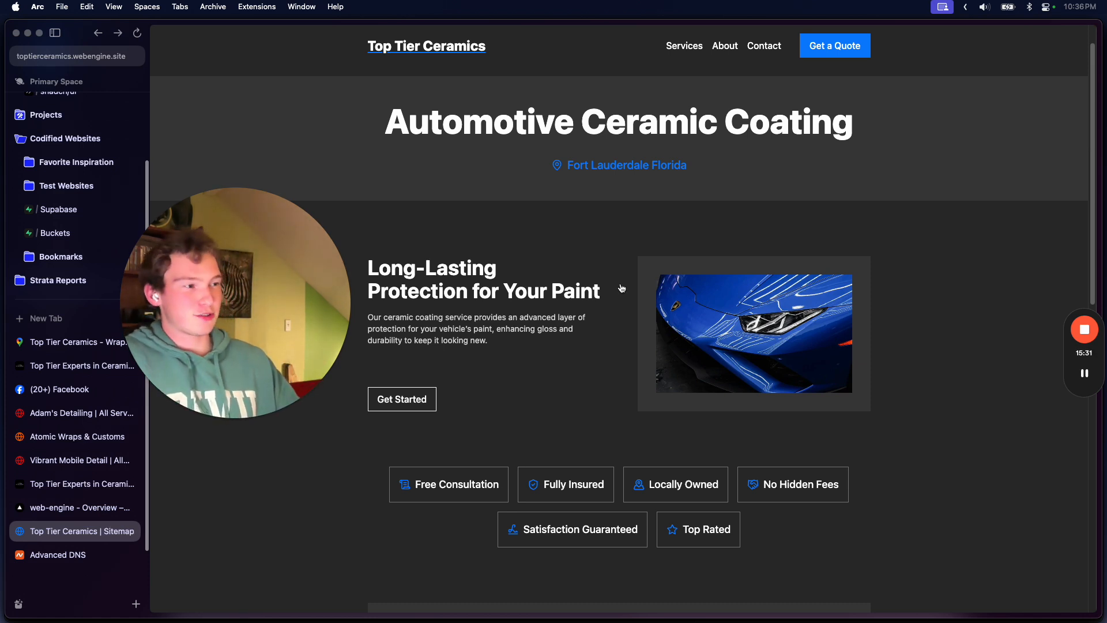
pyautogui.scroll(-3)
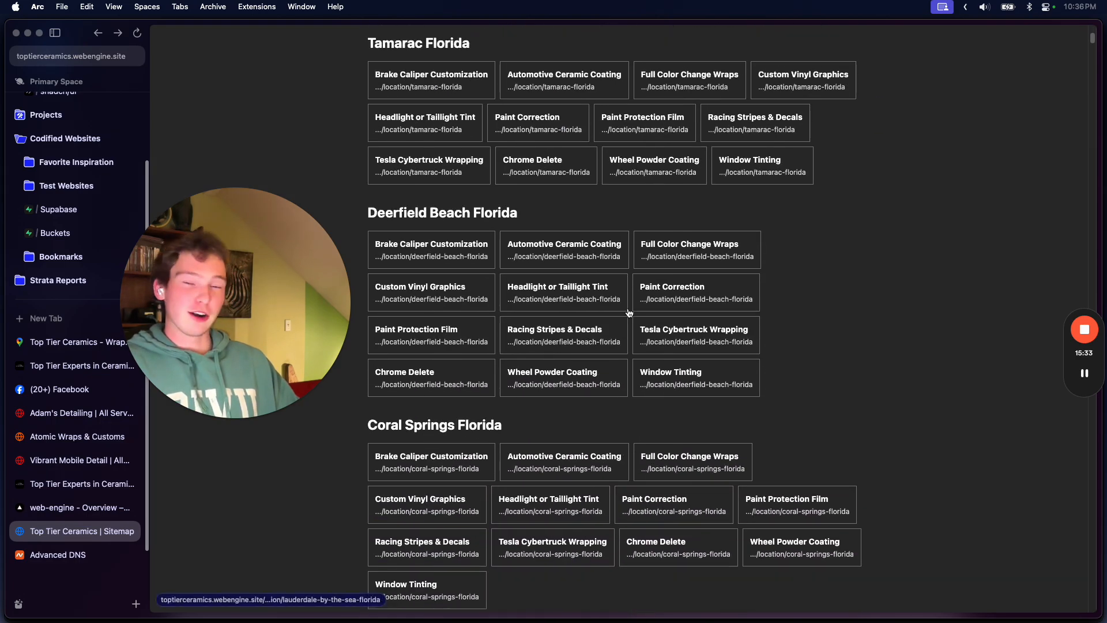
pyautogui.scroll(-3)
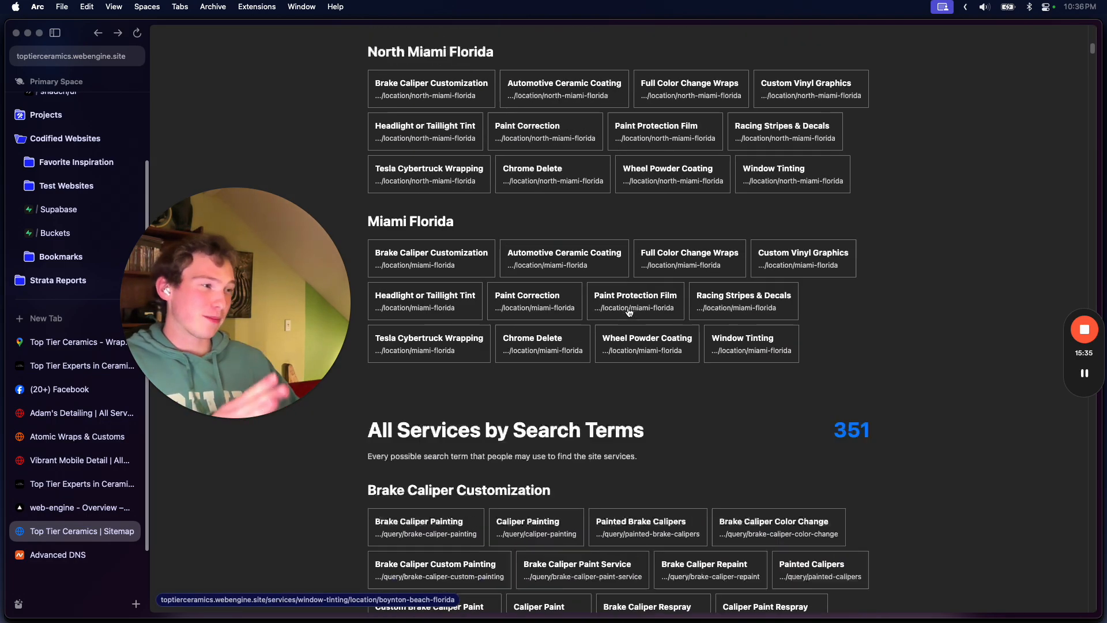
pyautogui.scroll(-3)
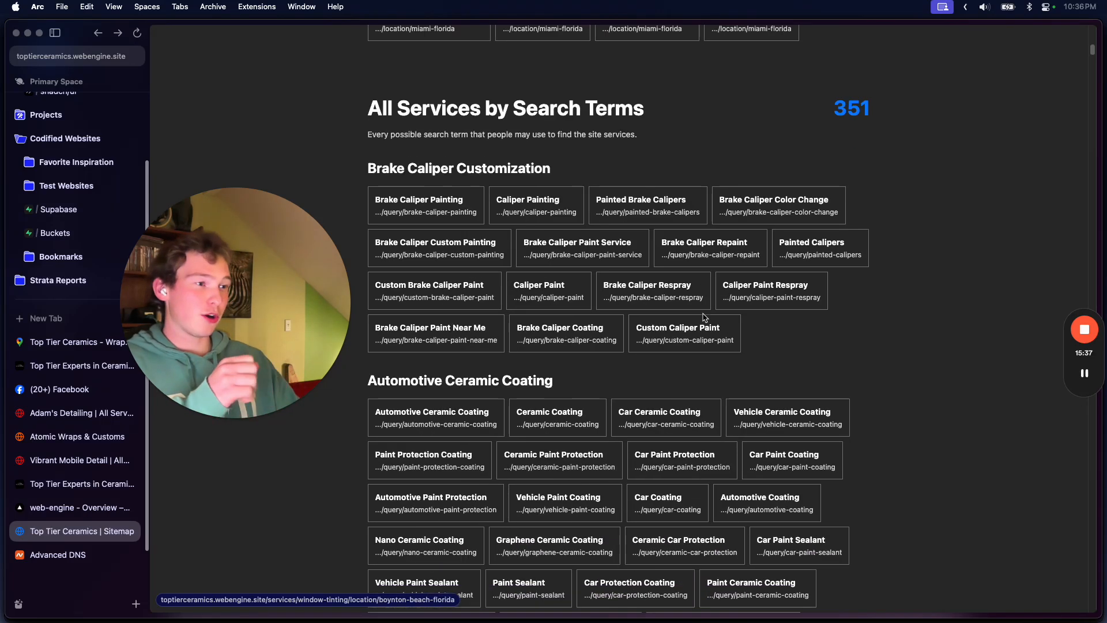
pyautogui.scroll(-3)
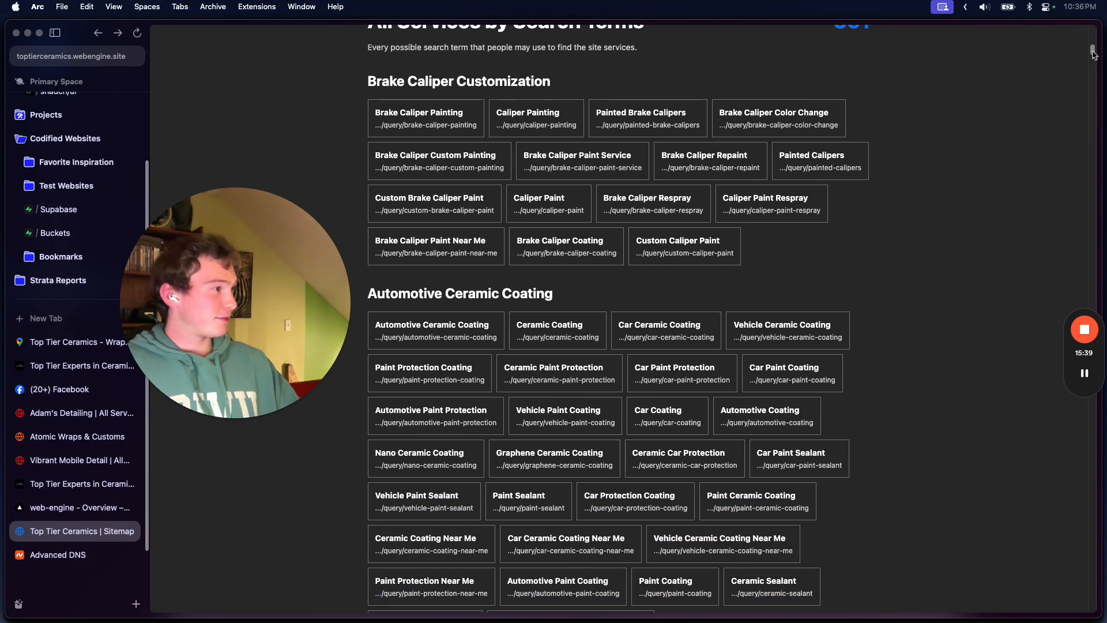
pyautogui.scroll(-3)
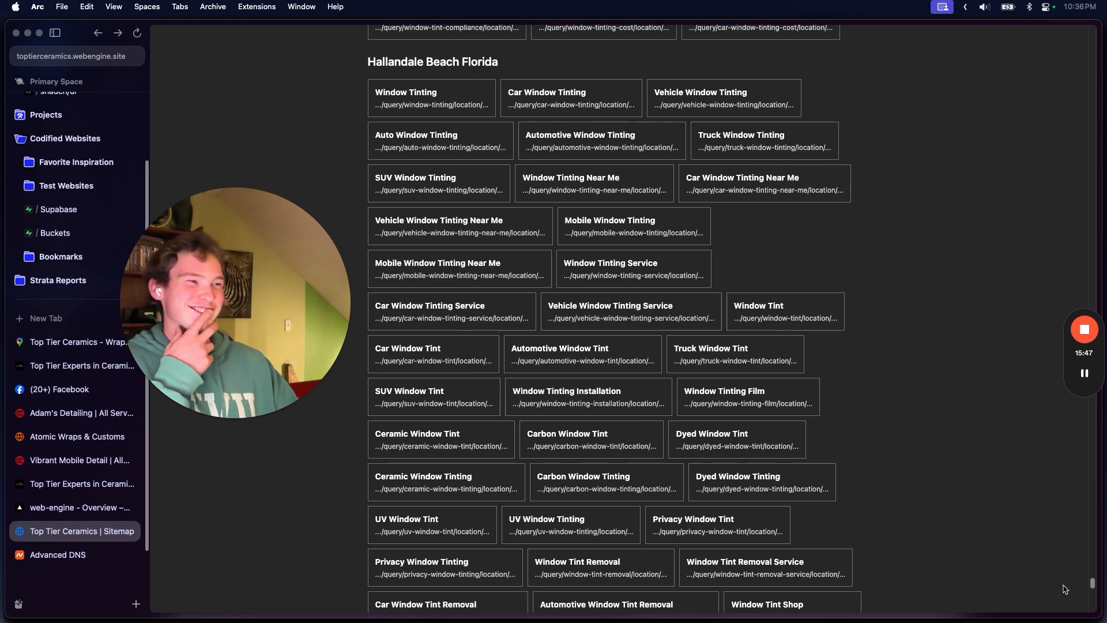
pyautogui.scroll(-3)
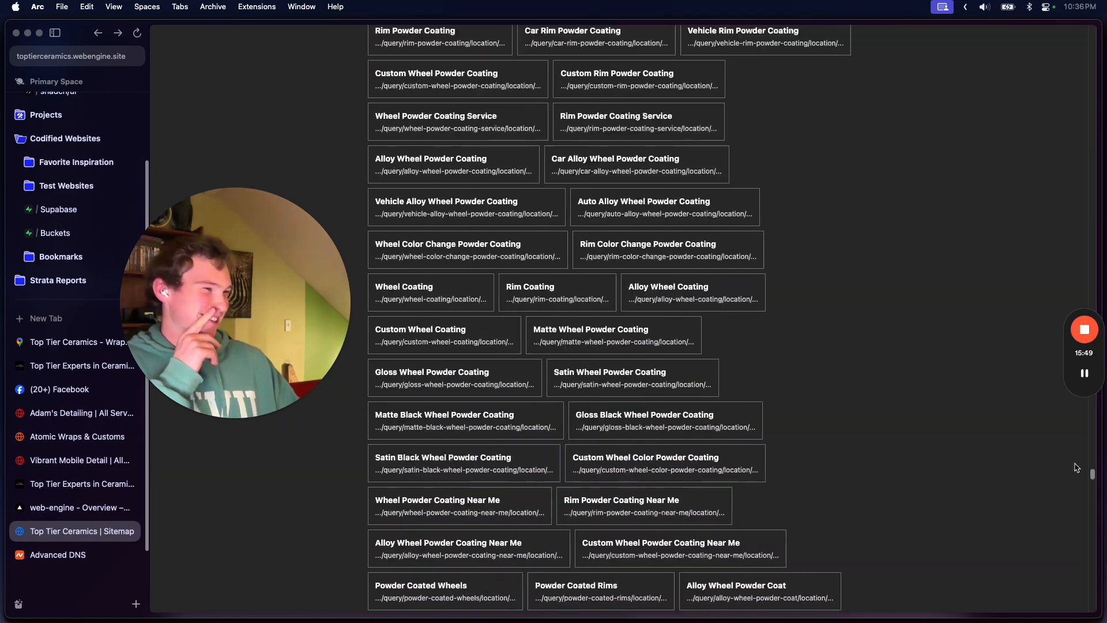
pyautogui.scroll(-3)
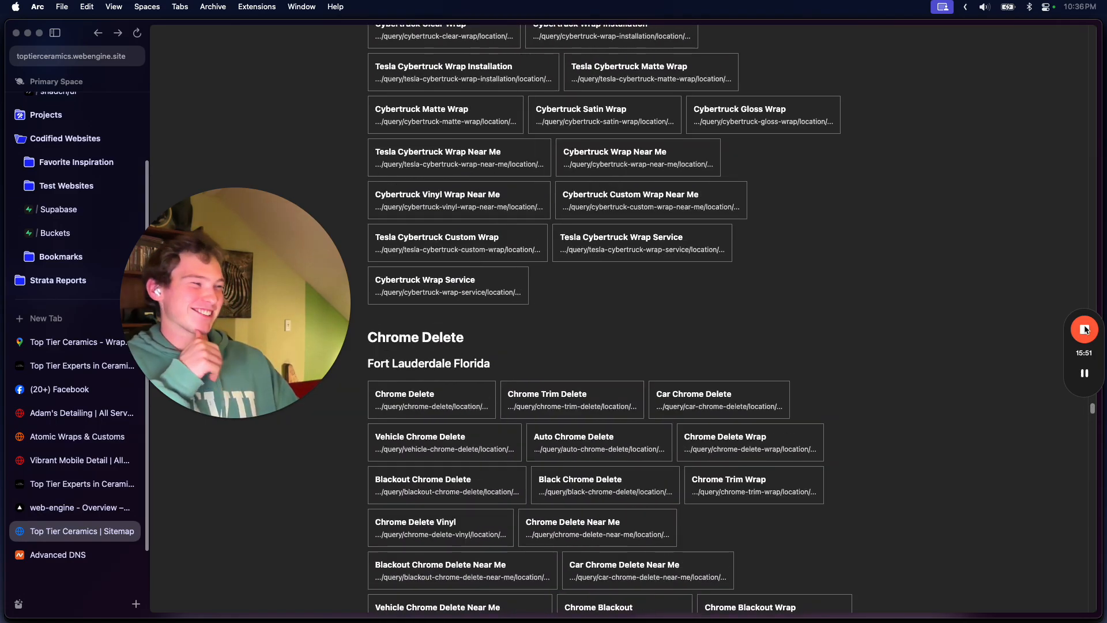
pyautogui.scroll(-3)
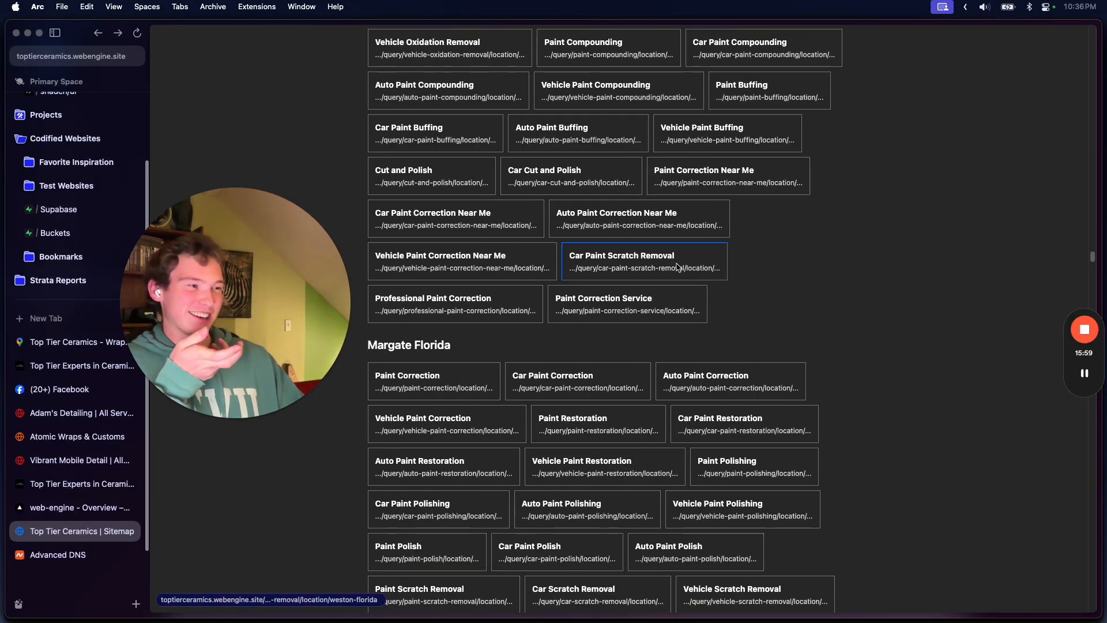
pyautogui.click(644, 260)
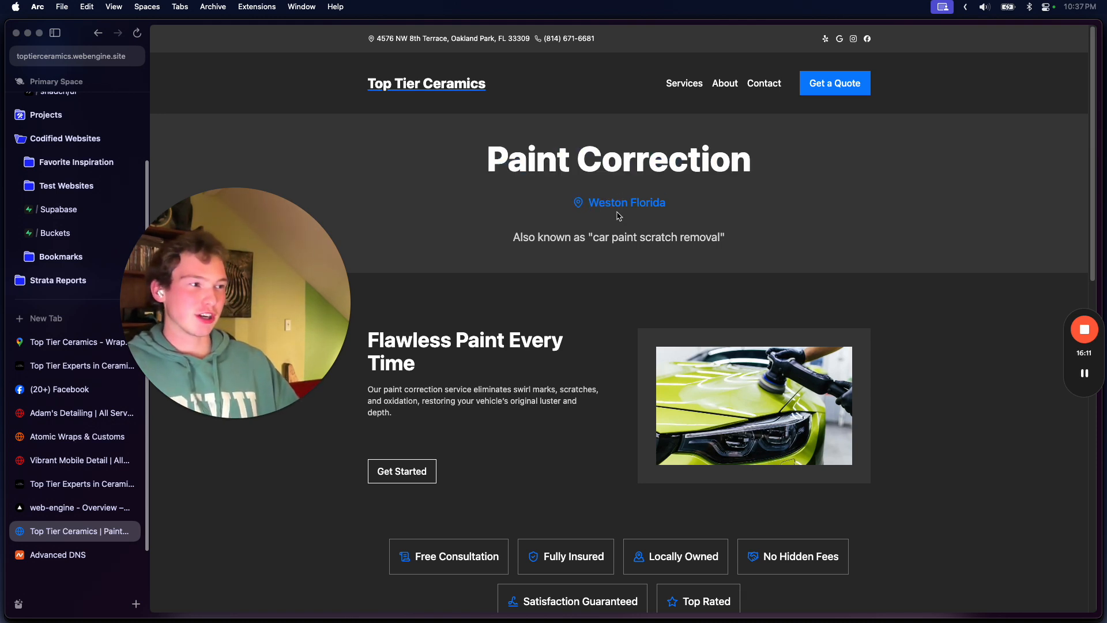
pyautogui.moveTo(554, 266)
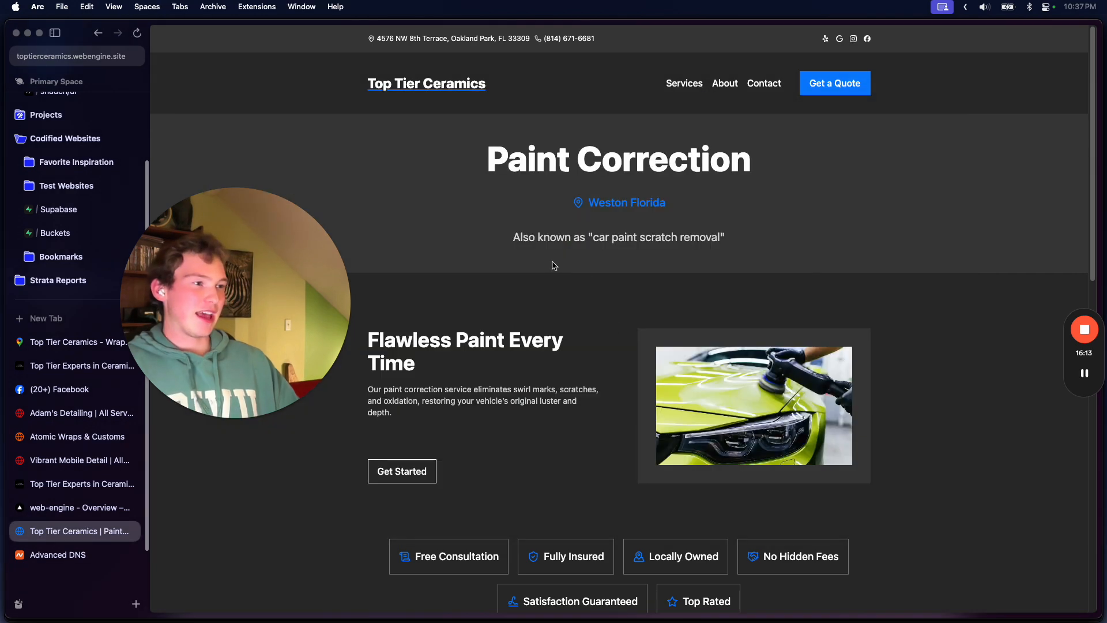
# Scroll the Weston Florida Paint Correction page to its related Ceramic Coating card and footer.
pyautogui.moveTo(513, 237); pyautogui.dragTo(724, 236)
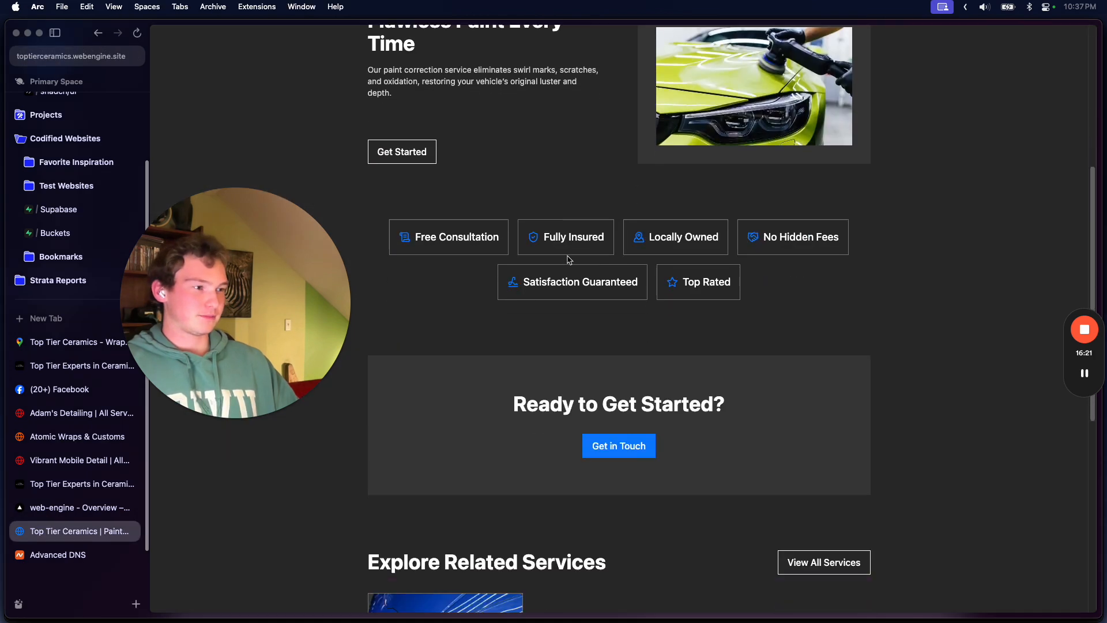
pyautogui.scroll(-3)
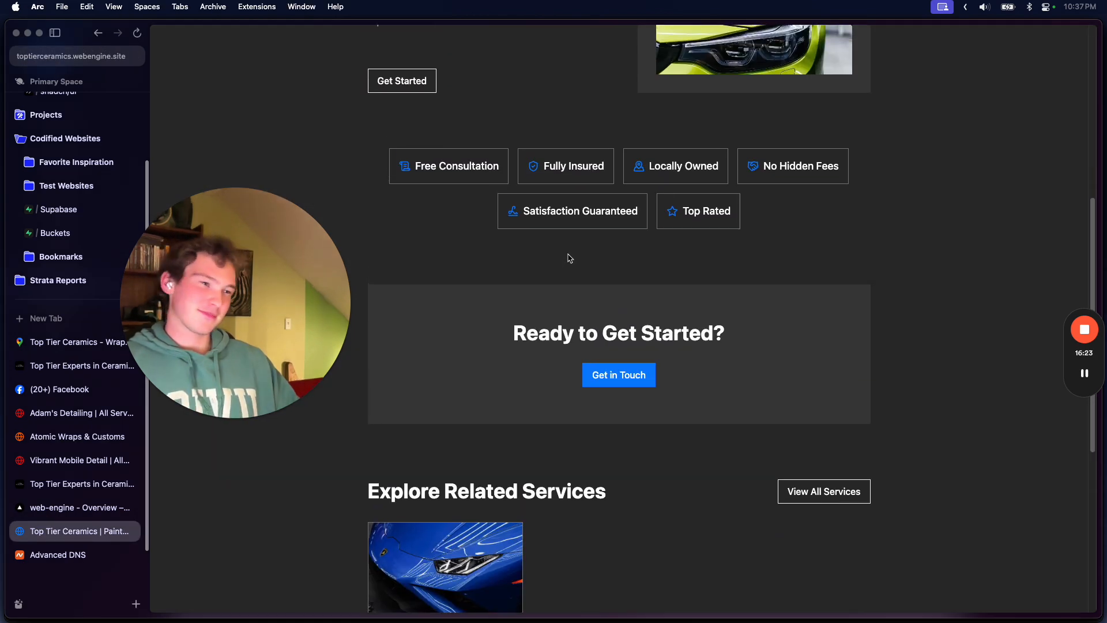
pyautogui.scroll(3)
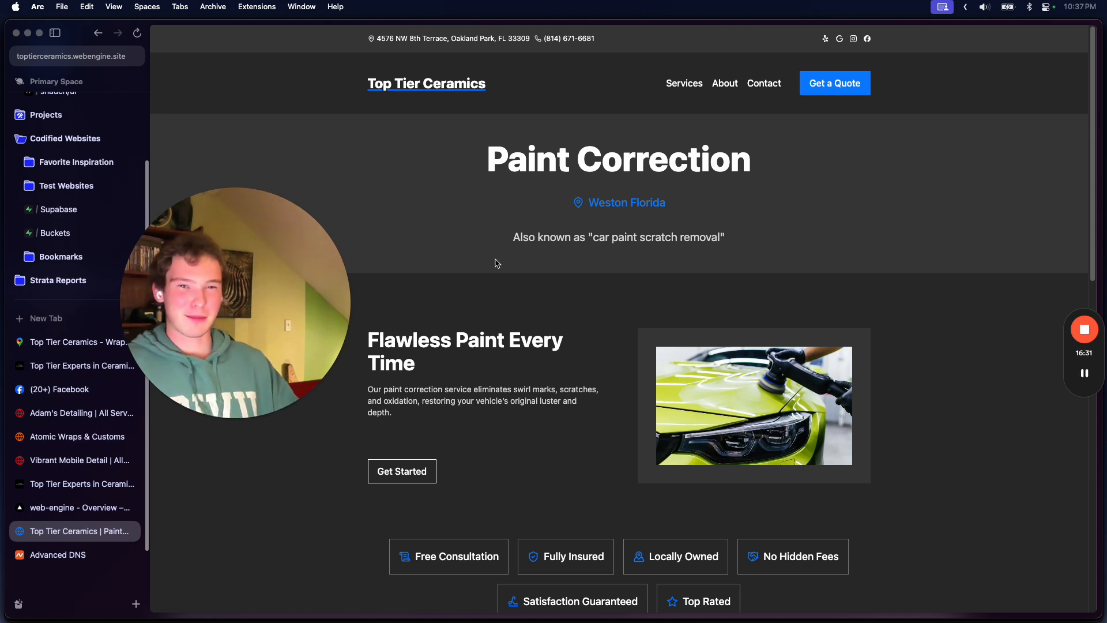
pyautogui.scroll(-3)
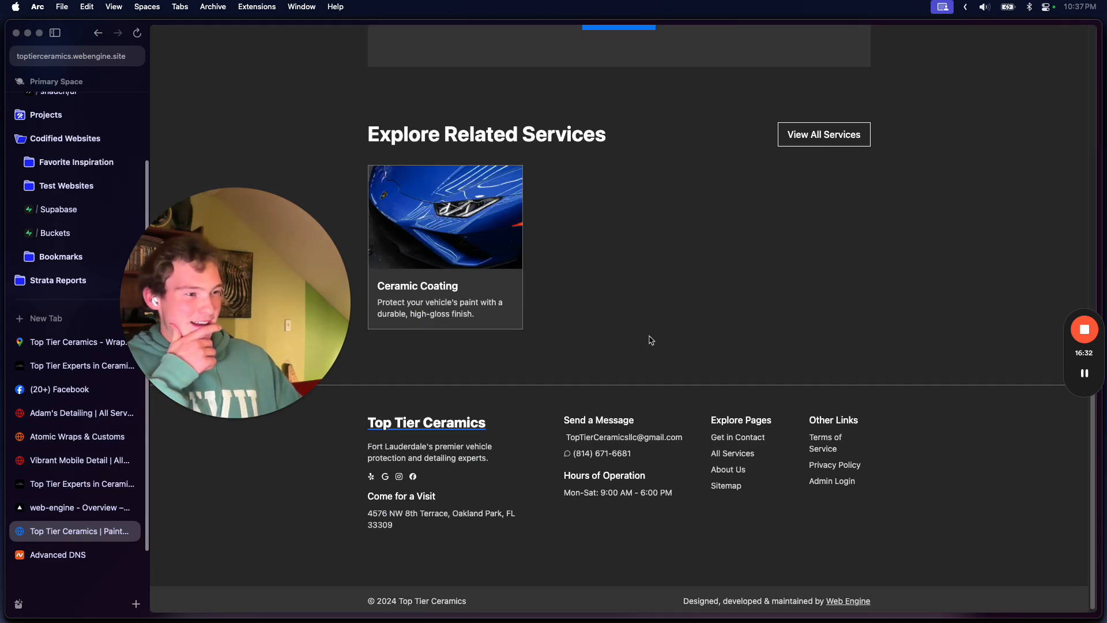